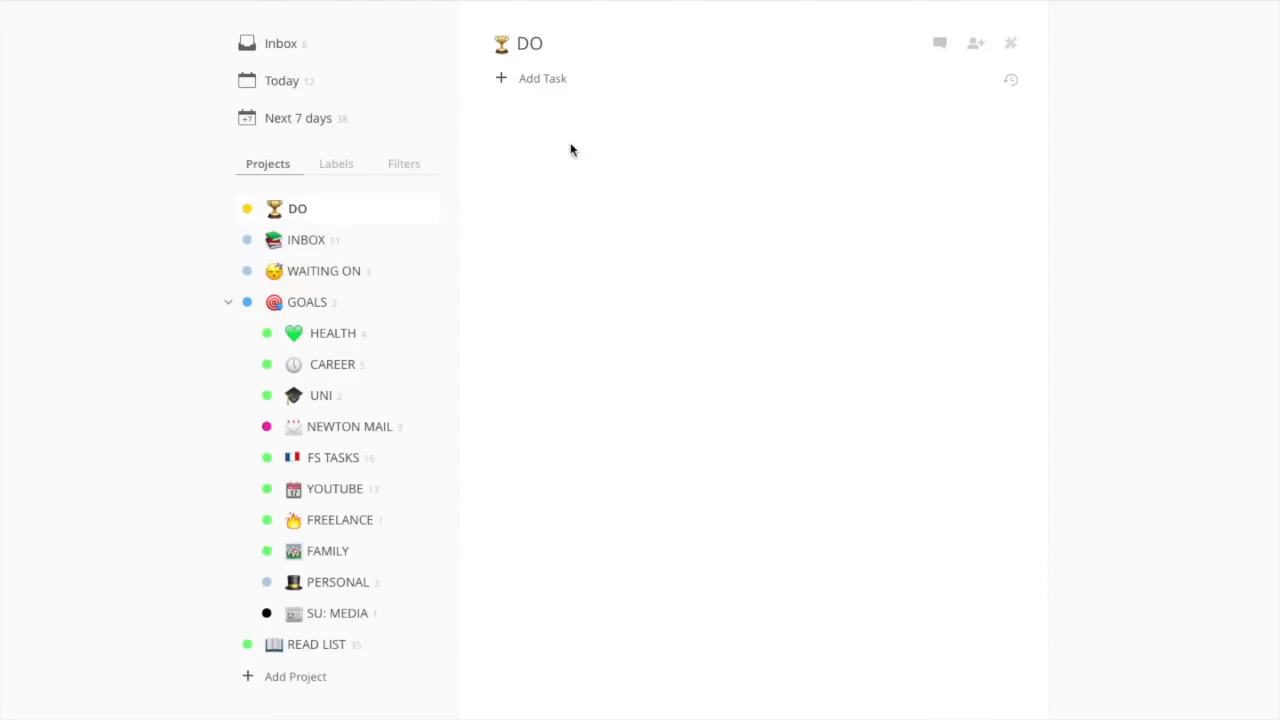
Step: Draft a quick-add task 'read Todoist blog ev' and view the available colour themes in settings
key(cmd+shift+a)
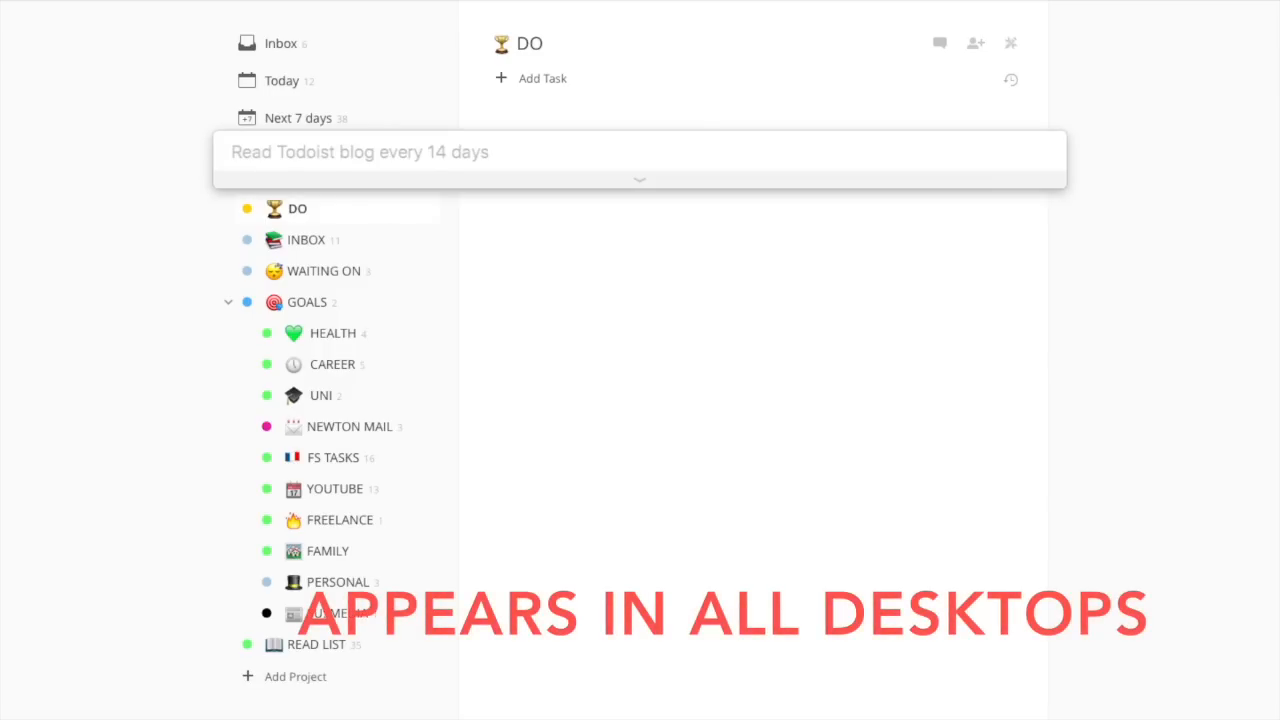
text(read Todoist blog ev)
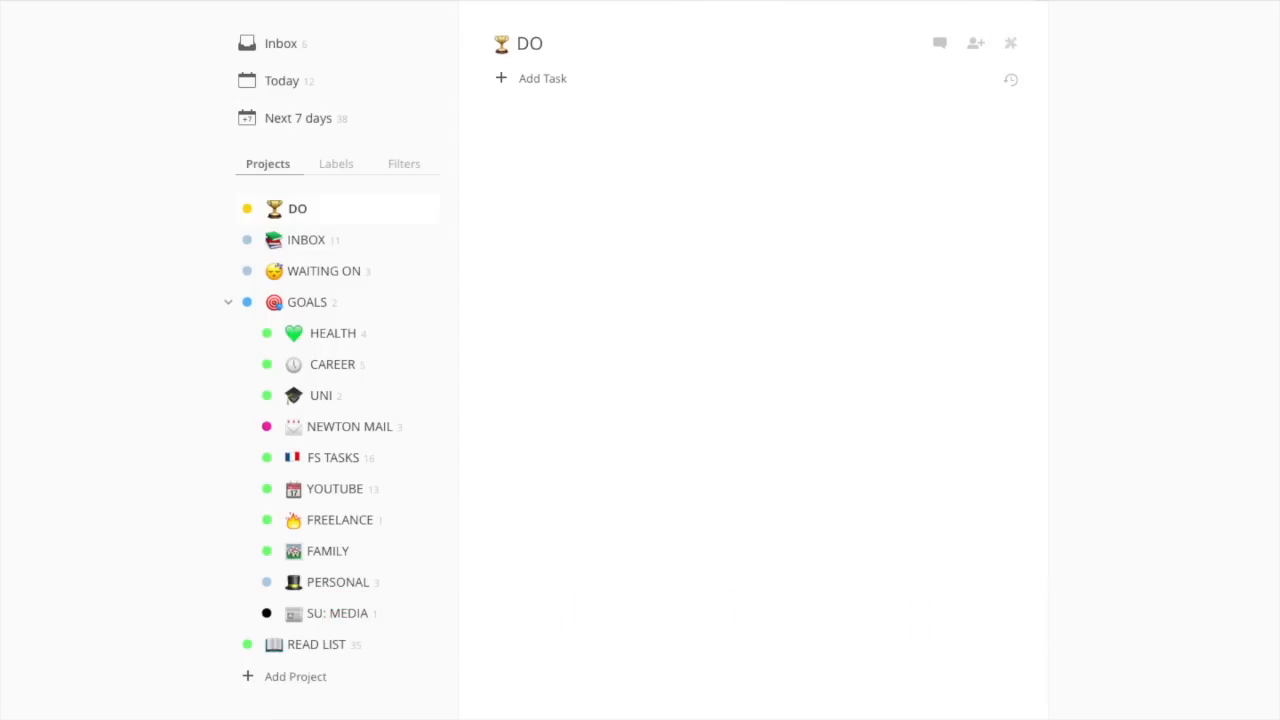
click(1070, 71)
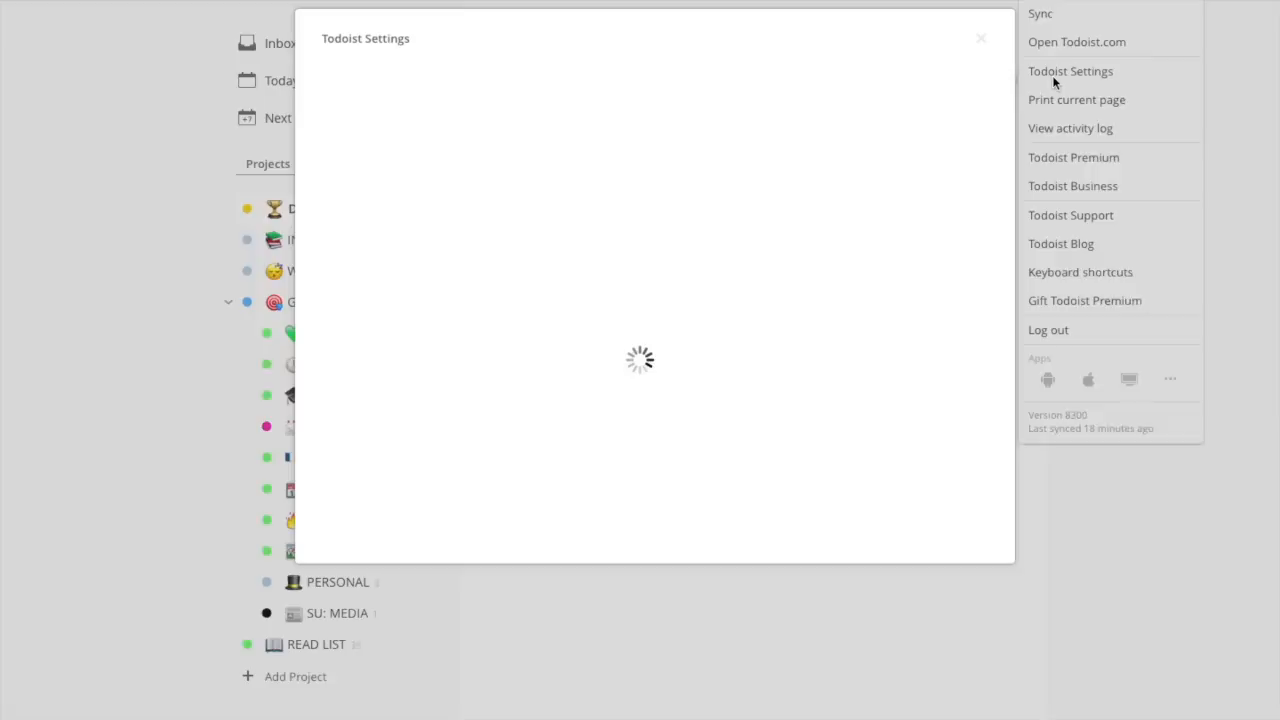
mouse_move(663, 205)
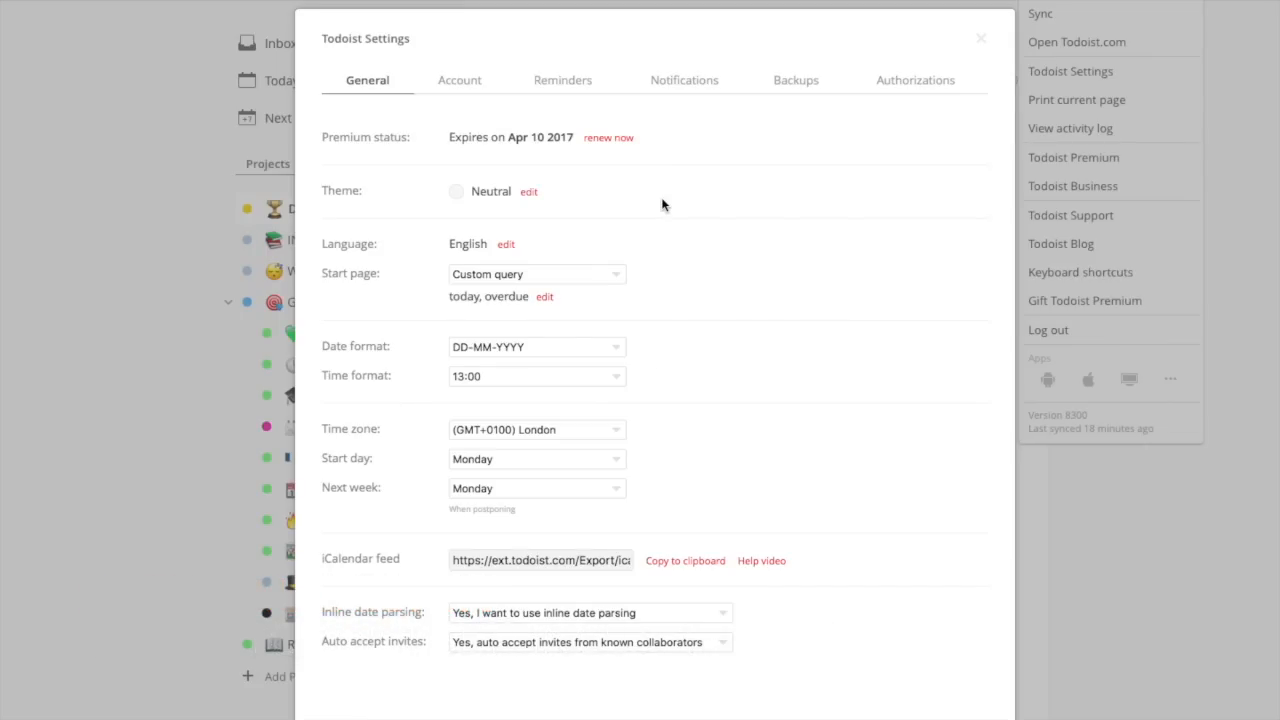
click(529, 191)
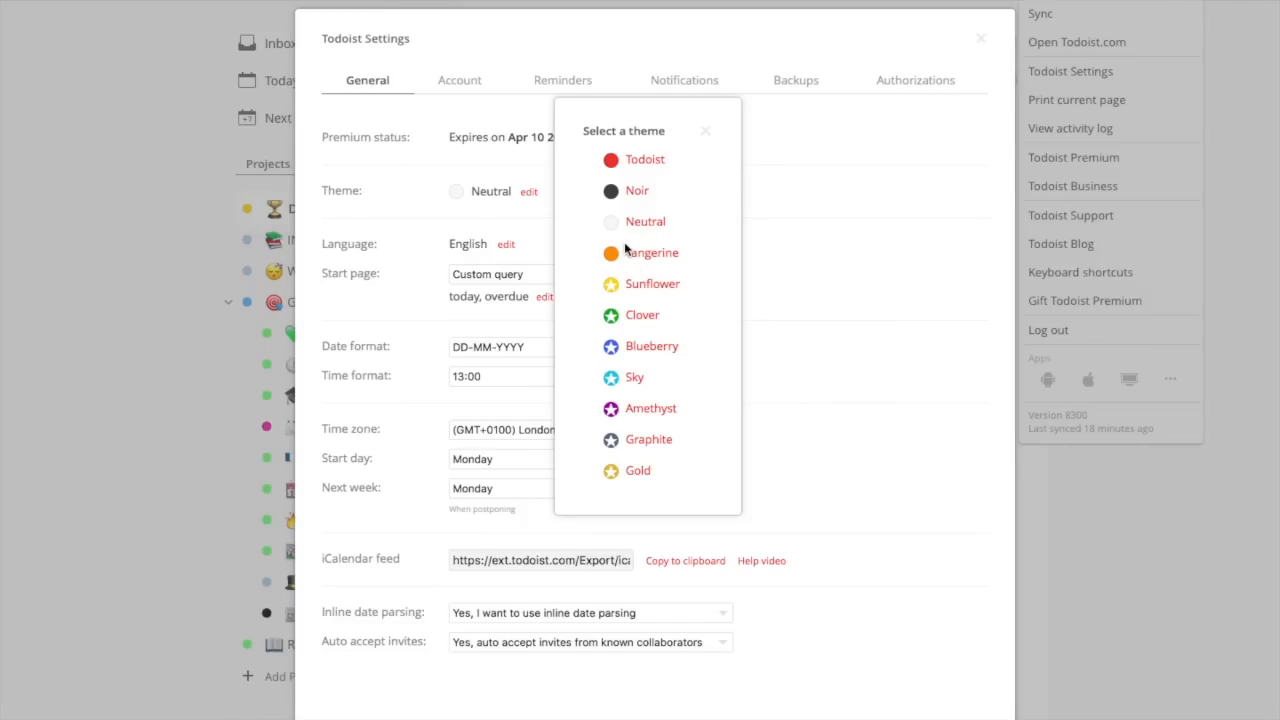
mouse_move(643, 295)
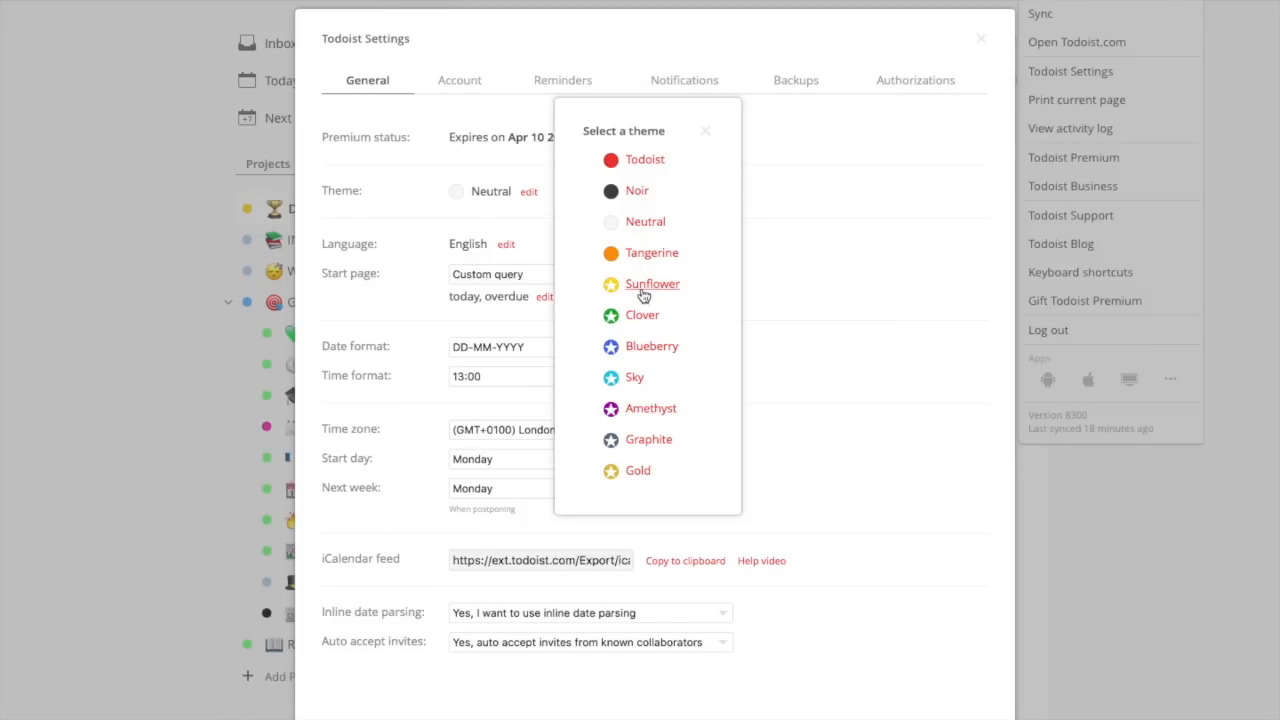
mouse_move(628, 315)
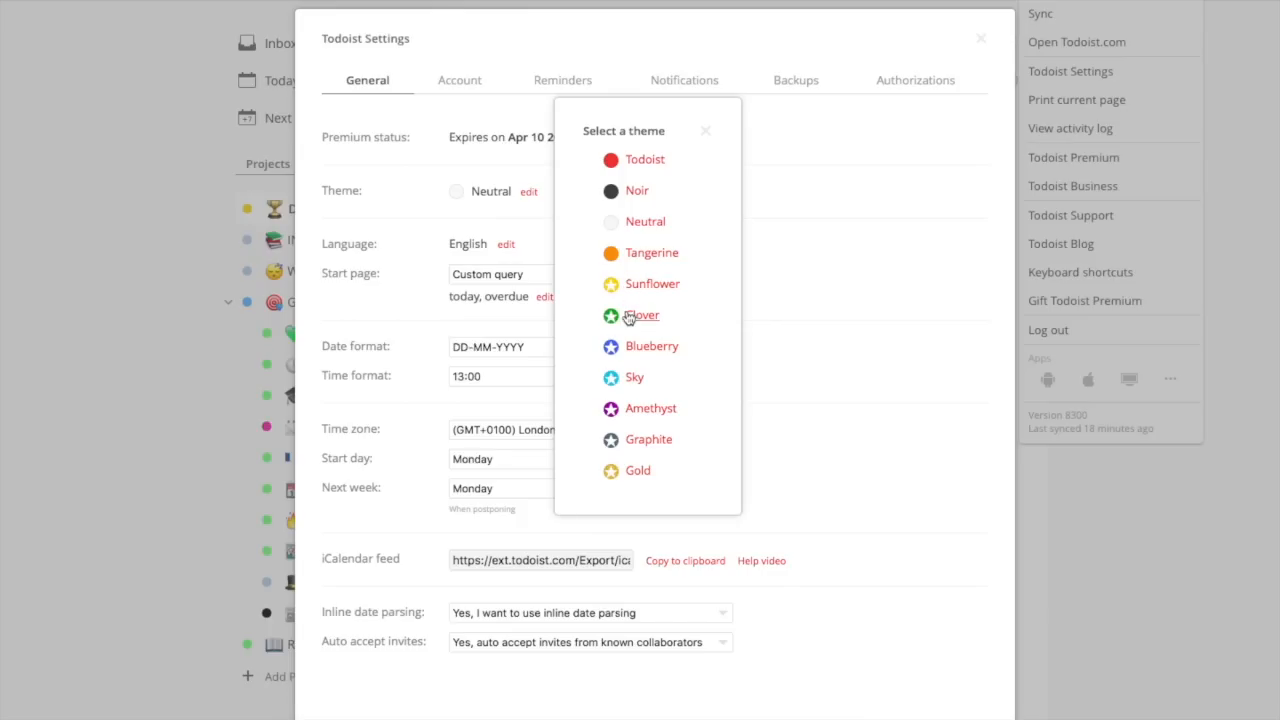
mouse_move(644, 452)
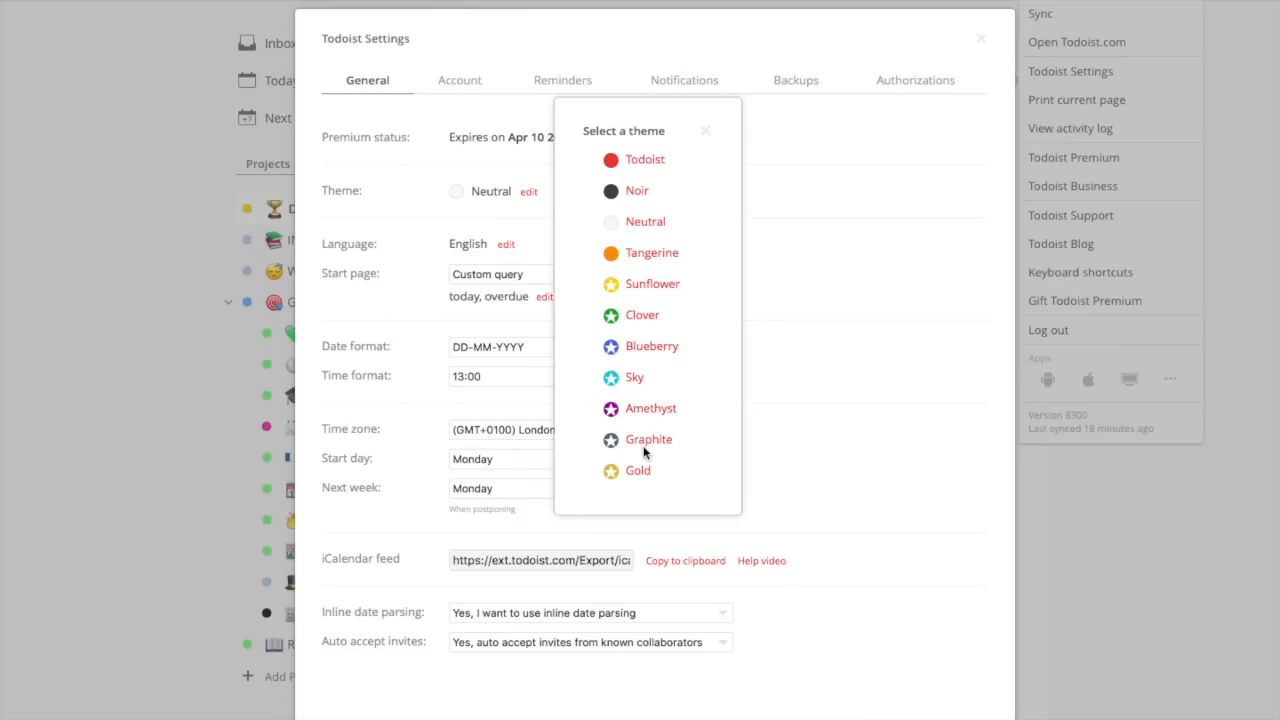
mouse_move(632, 467)
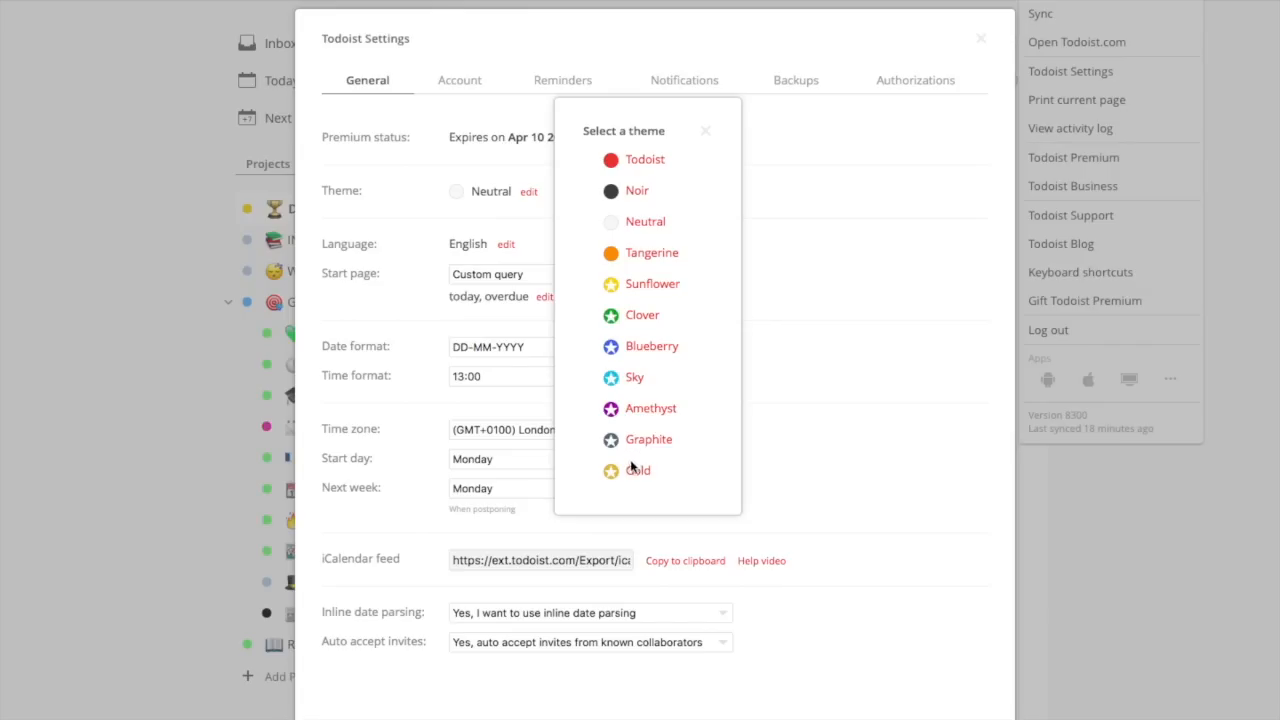
mouse_move(640, 475)
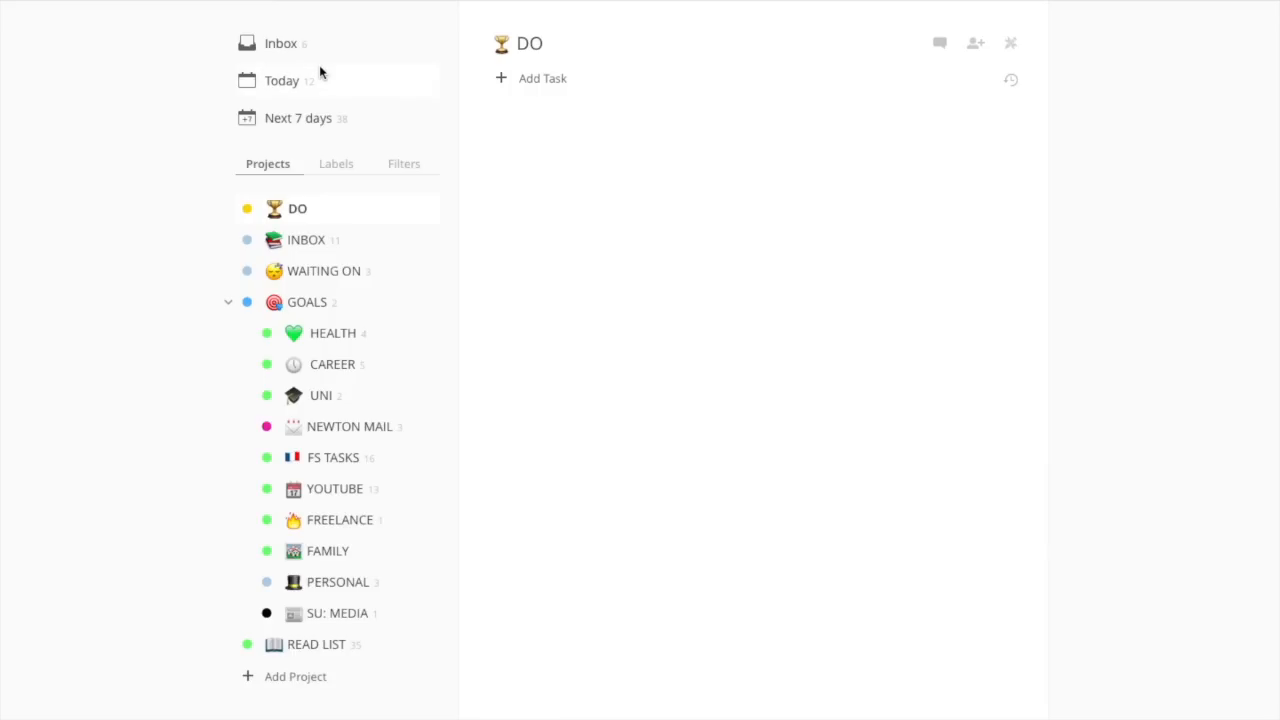
mouse_move(265, 105)
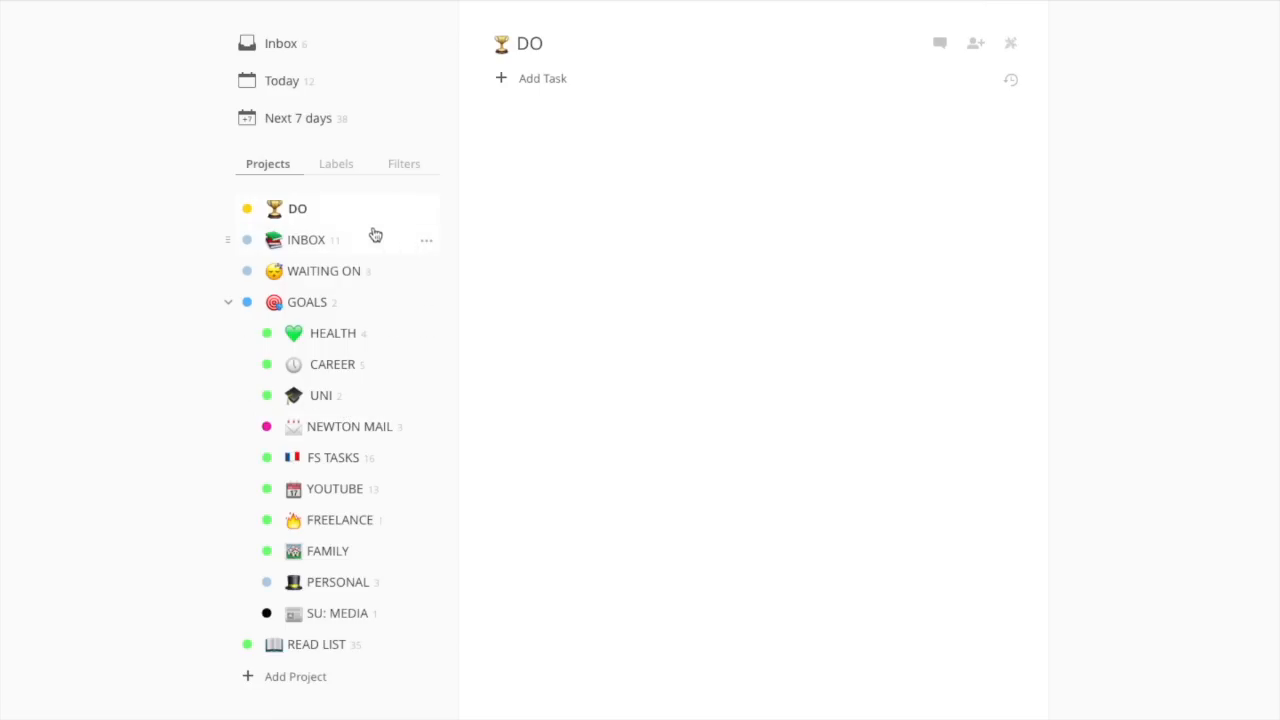
mouse_move(282, 208)
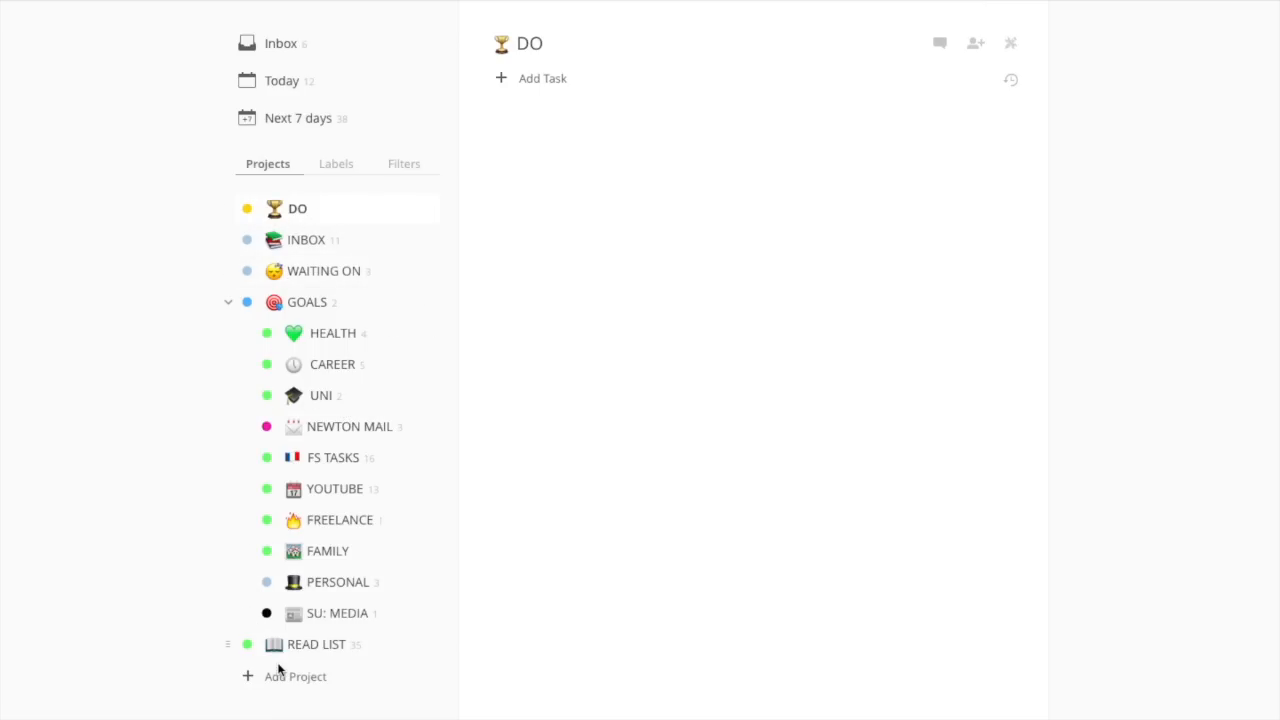
mouse_move(370, 200)
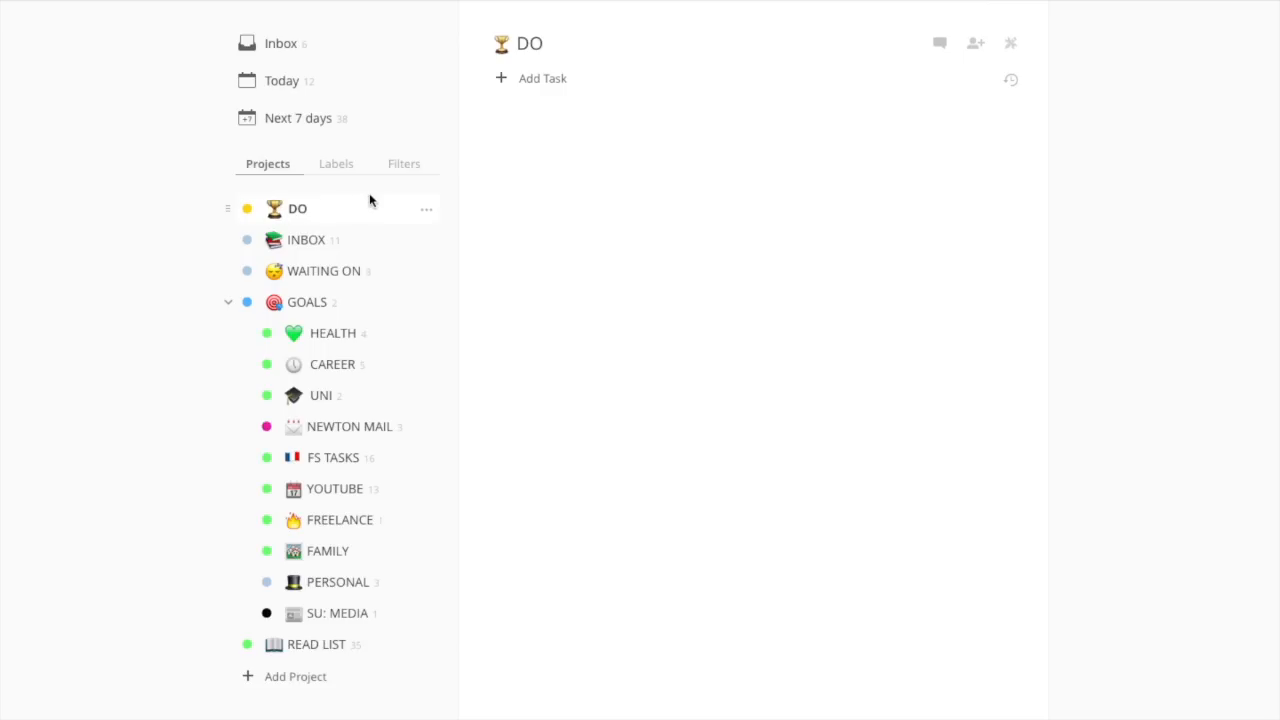
Step: Start a new task tagged to the DO project, then discard it unfinished
click(542, 78)
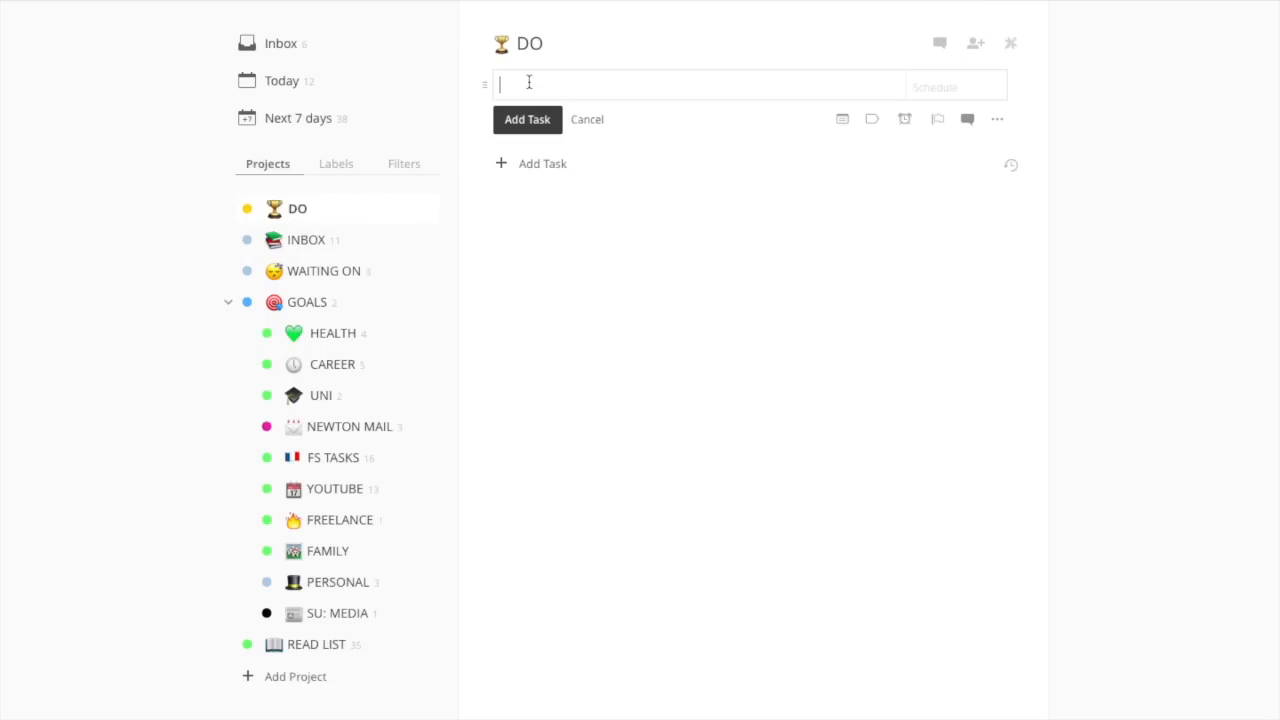
text(#)
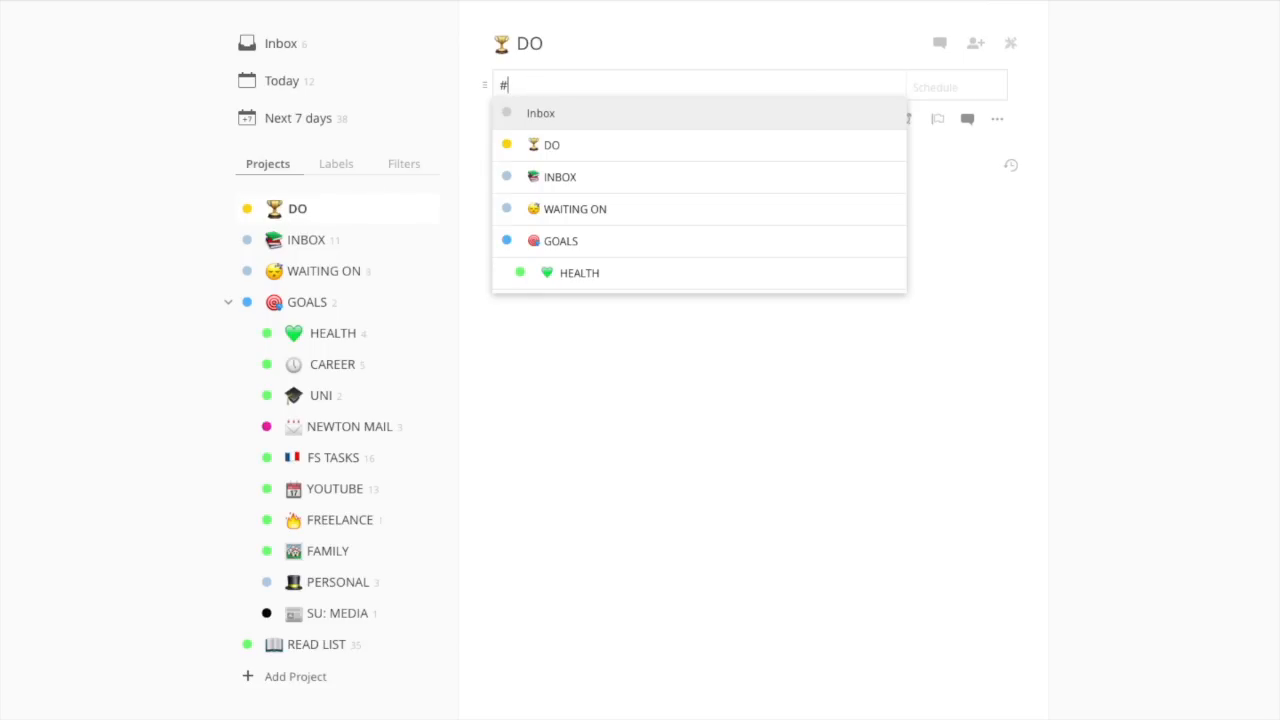
click(551, 144)
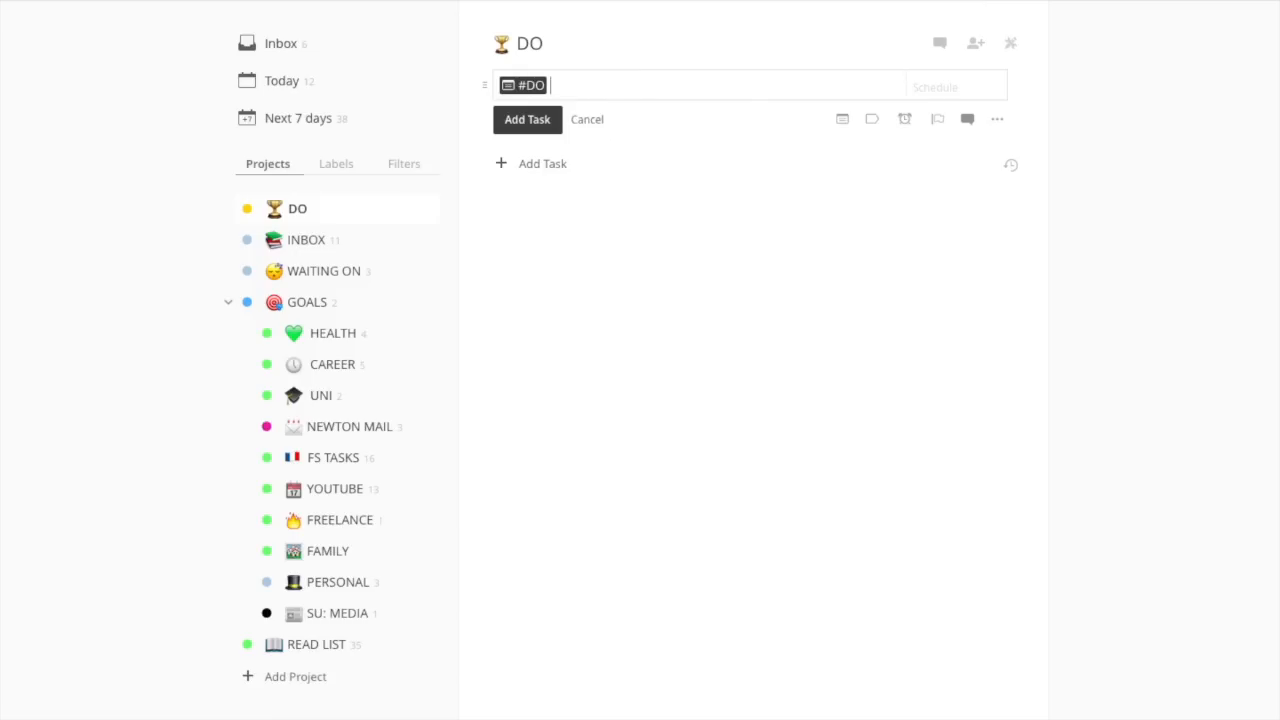
key(Backspace)
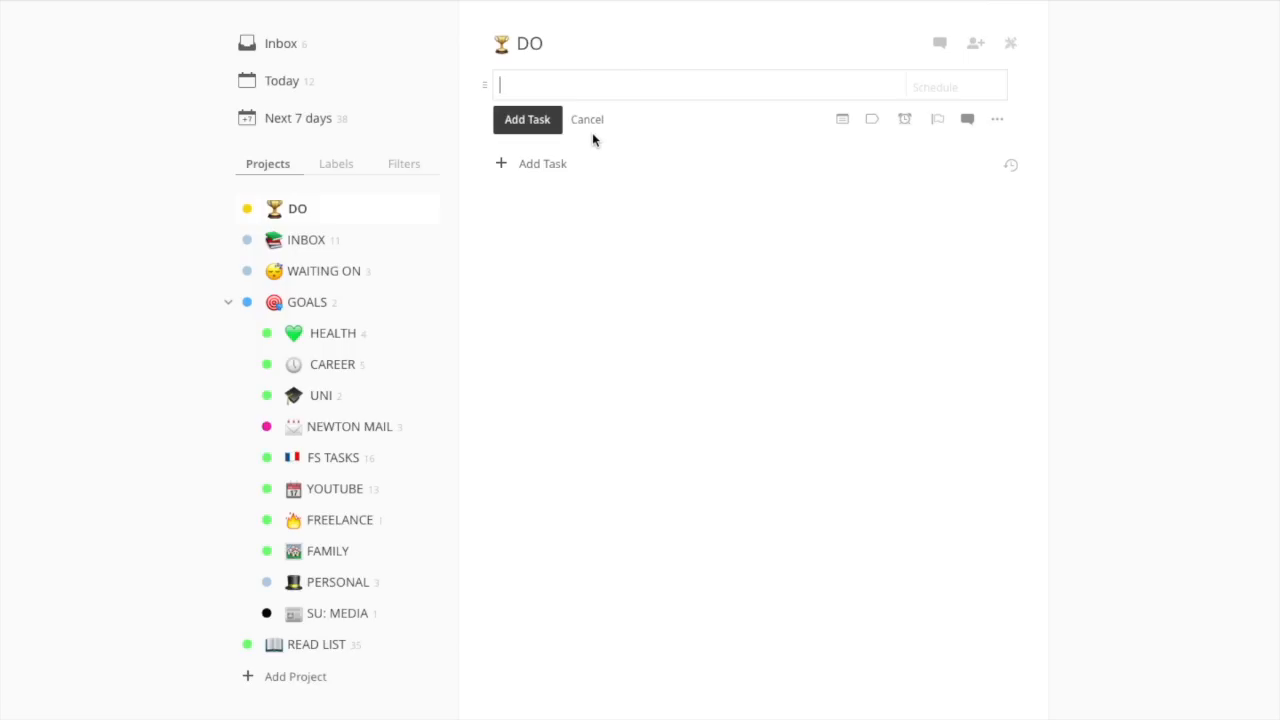
click(587, 119)
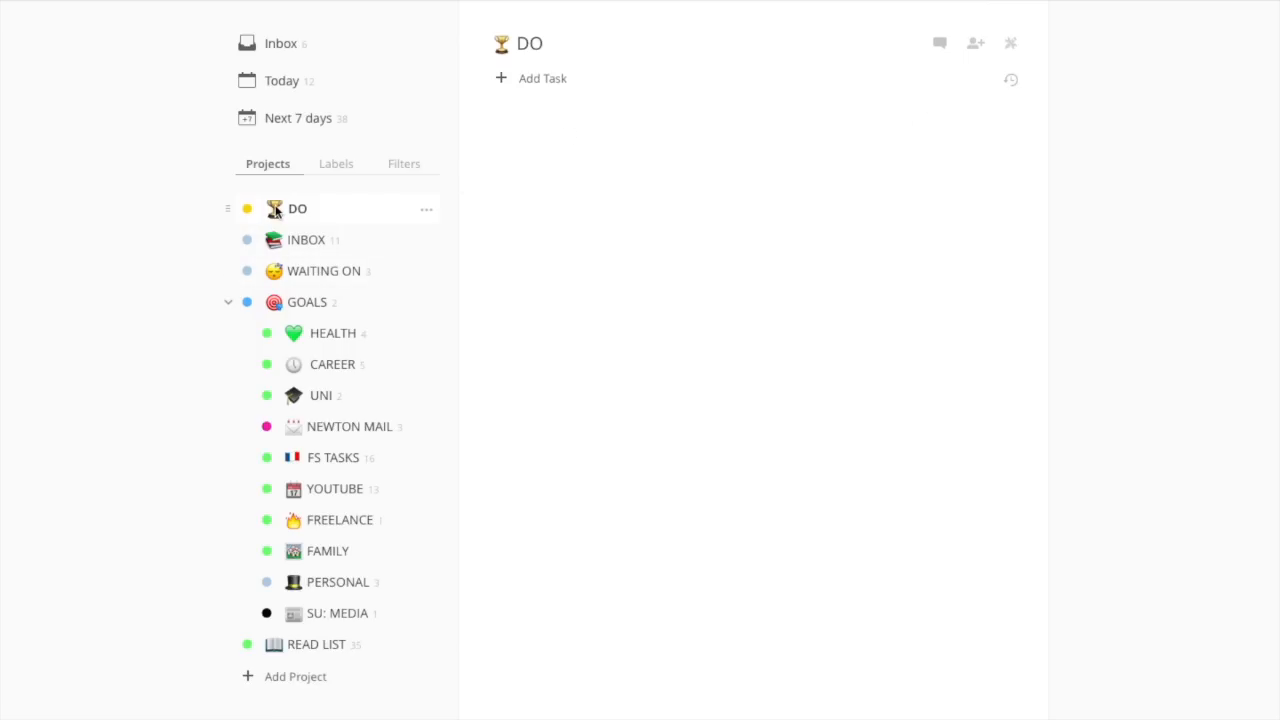
mouse_move(328, 225)
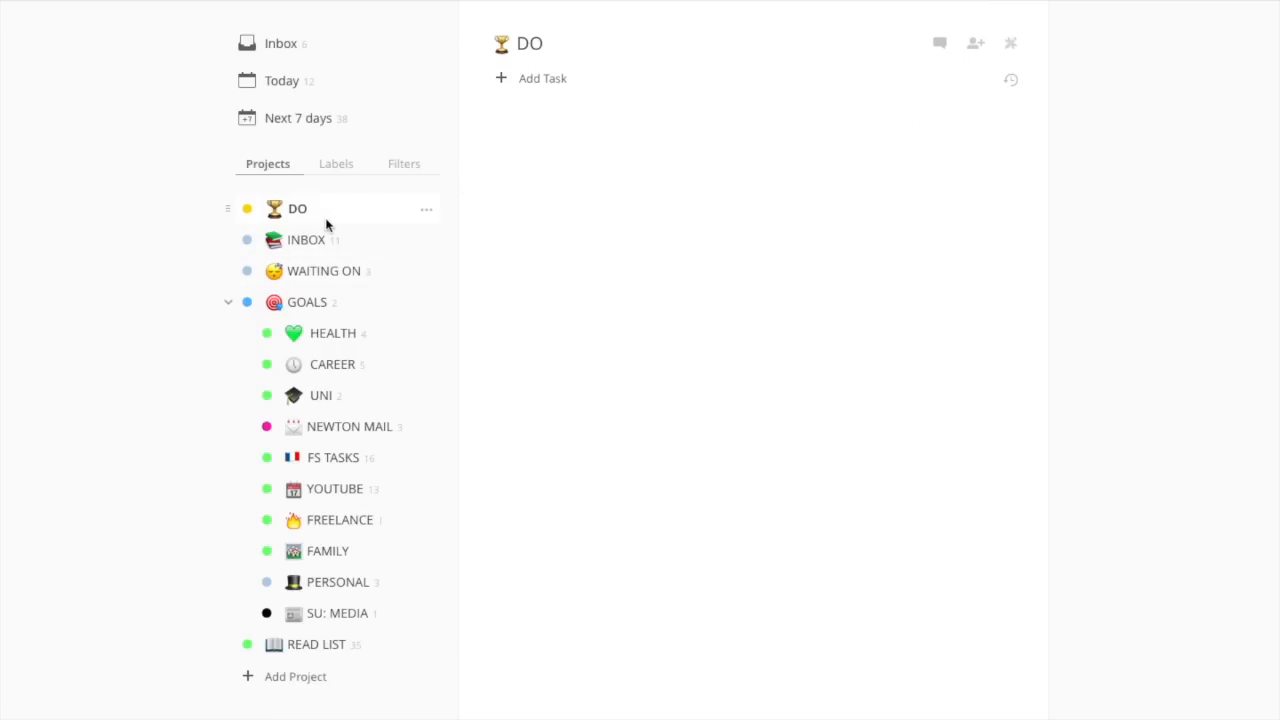
mouse_move(330, 315)
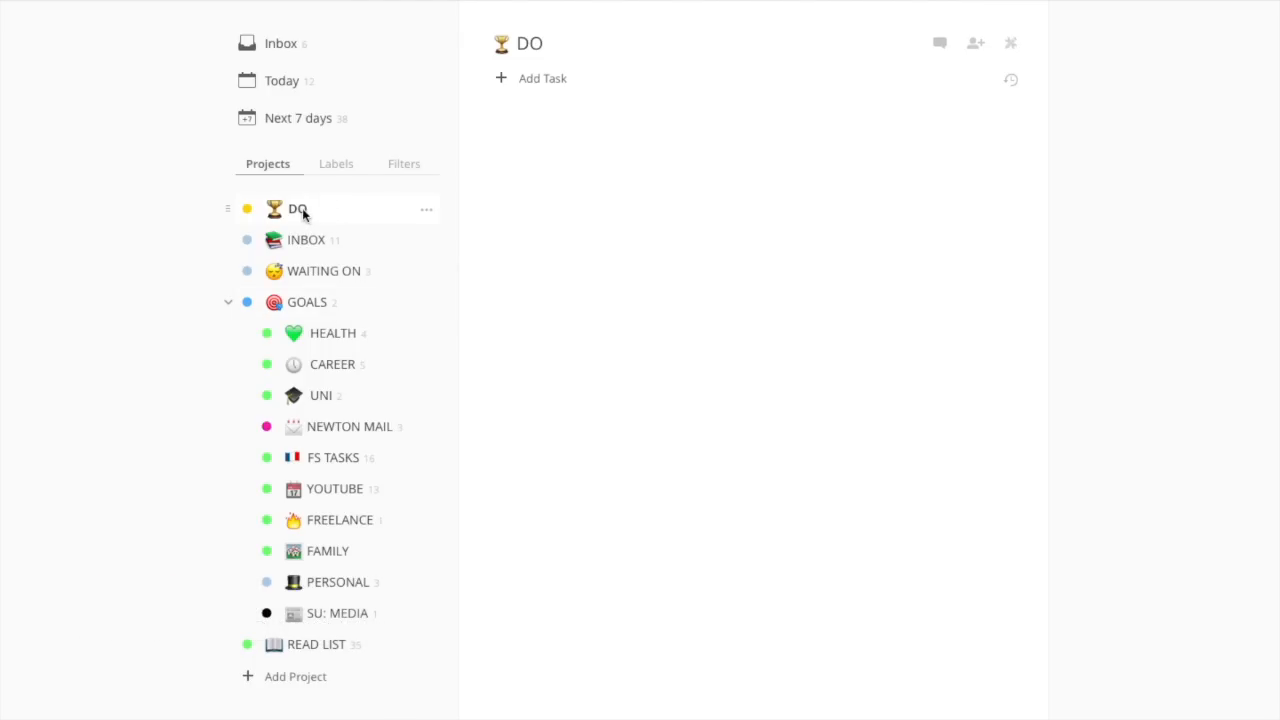
mouse_move(298, 216)
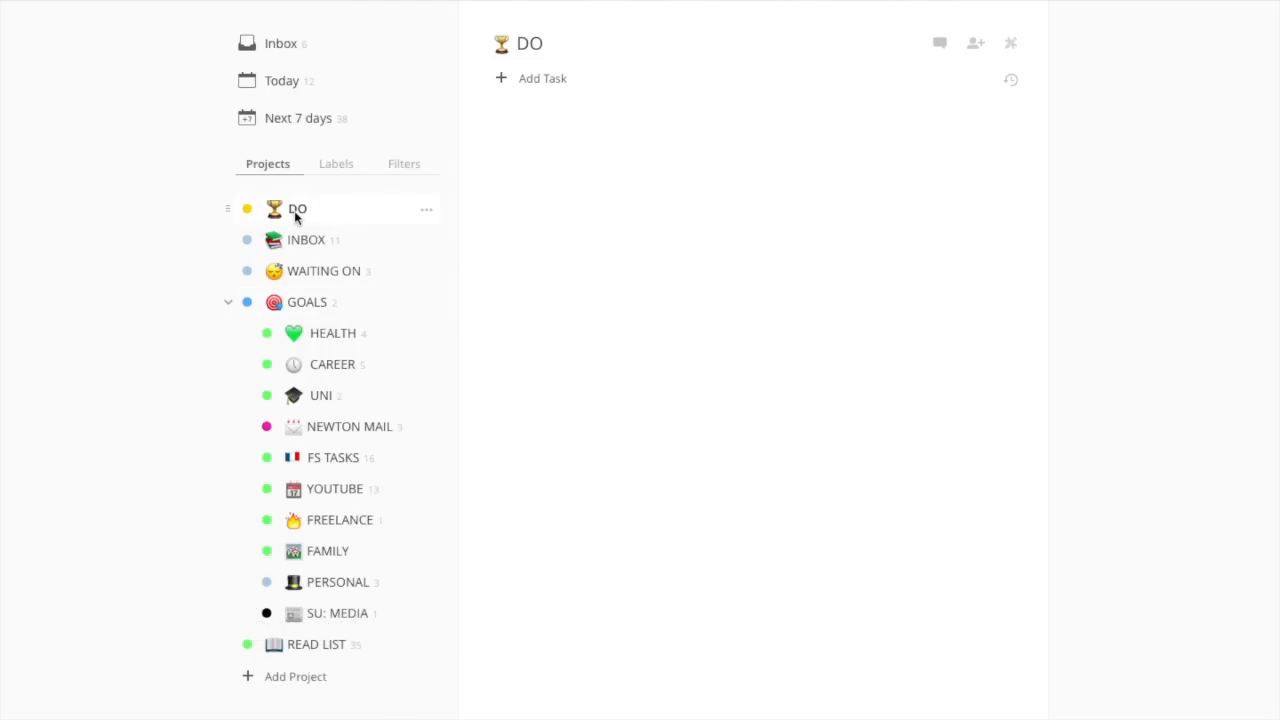
Step: Switch between the DO, INBOX and GOALS projects to view their tasks
click(297, 208)
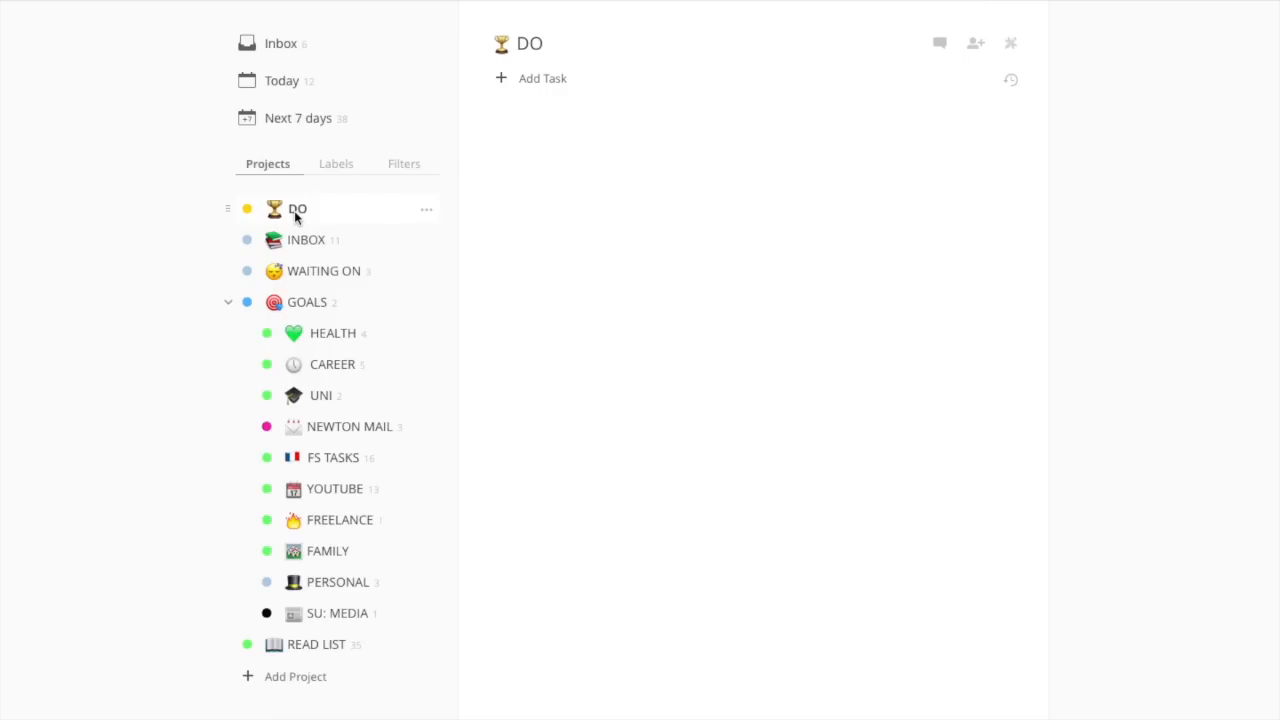
mouse_move(315, 118)
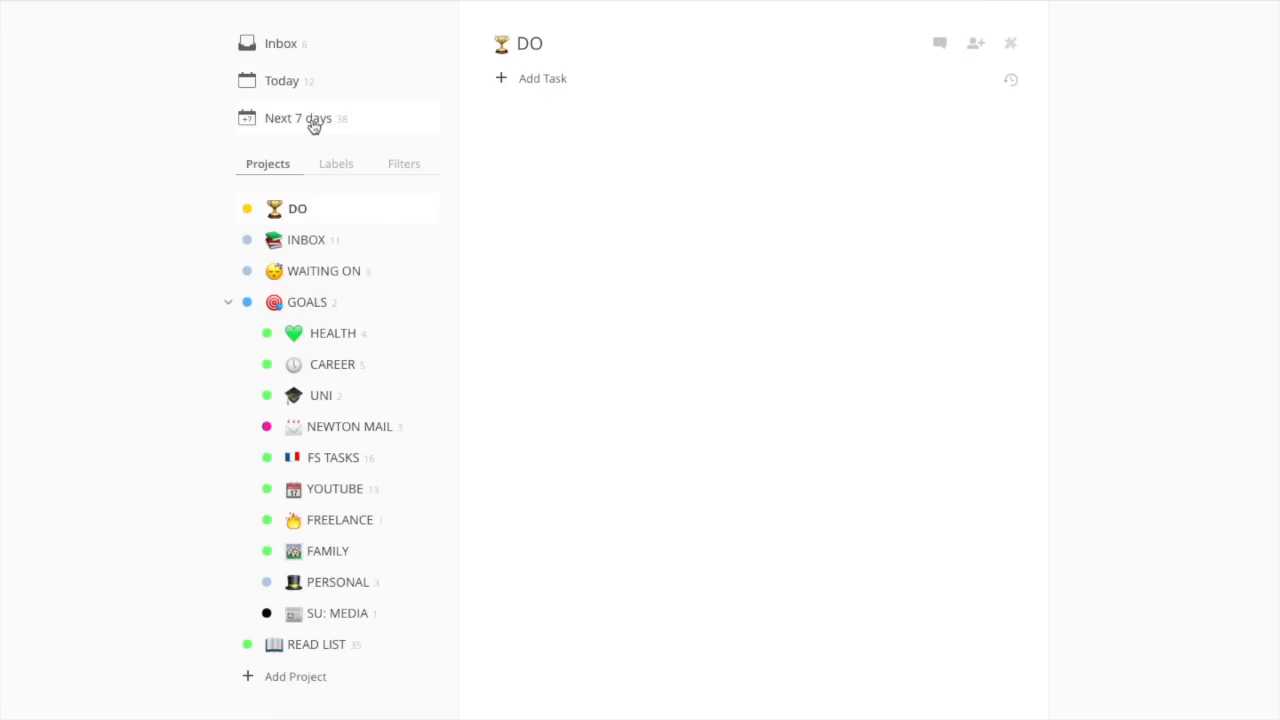
mouse_move(290, 209)
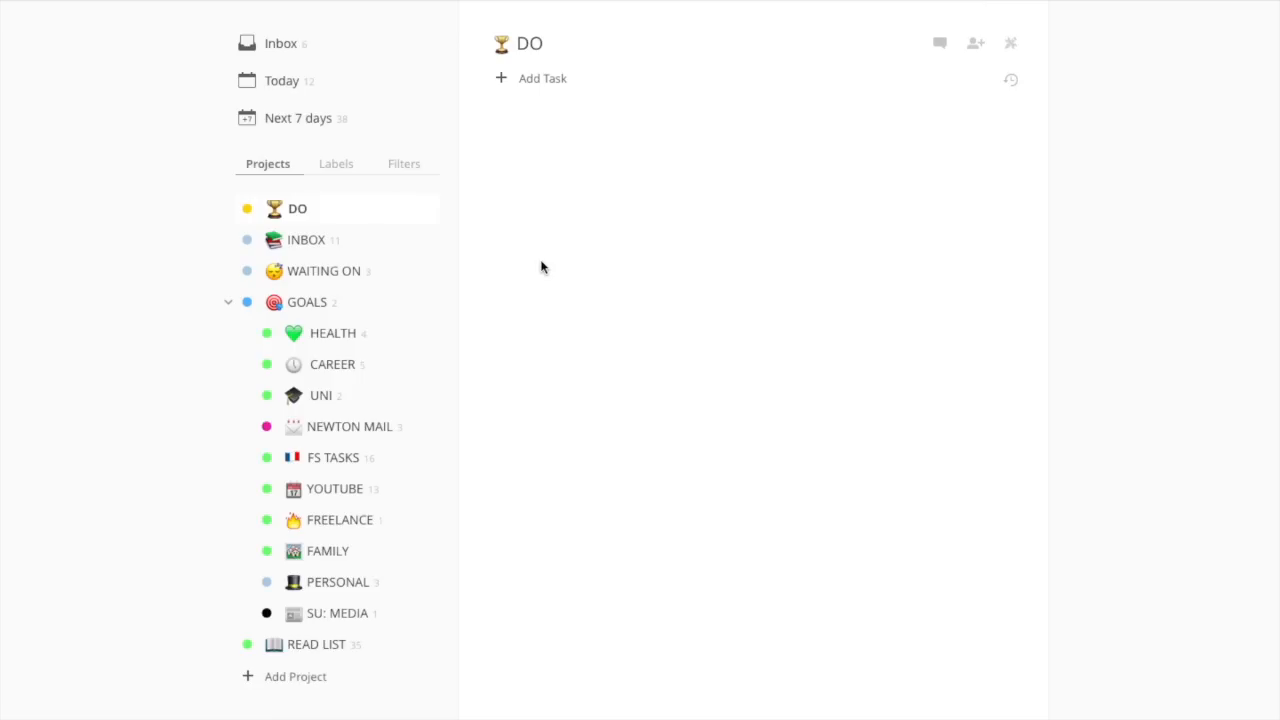
mouse_move(335, 278)
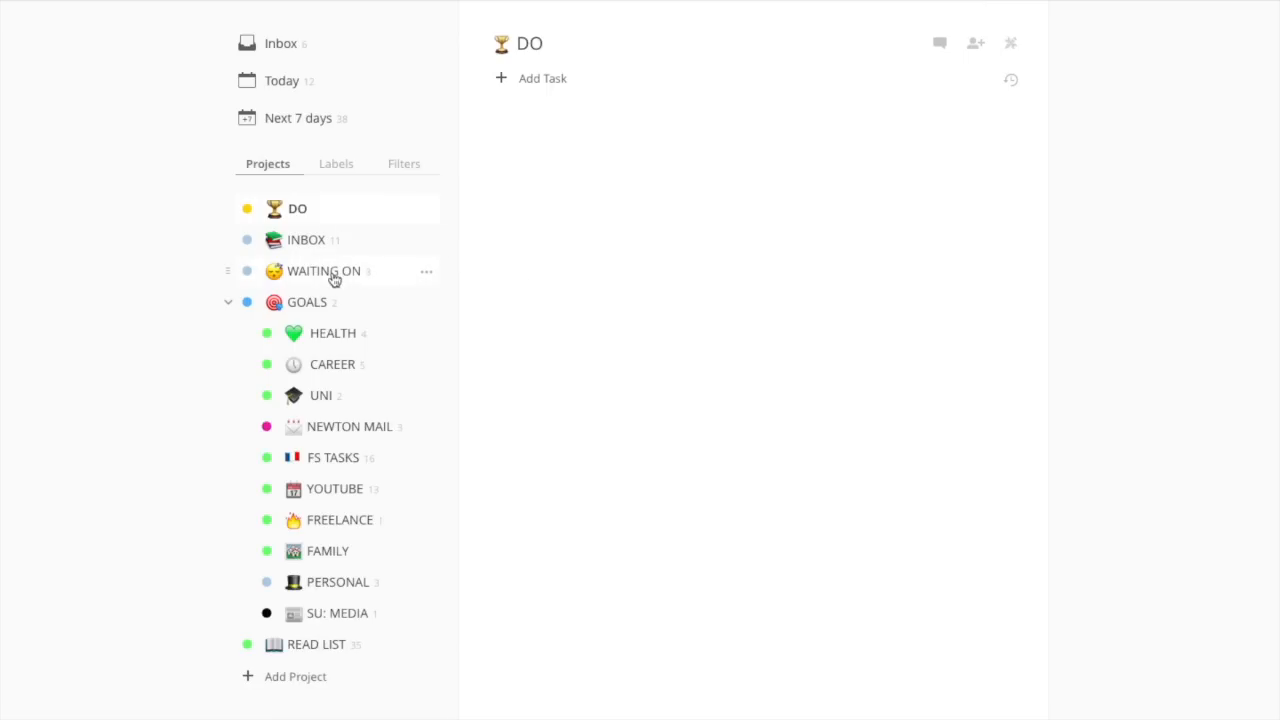
mouse_move(345, 245)
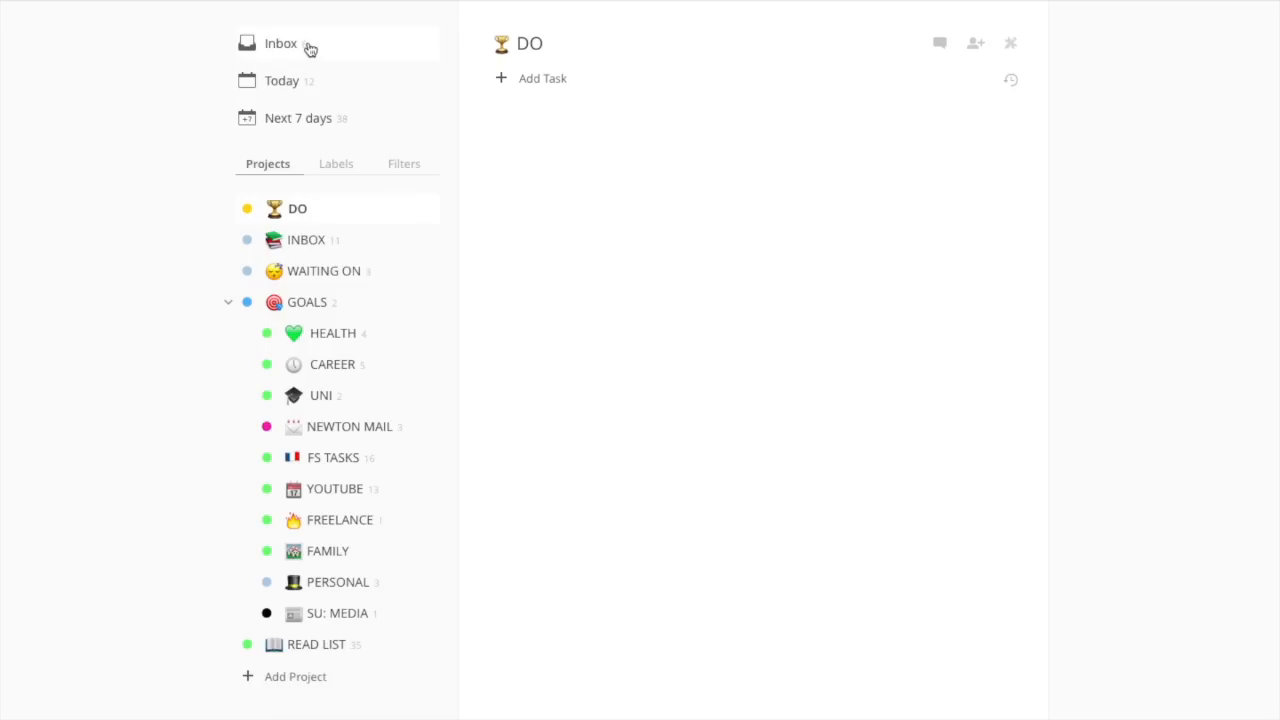
mouse_move(306, 240)
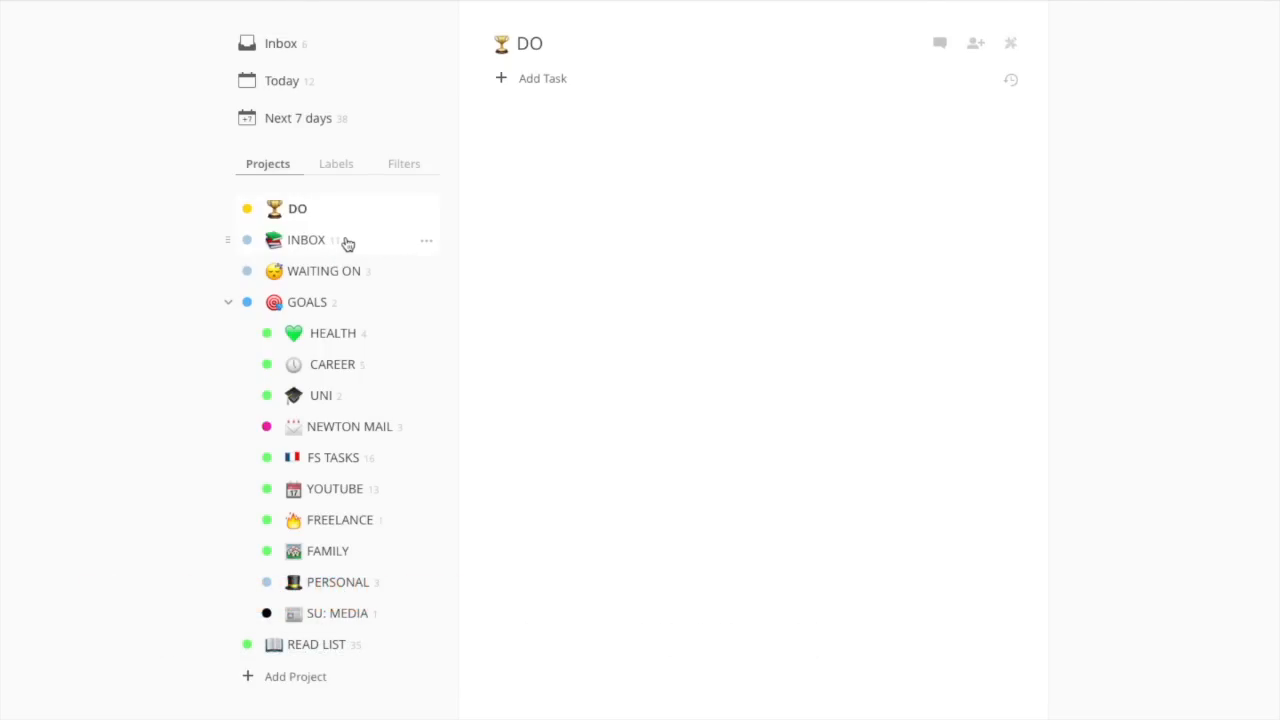
mouse_move(351, 401)
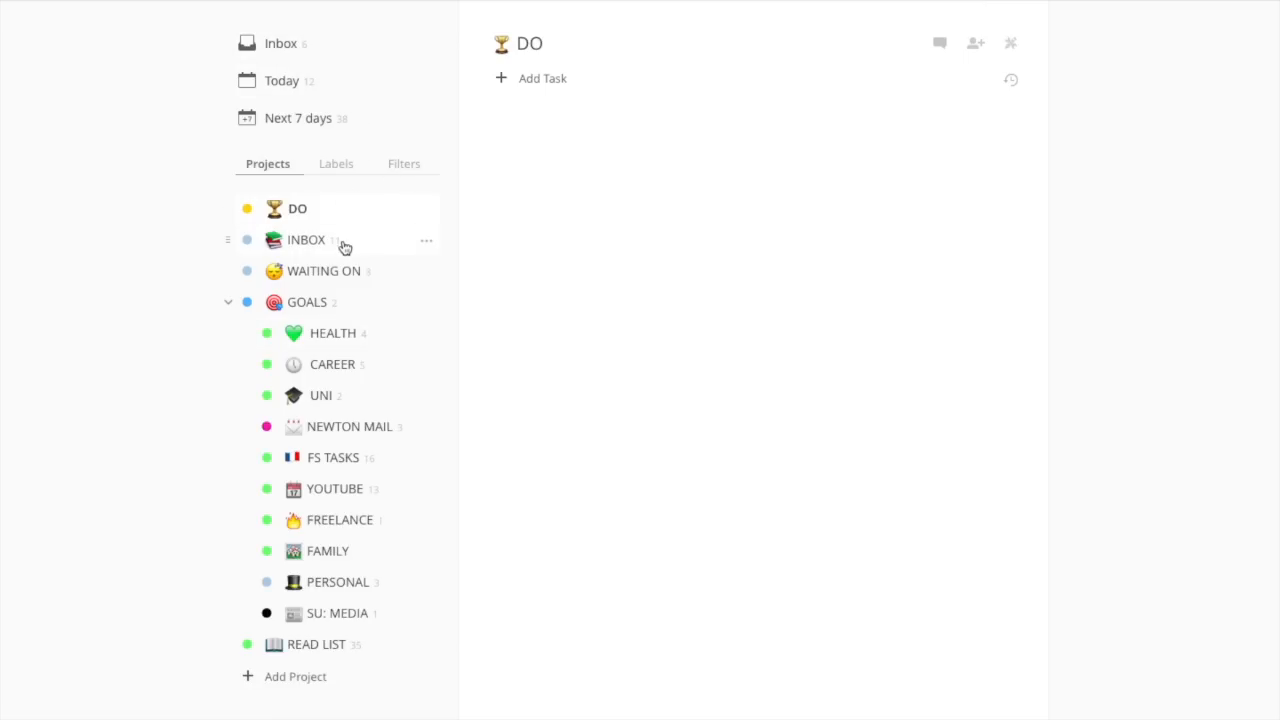
click(307, 239)
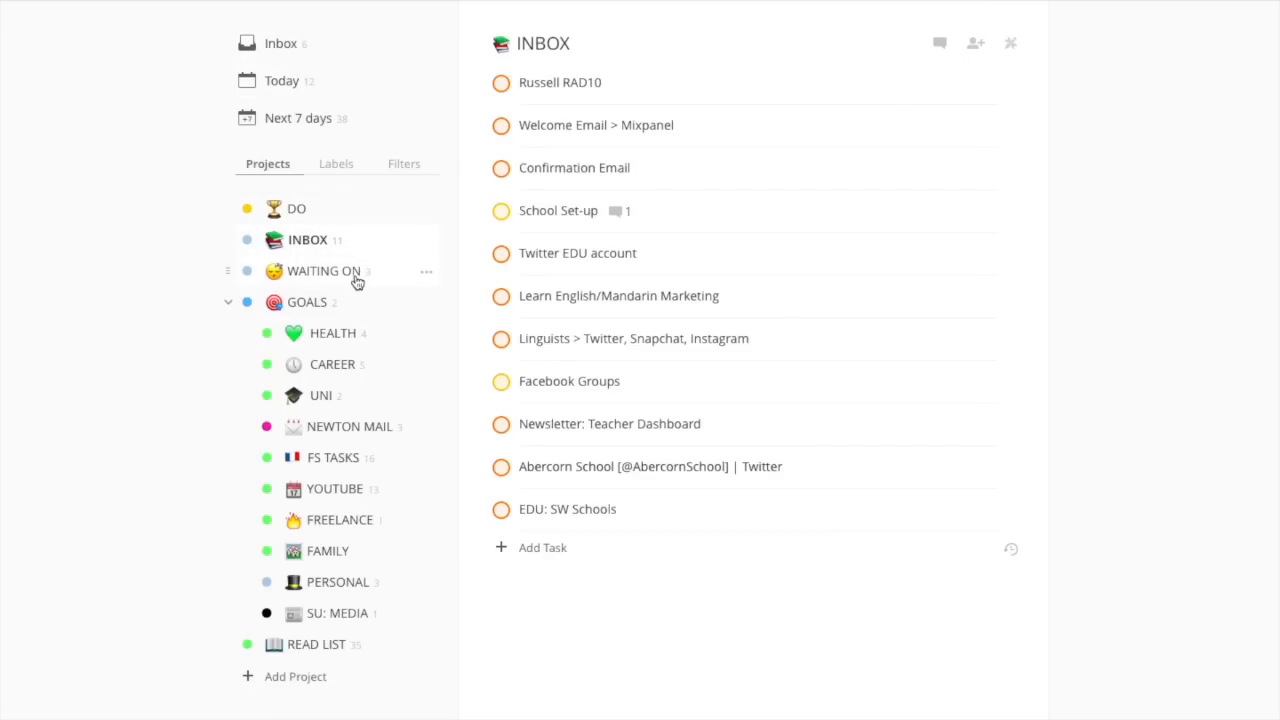
click(296, 208)
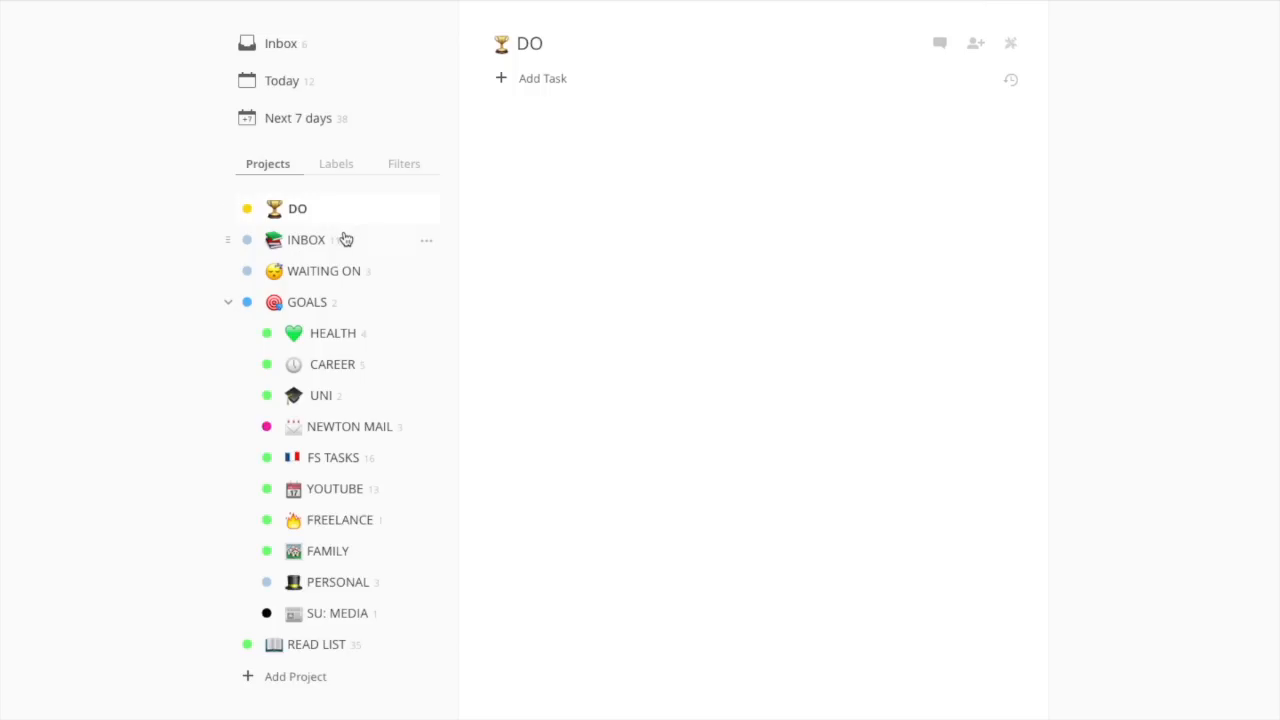
mouse_move(358, 283)
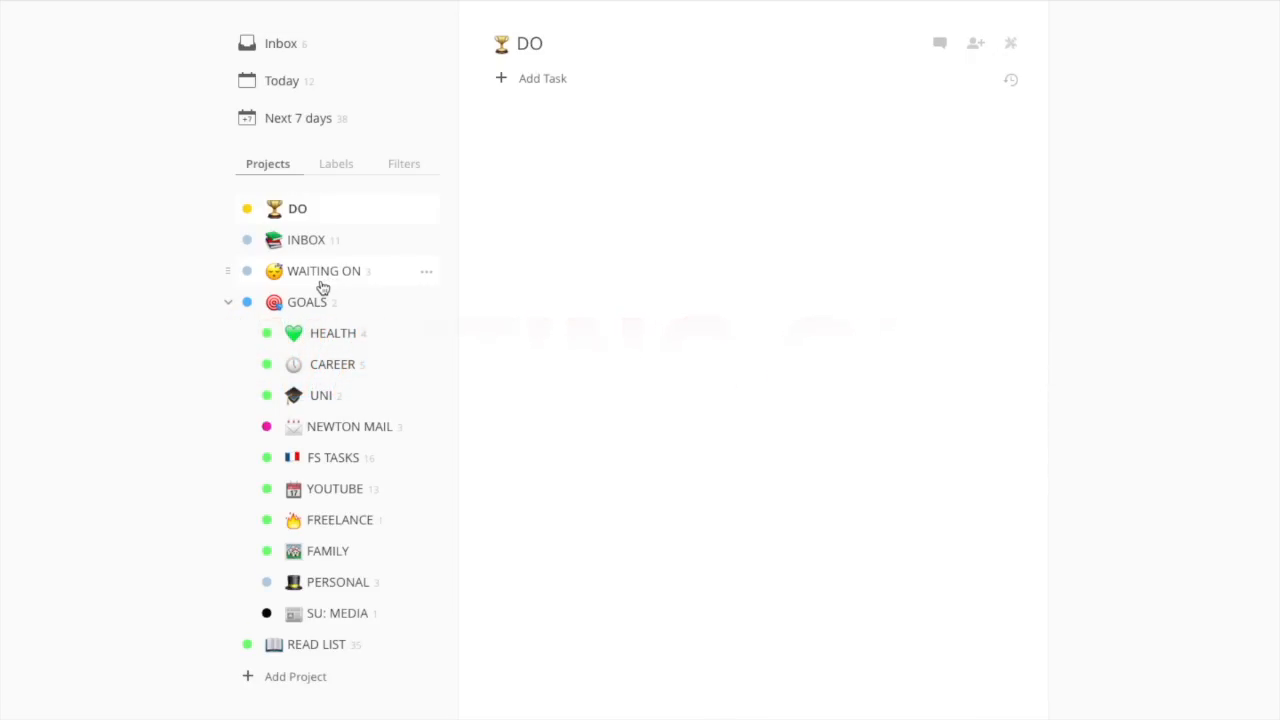
mouse_move(330, 307)
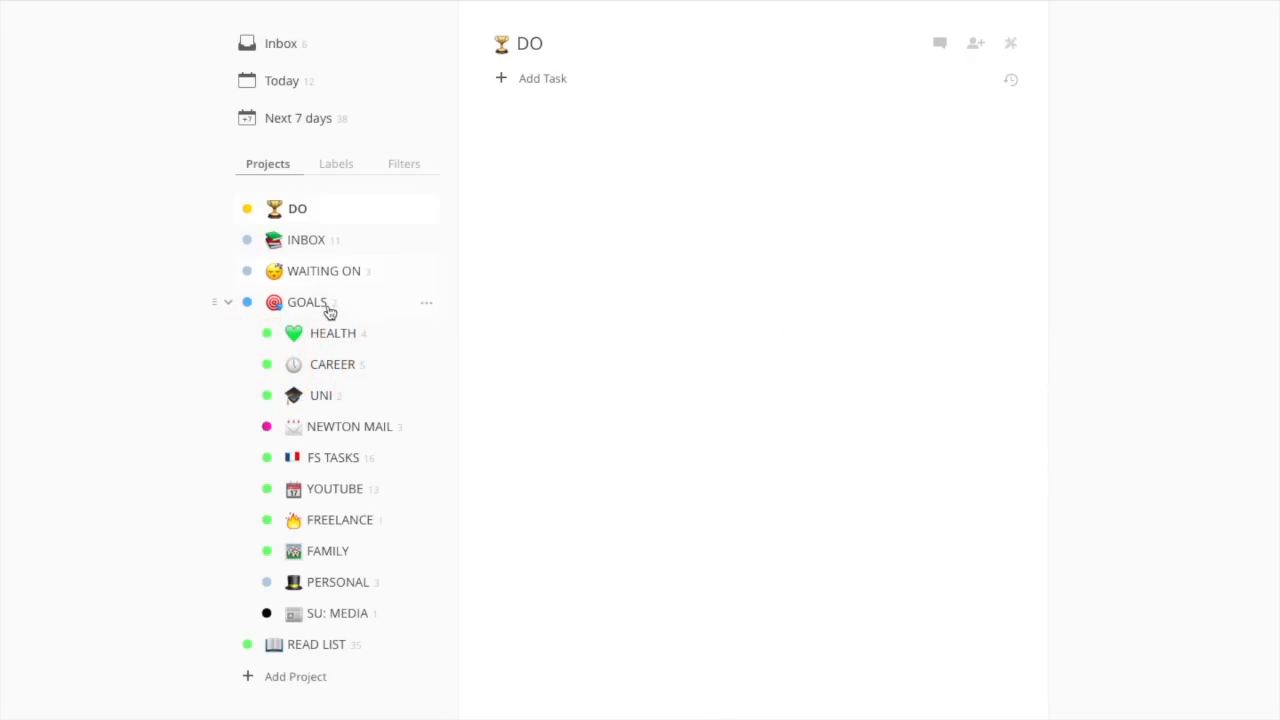
click(307, 302)
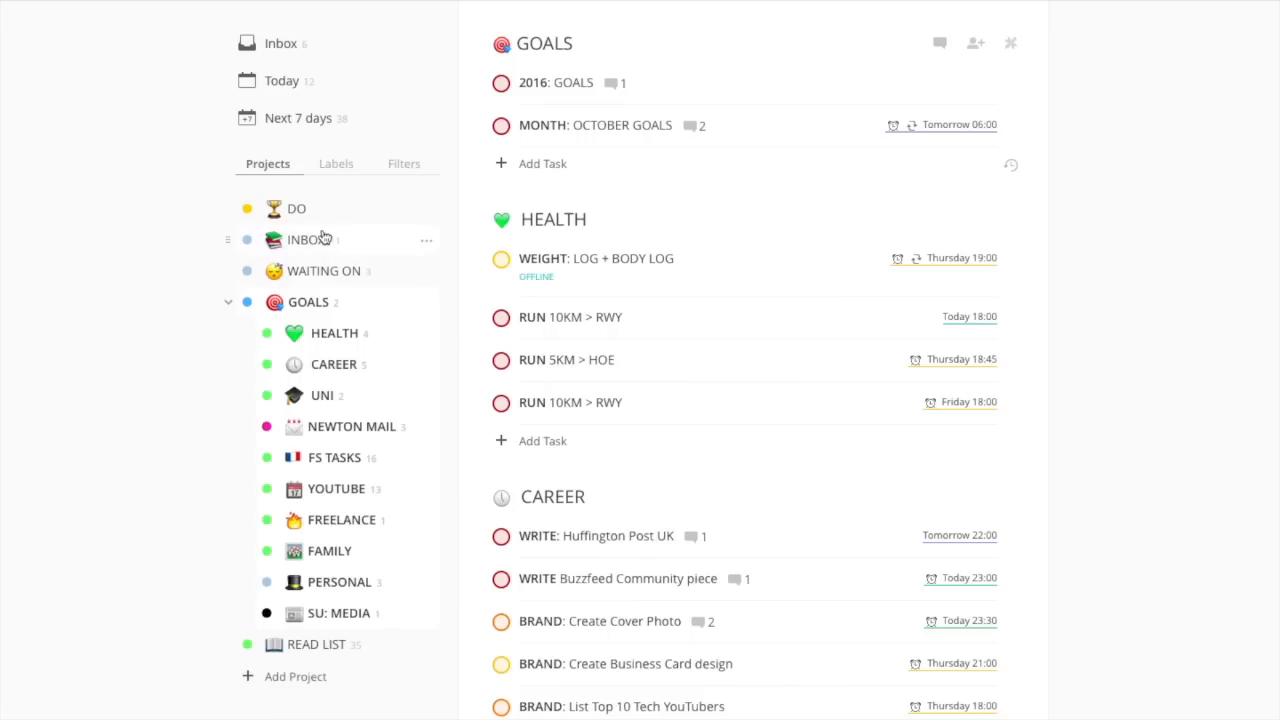
click(297, 208)
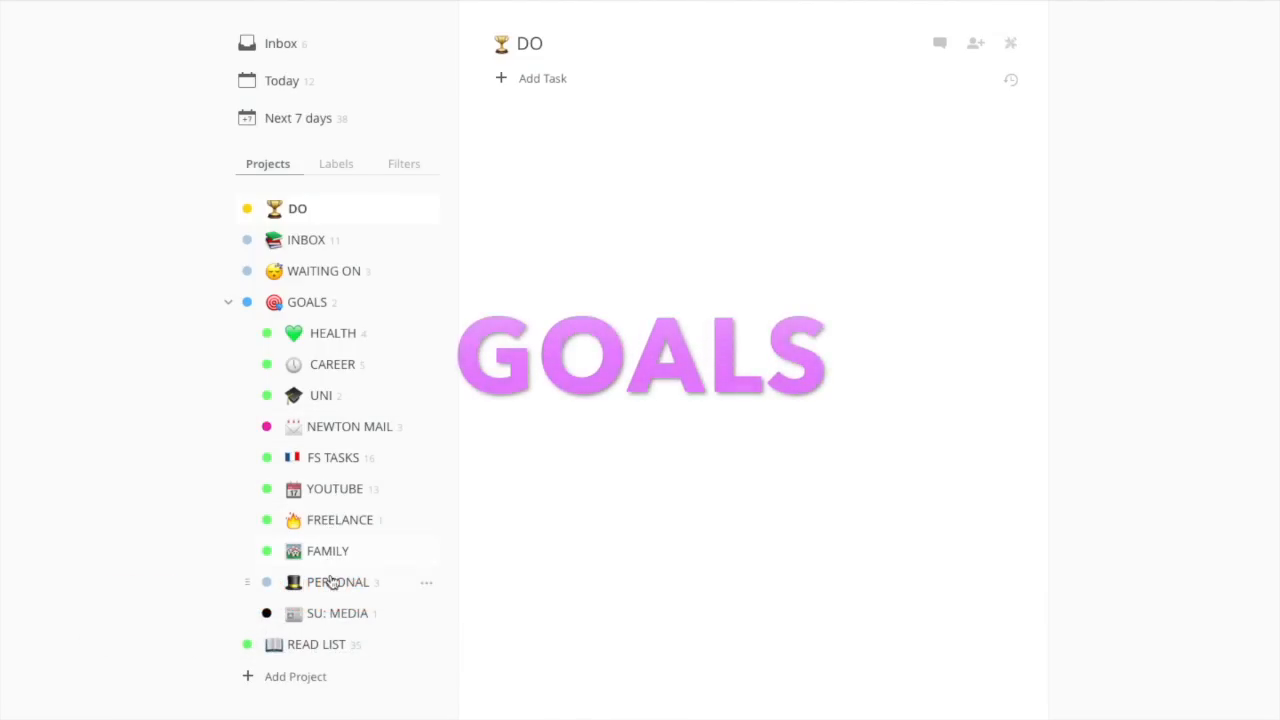
mouse_move(320, 613)
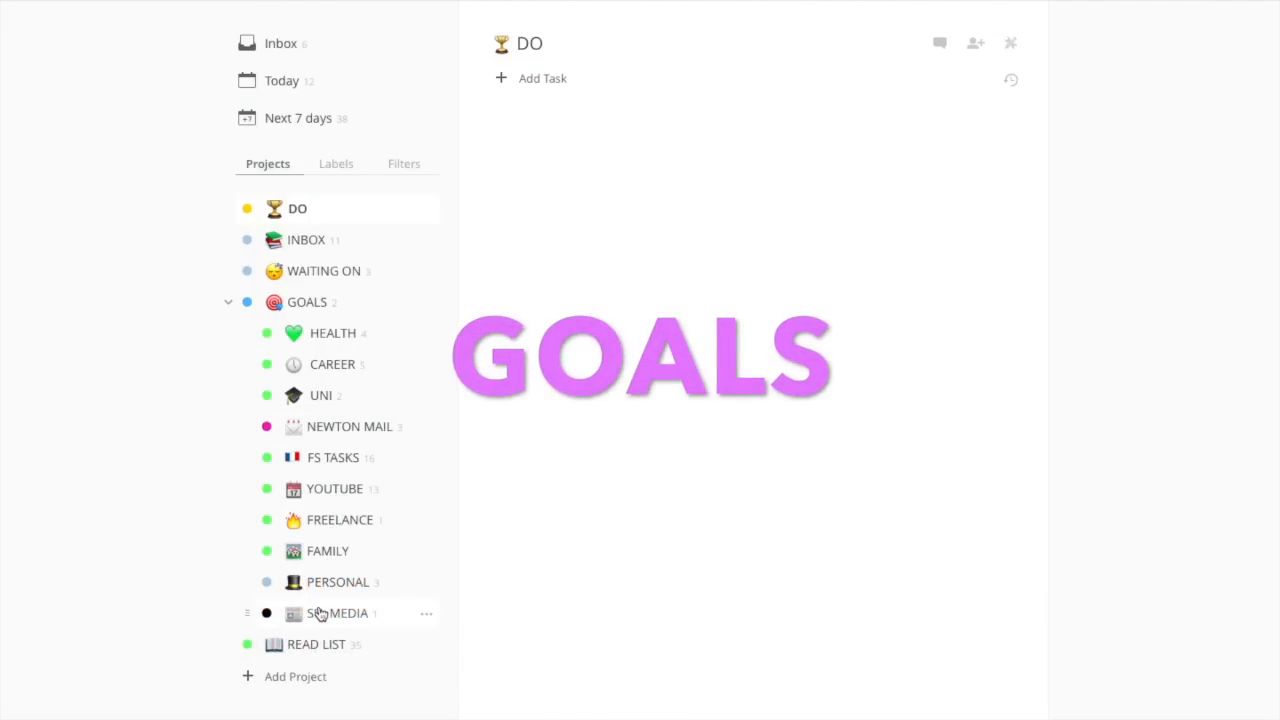
Step: Scroll the sidebar down and open the READ LIST project of saved articles
drag(338, 613, 338, 582)
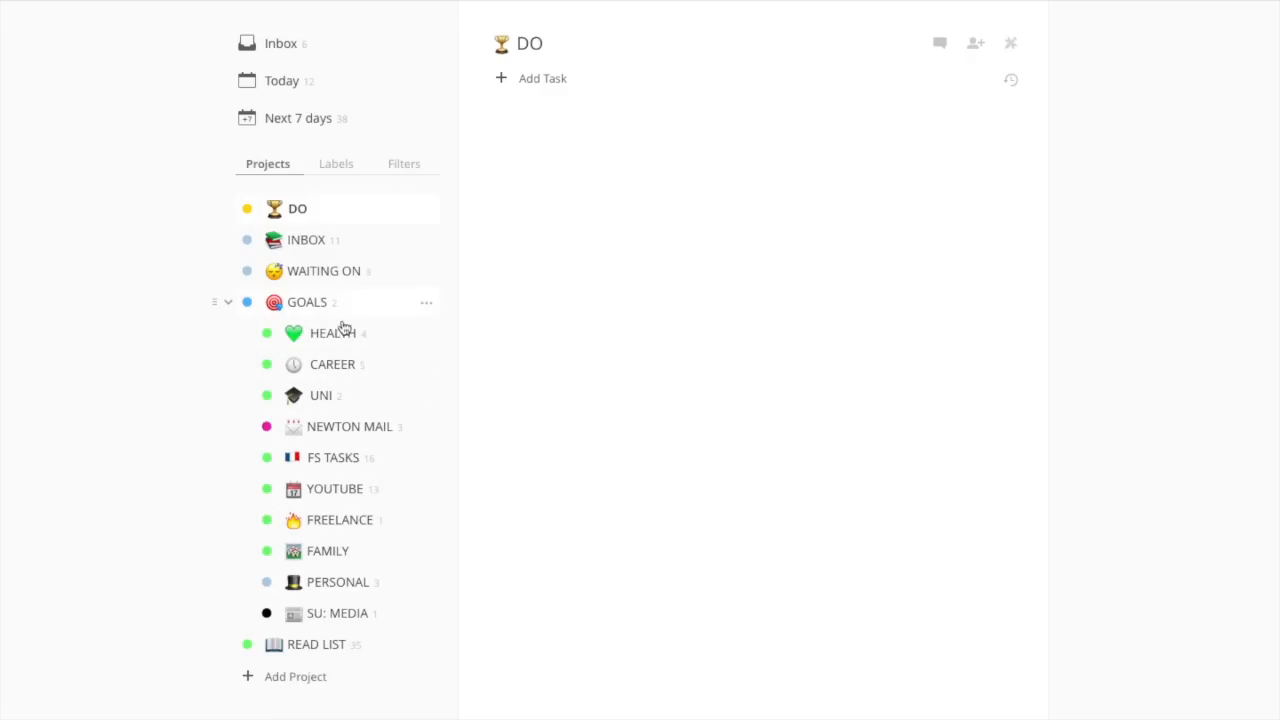
mouse_move(348, 298)
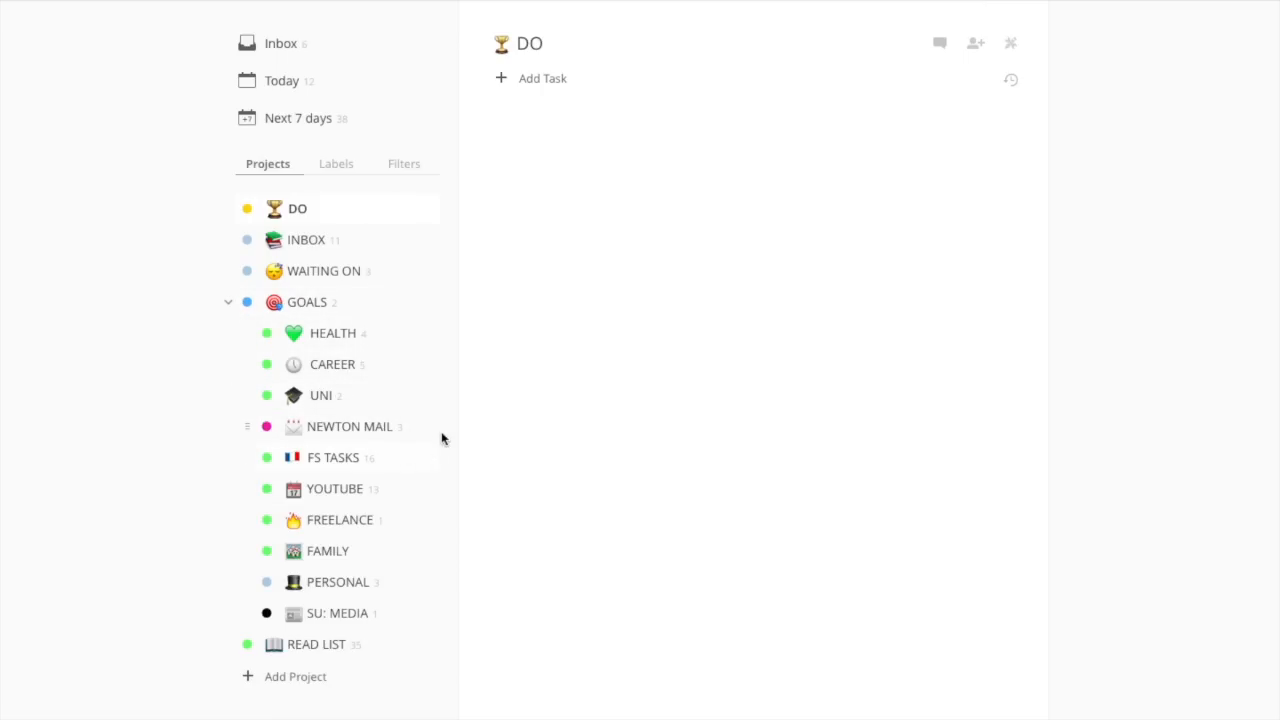
mouse_move(427, 435)
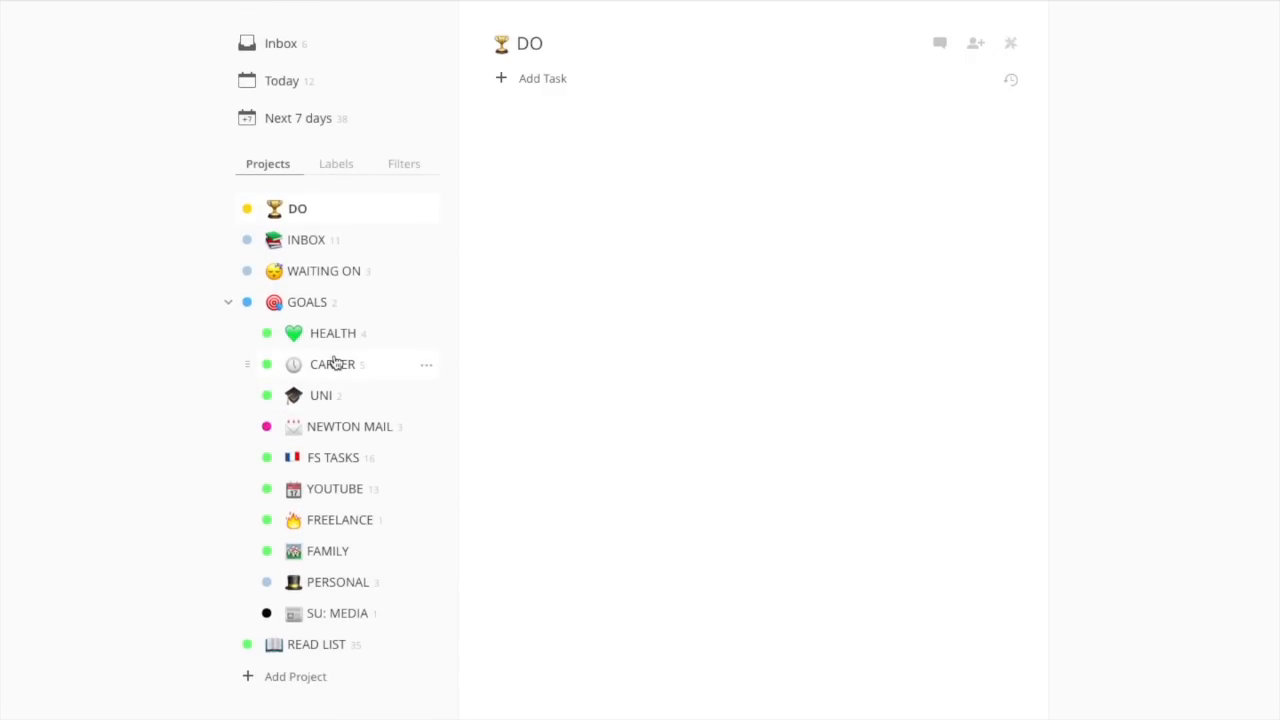
mouse_move(387, 374)
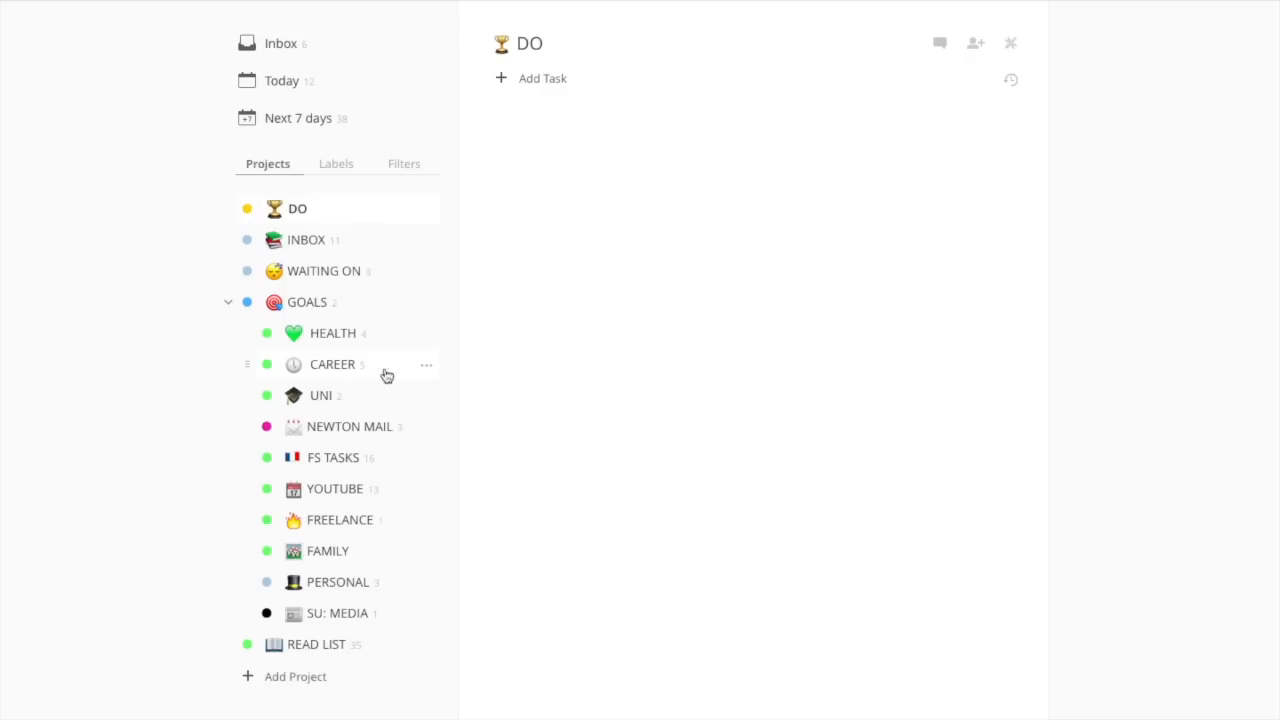
mouse_move(433, 369)
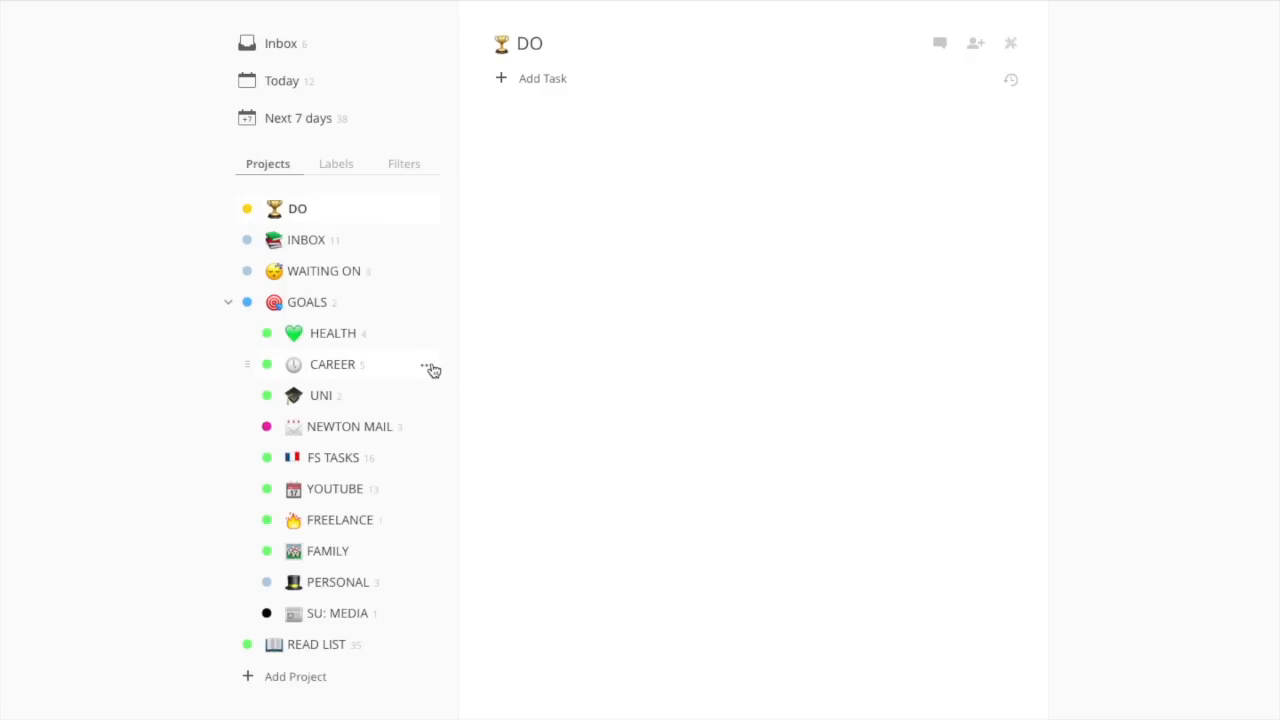
mouse_move(365, 350)
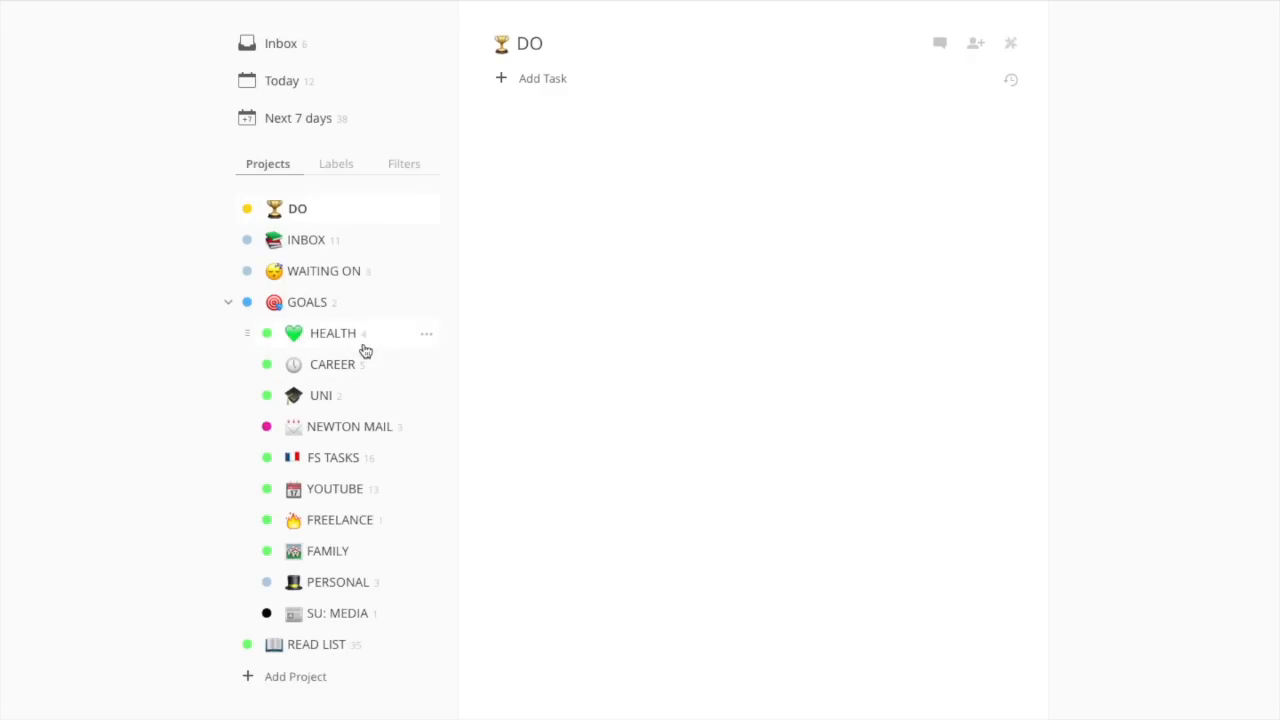
mouse_move(340, 532)
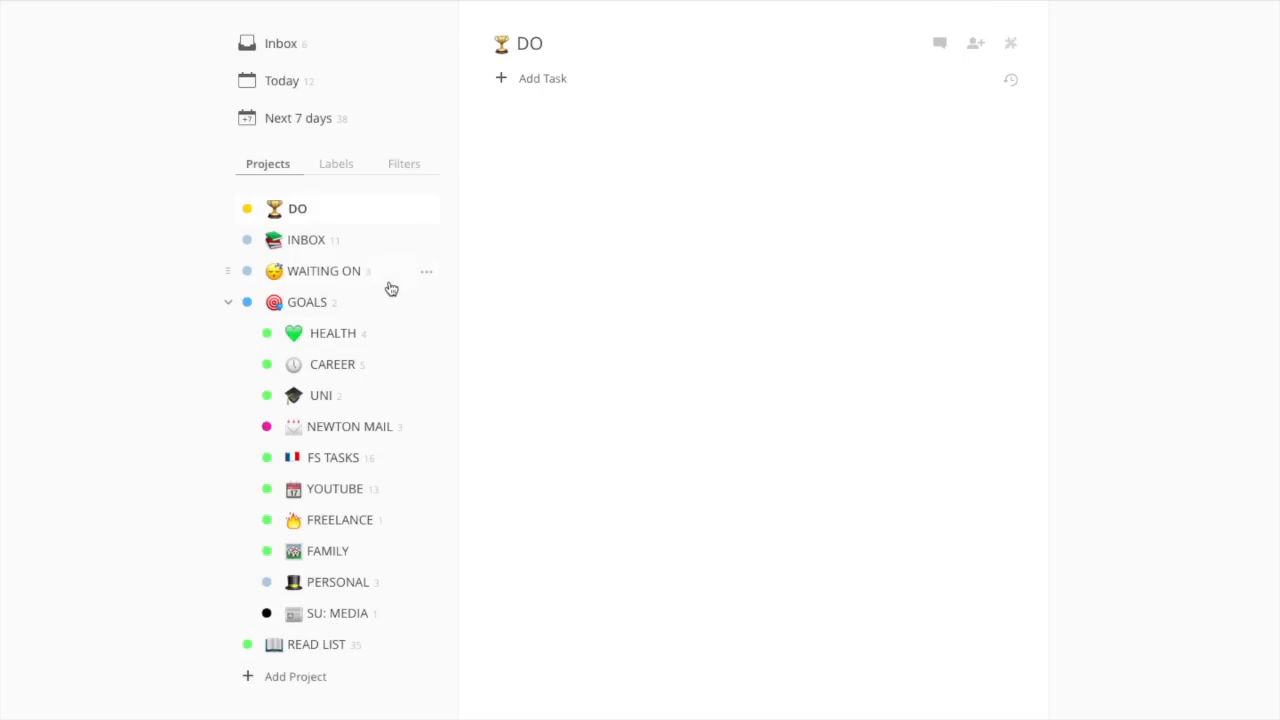
mouse_move(378, 373)
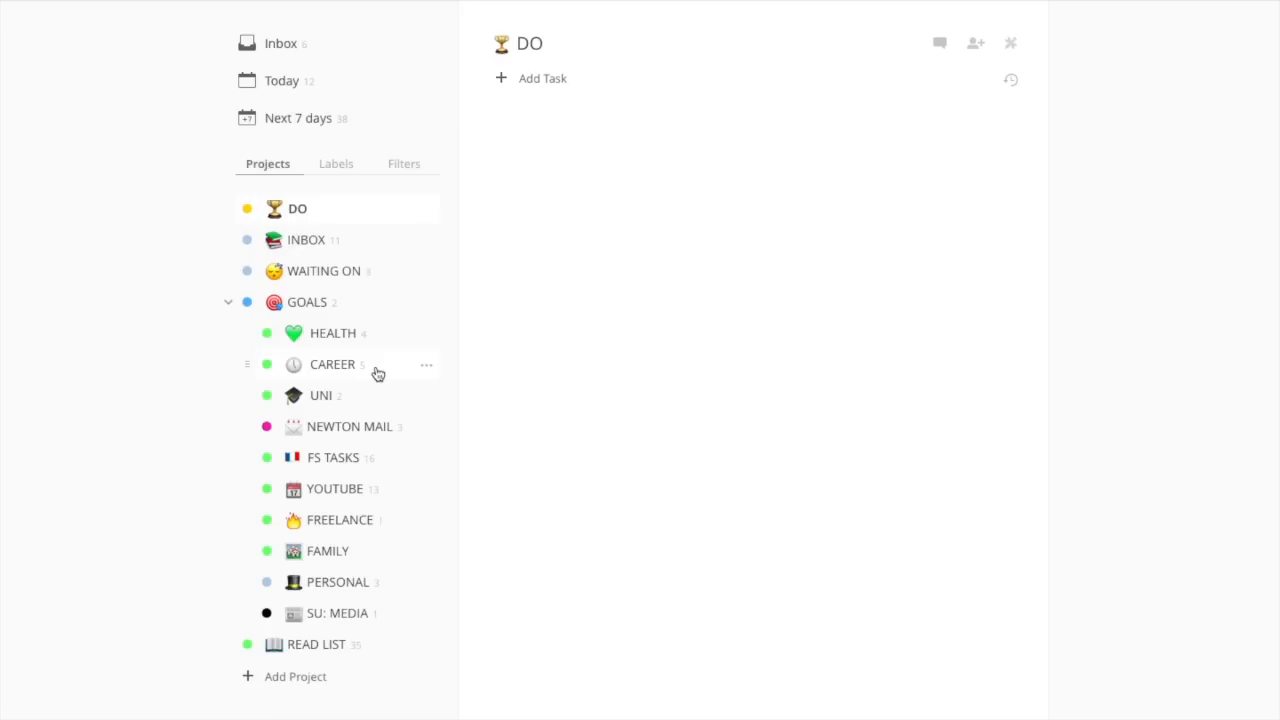
mouse_move(311, 645)
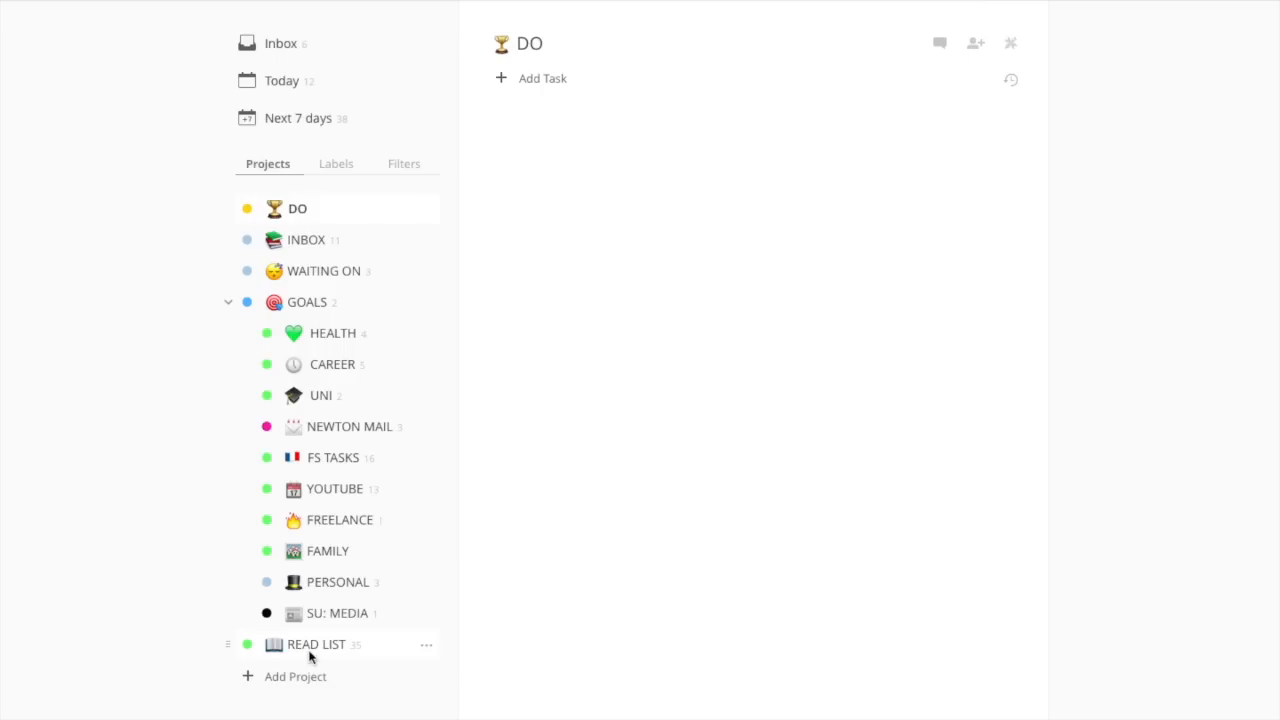
click(317, 644)
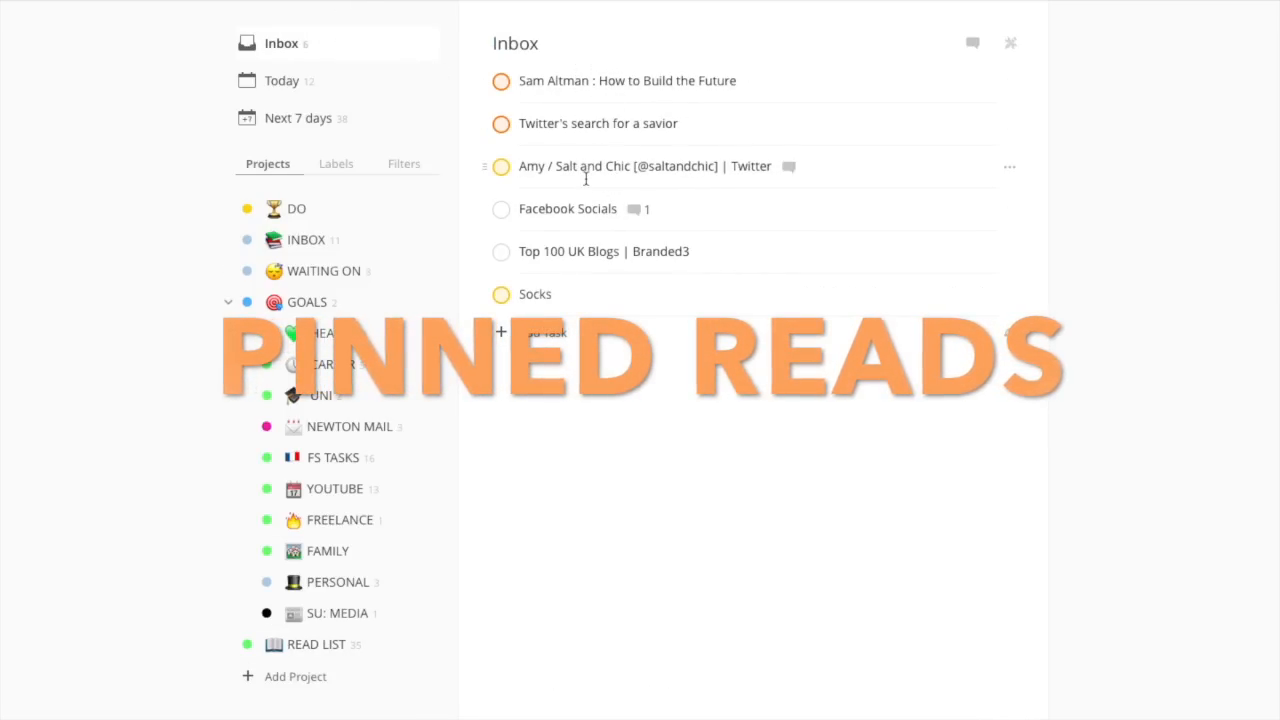
click(317, 644)
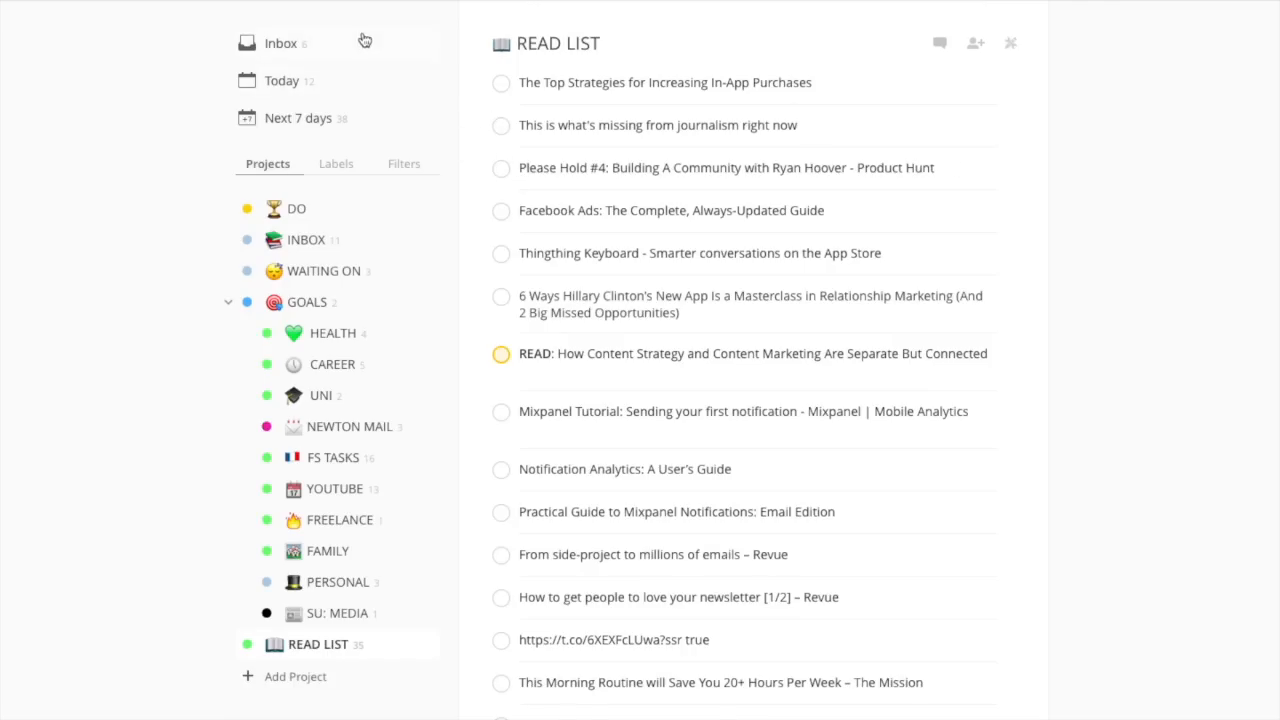
mouse_move(513, 99)
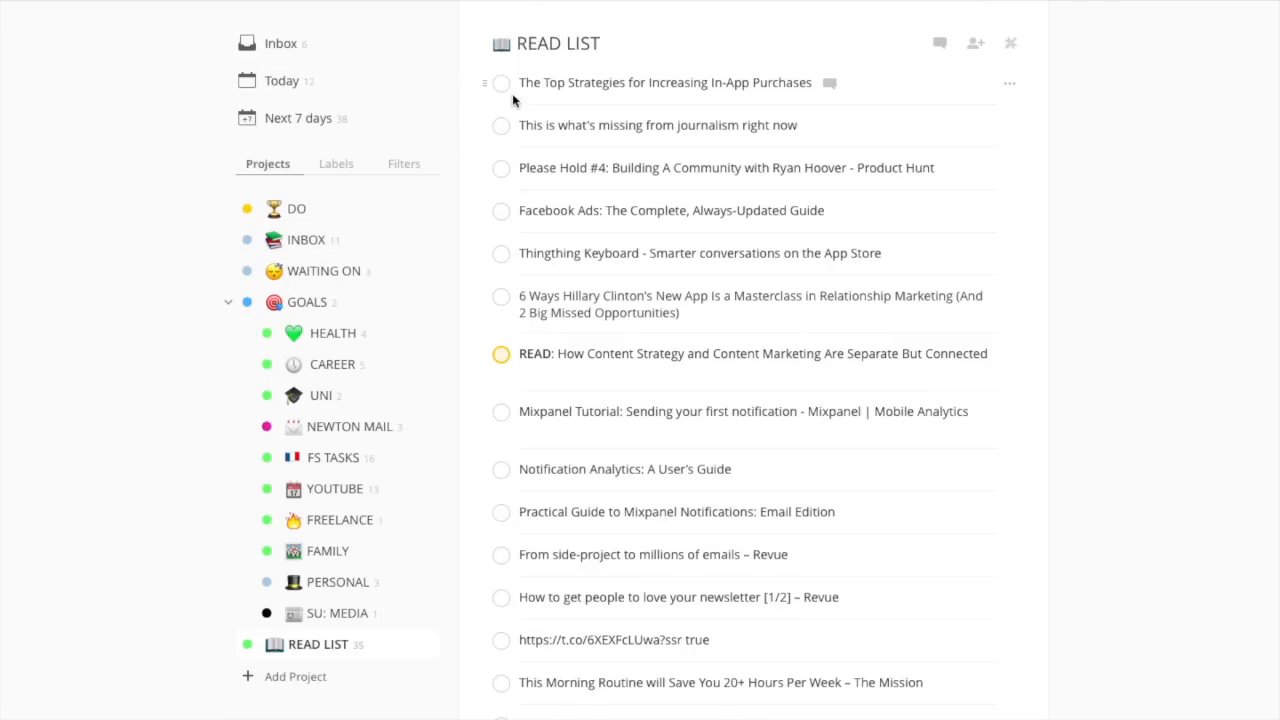
mouse_move(343, 246)
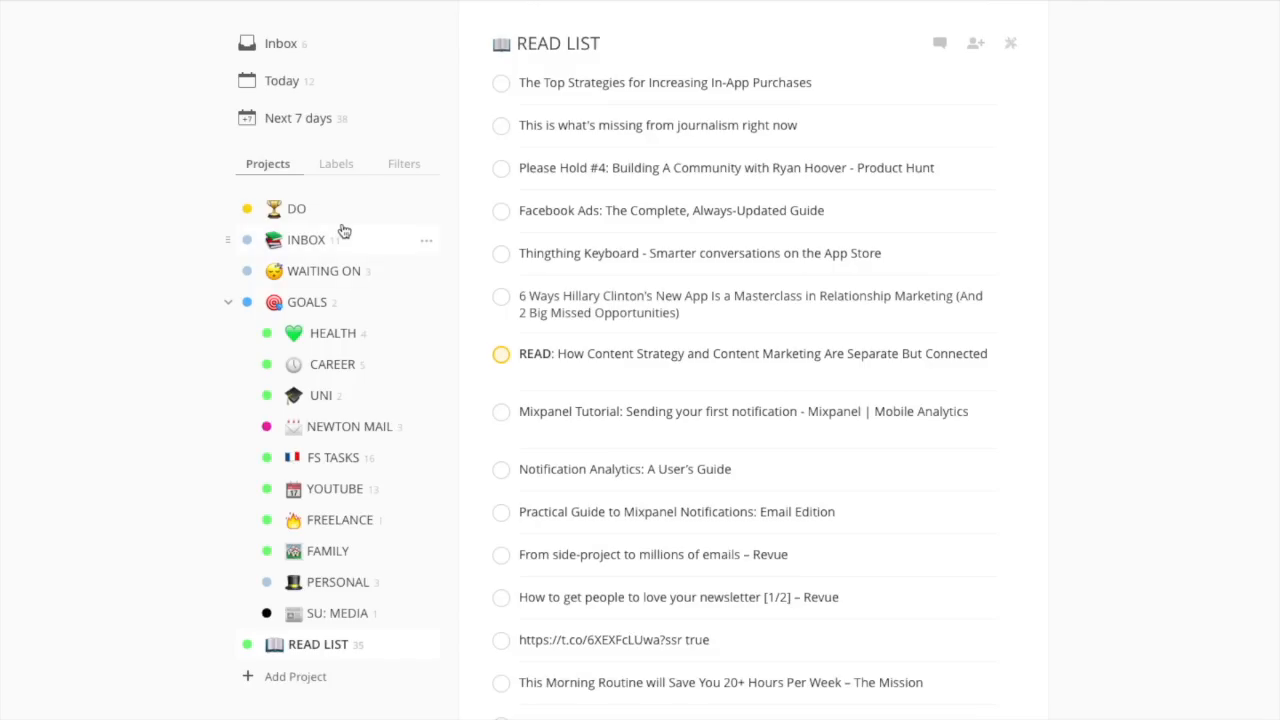
click(335, 163)
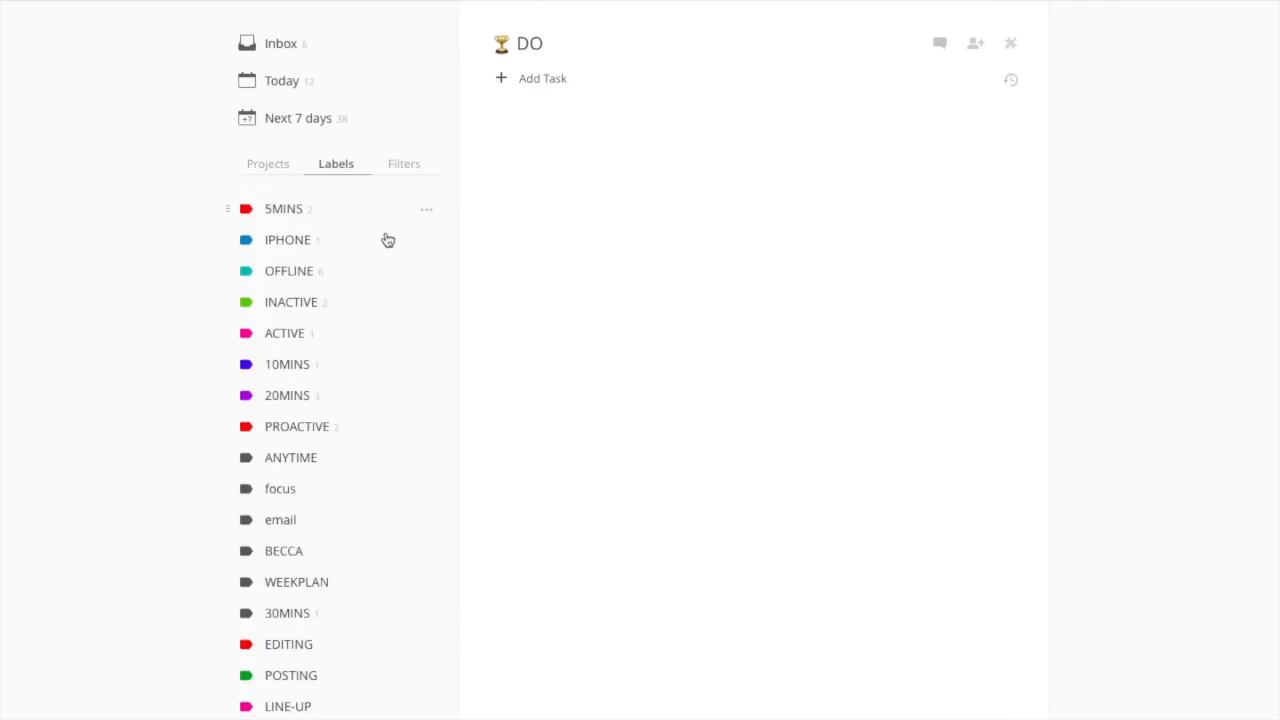
mouse_move(305, 258)
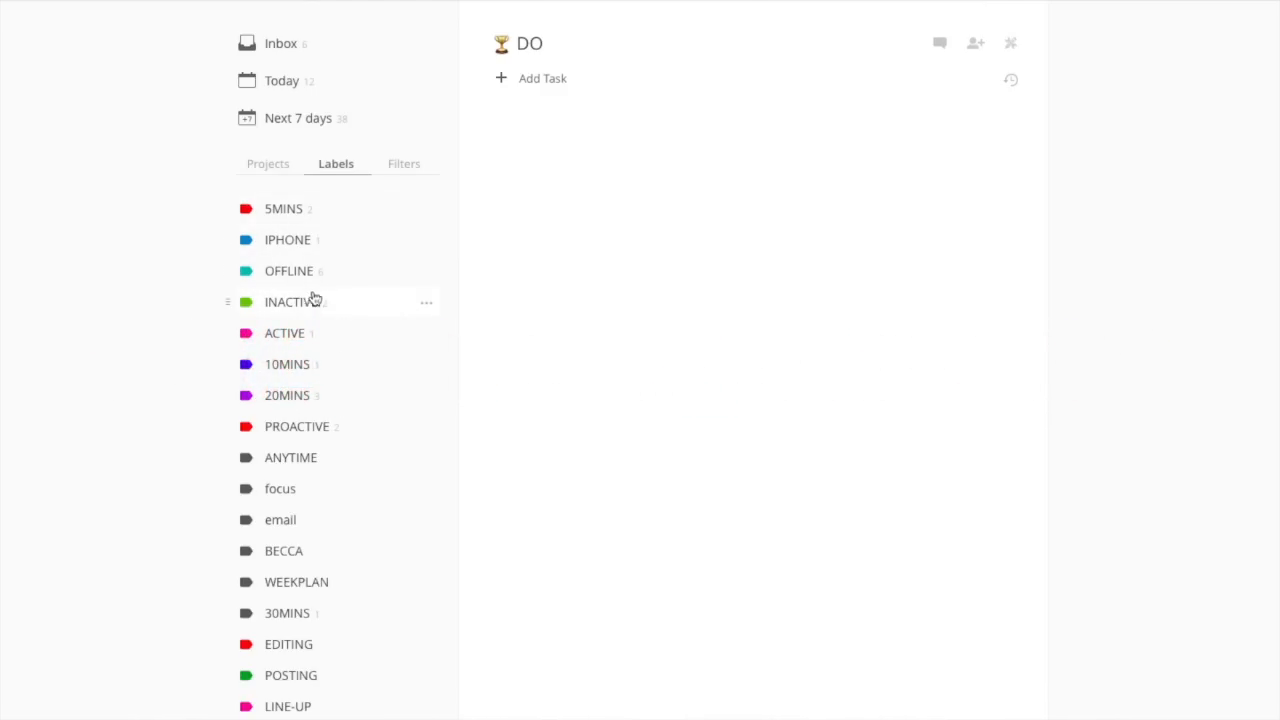
mouse_move(335, 370)
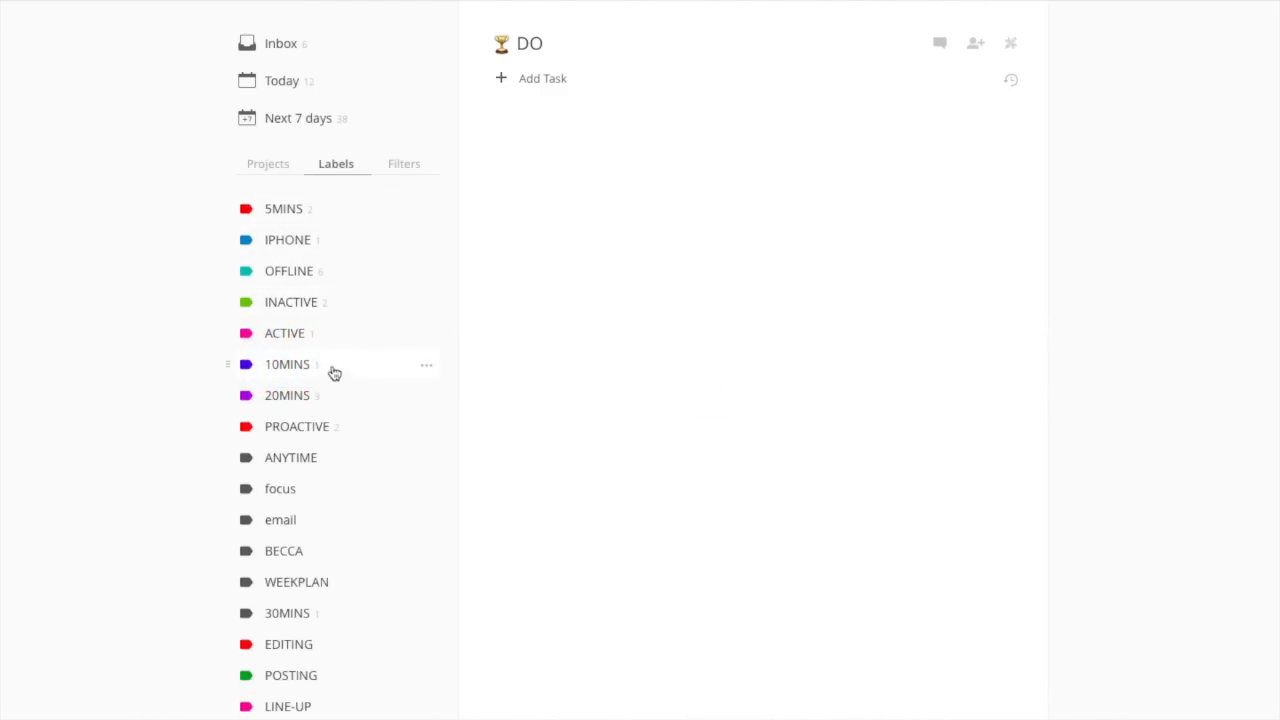
mouse_move(325, 301)
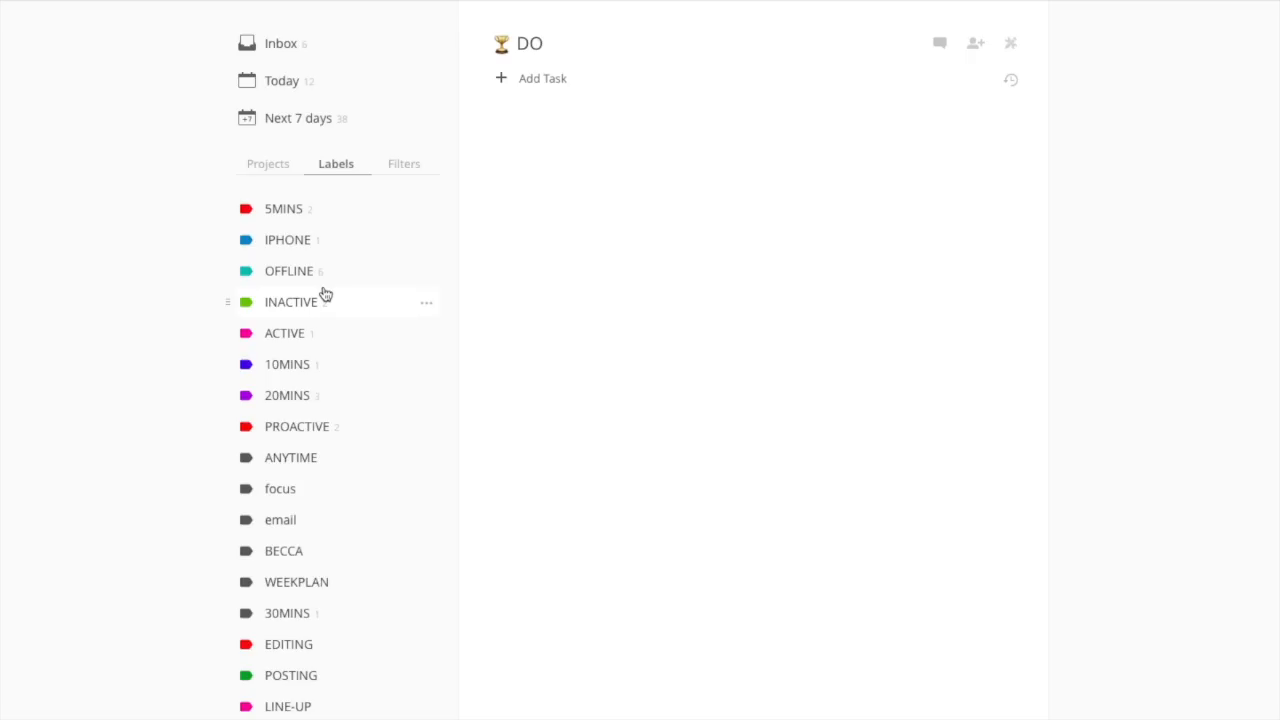
mouse_move(341, 239)
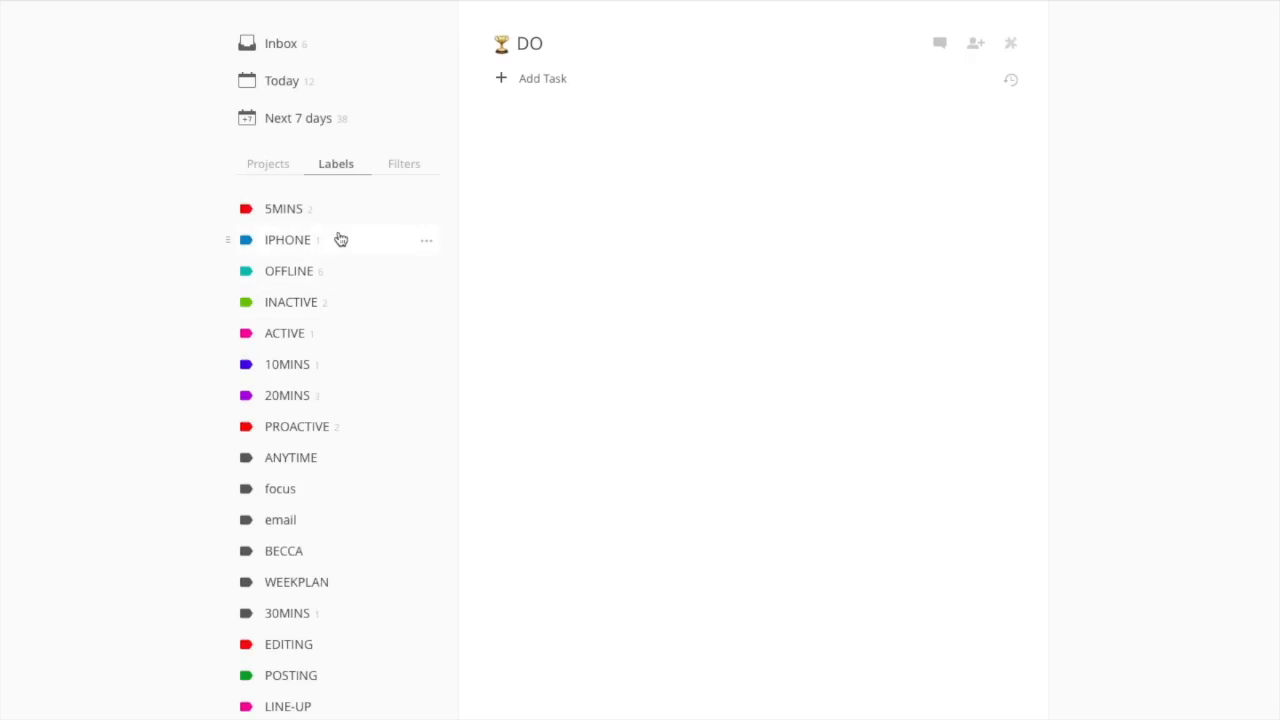
mouse_move(334, 258)
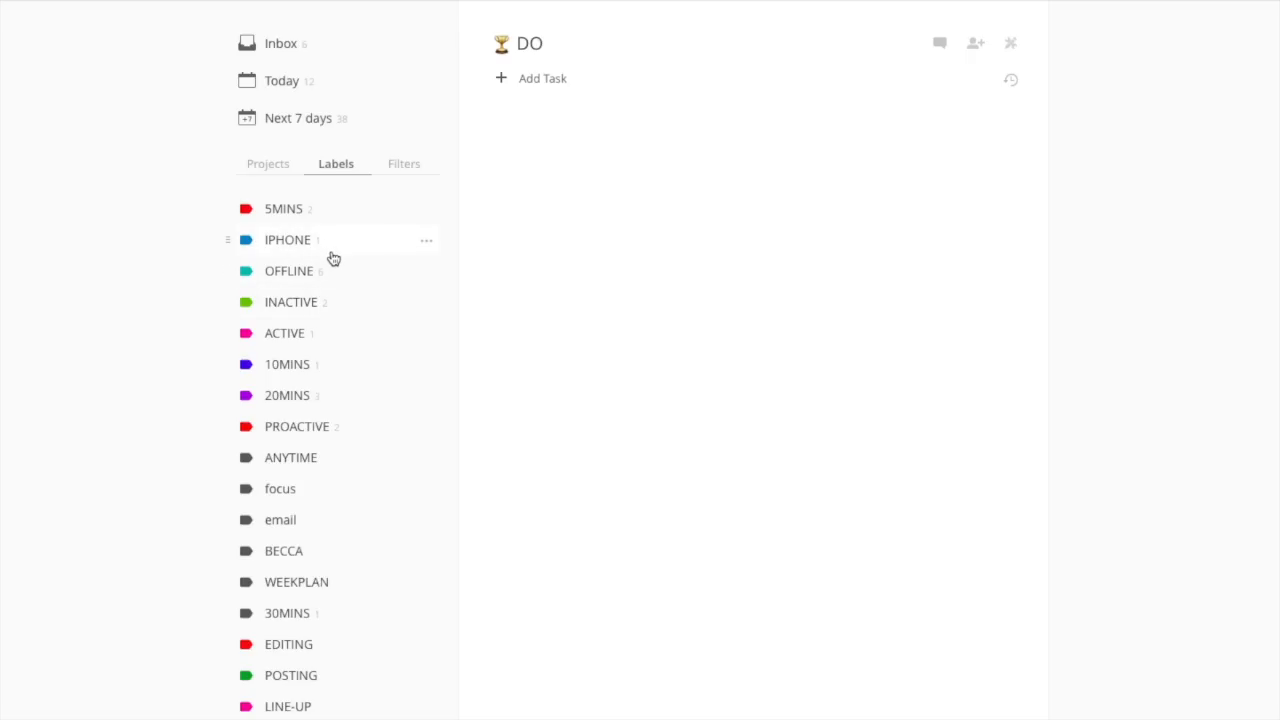
mouse_move(325, 247)
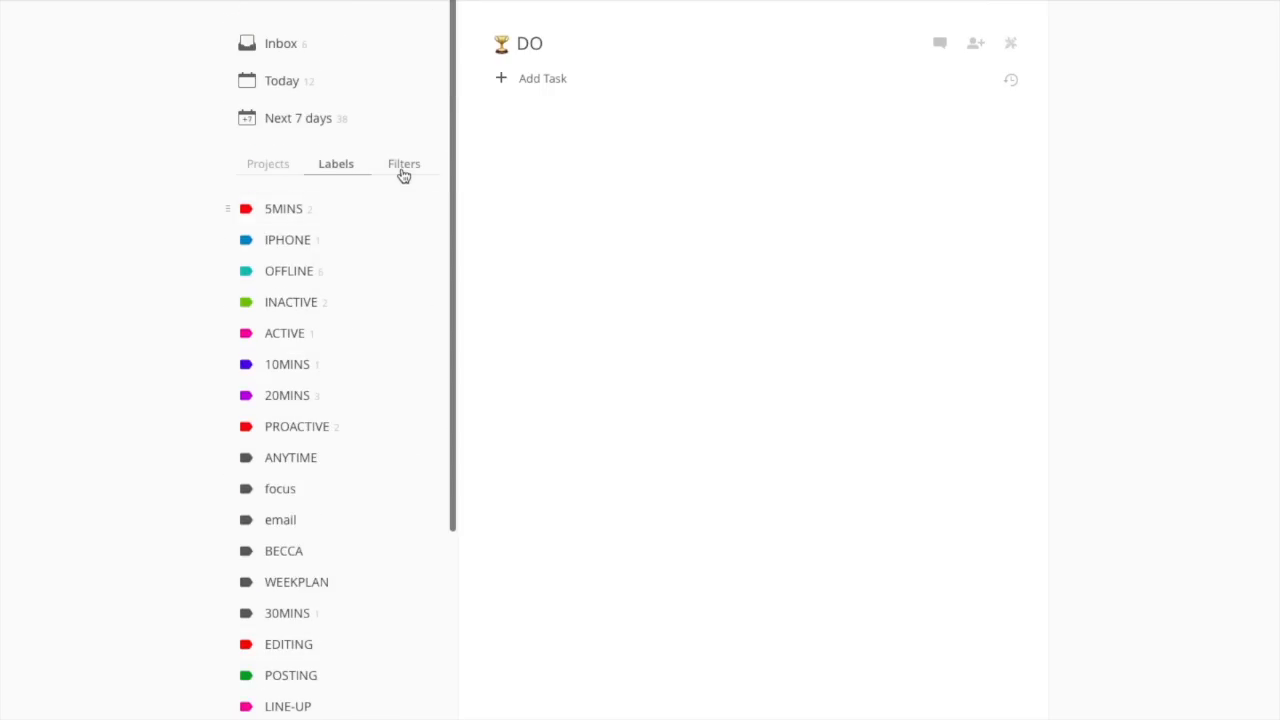
Step: Browse the NEWTON MAIL, PRIORITY ITEMS, INBOXES, PHONE and NO DUE DATE filters, then return to projects
click(404, 163)
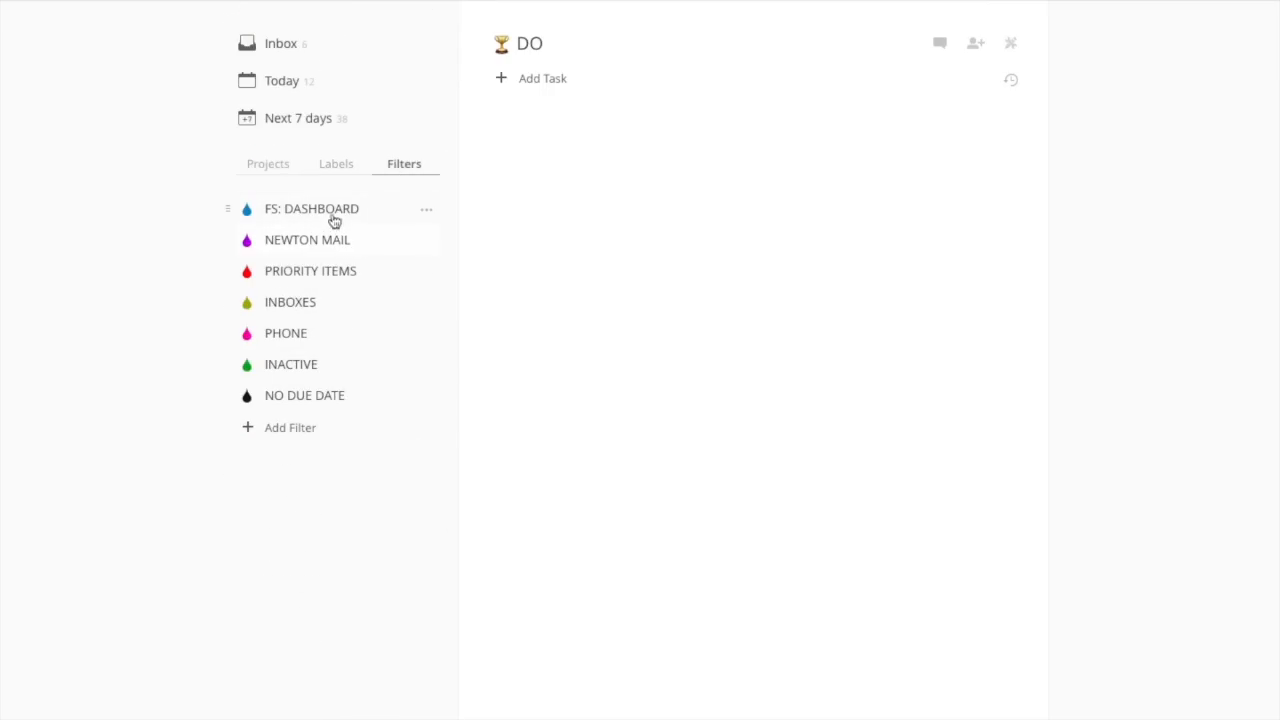
mouse_move(332, 245)
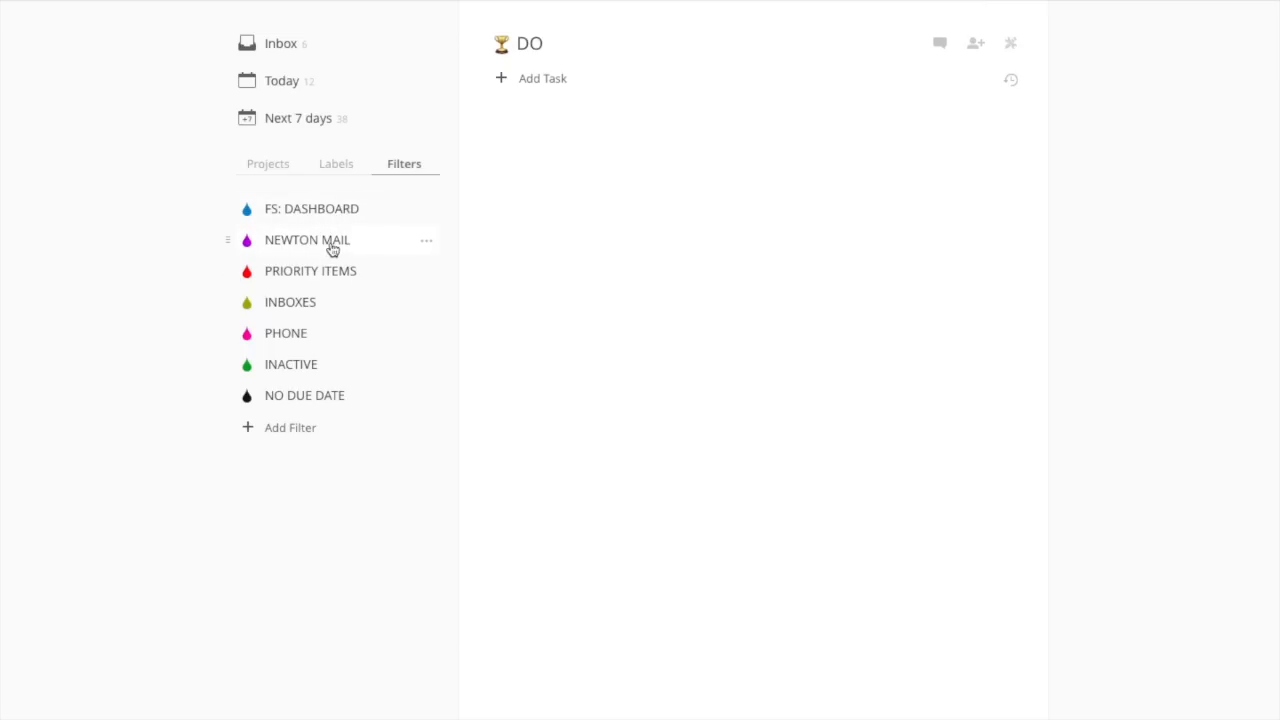
mouse_move(325, 247)
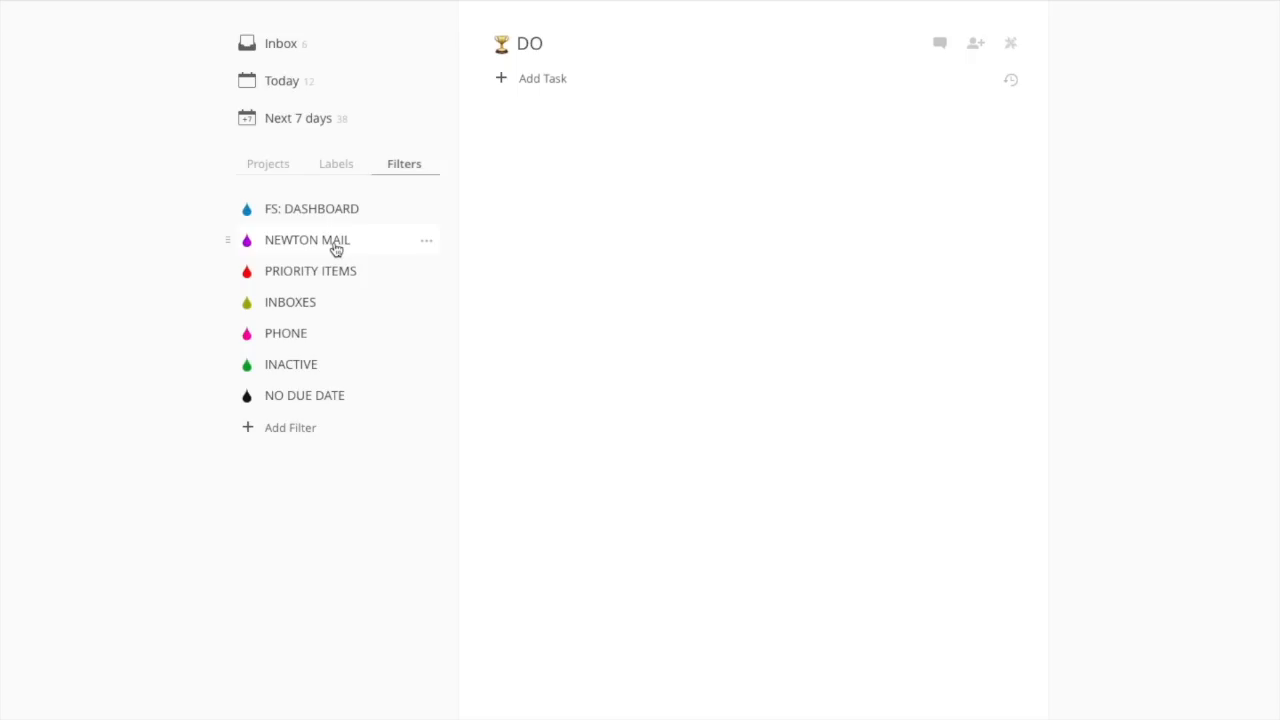
click(307, 239)
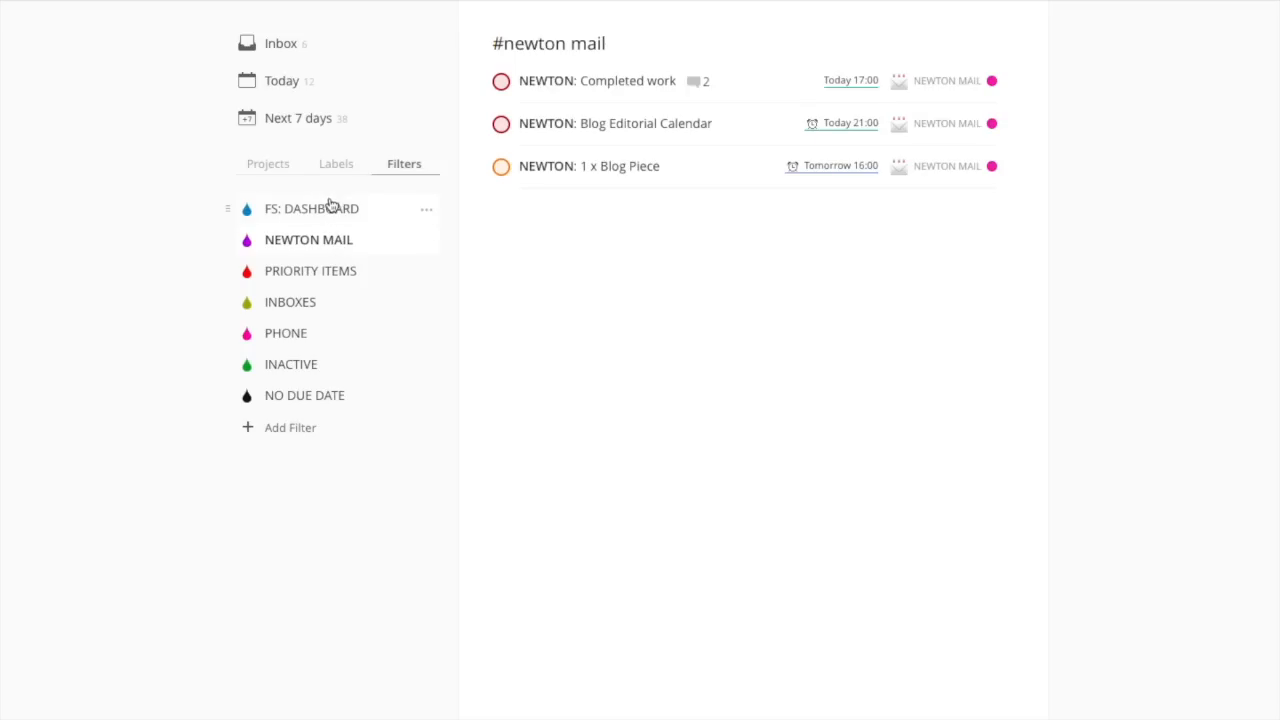
mouse_move(322, 268)
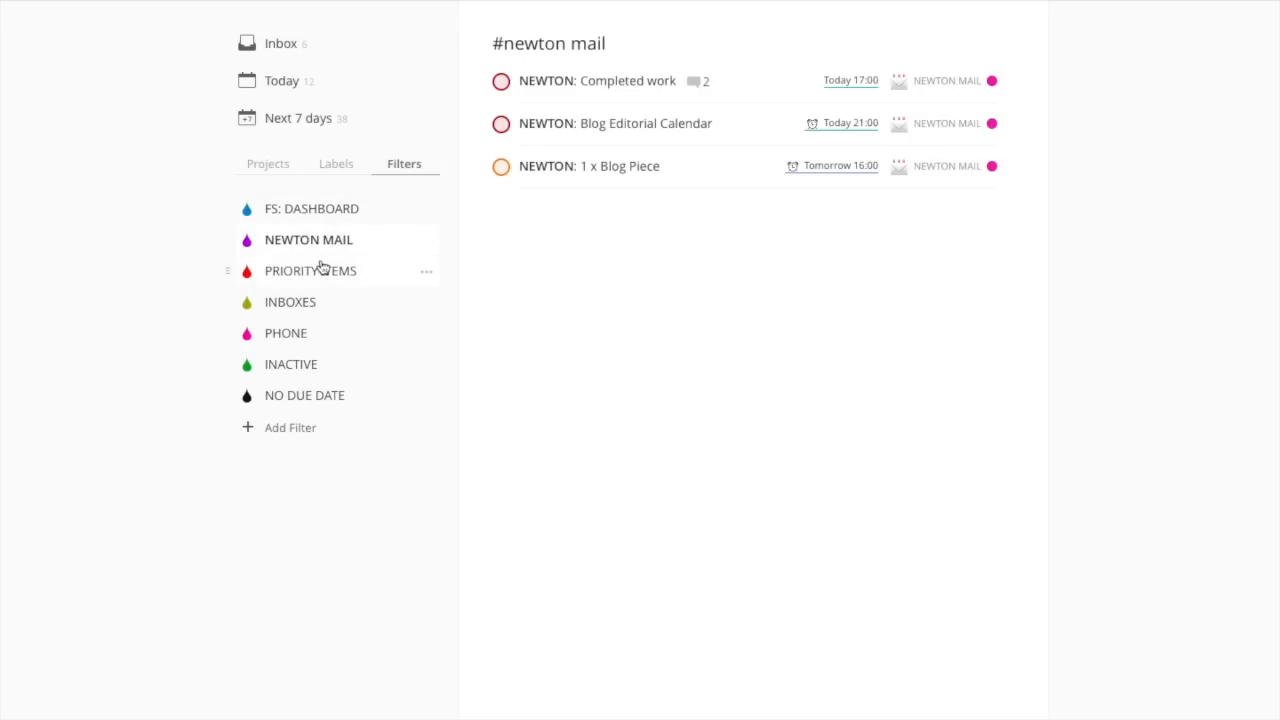
click(282, 80)
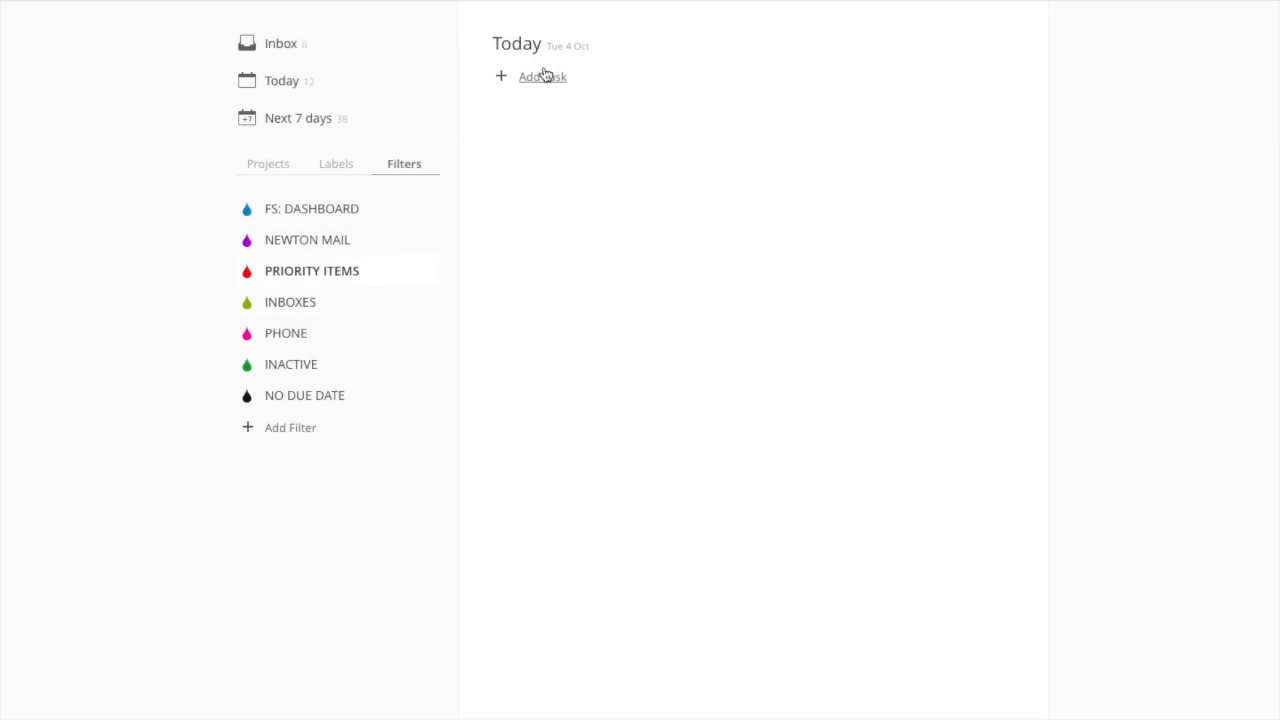
click(290, 302)
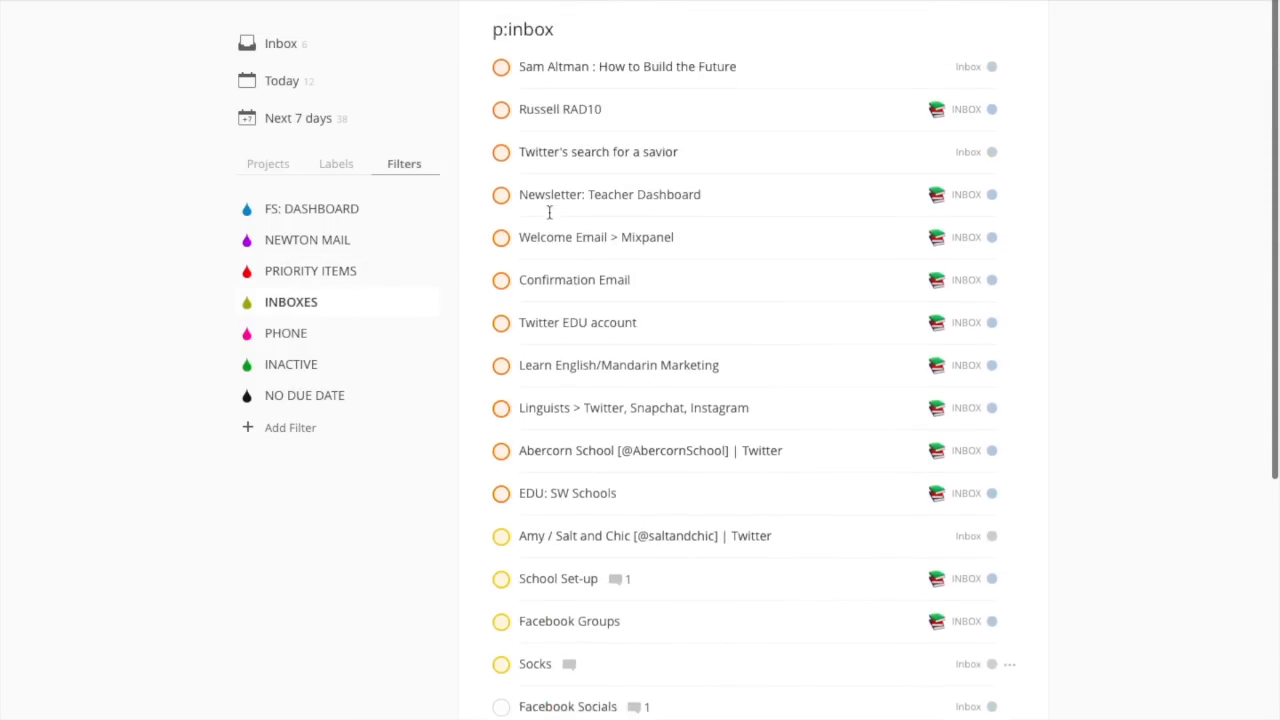
click(286, 333)
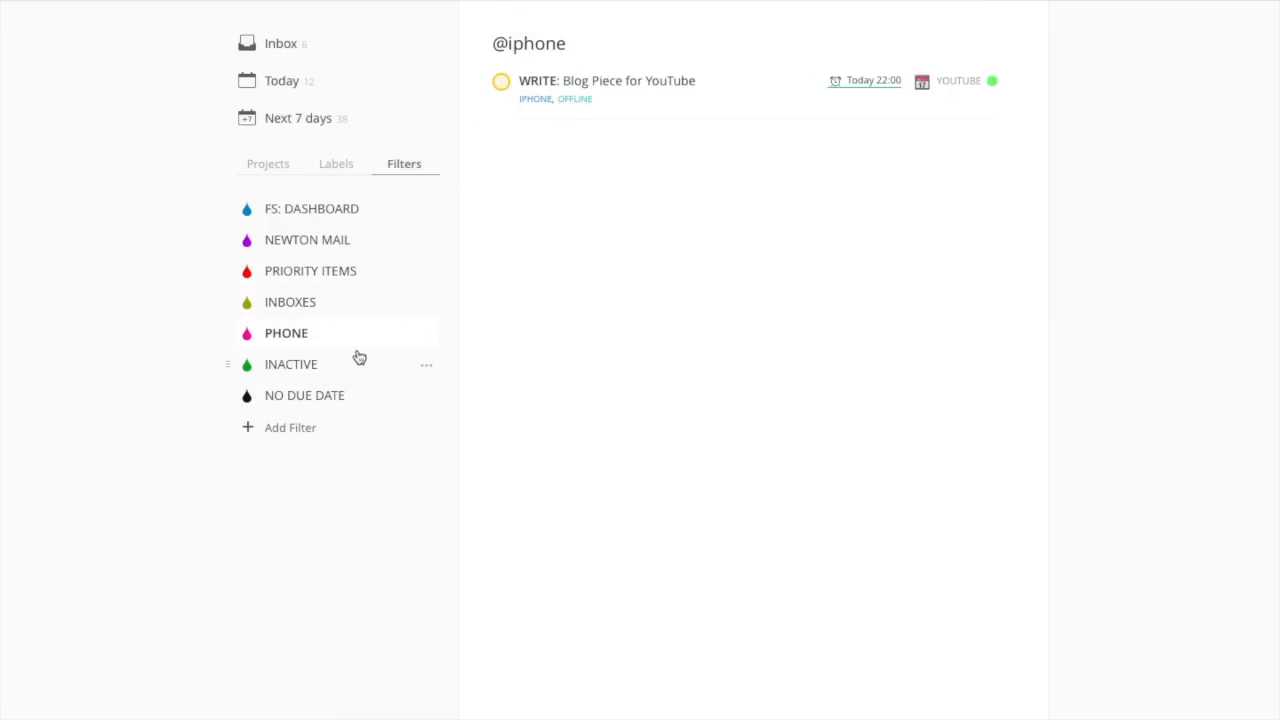
click(304, 395)
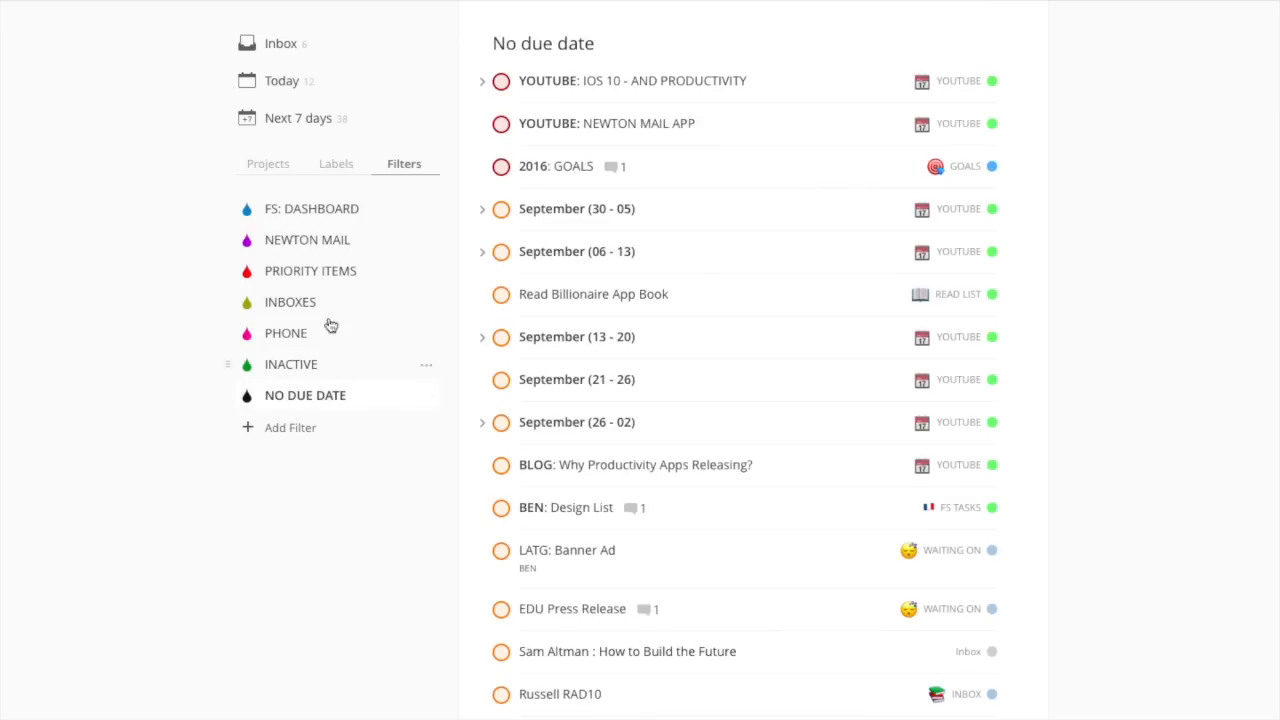
scroll(down, 3)
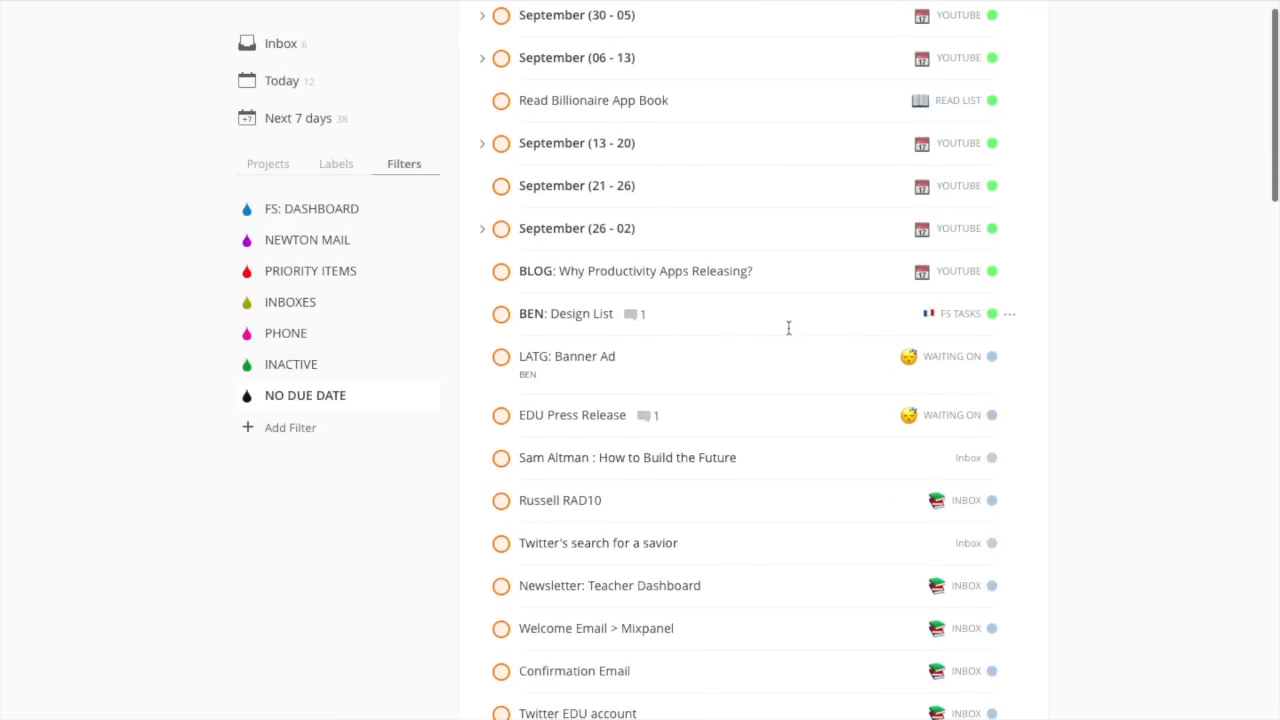
mouse_move(495, 320)
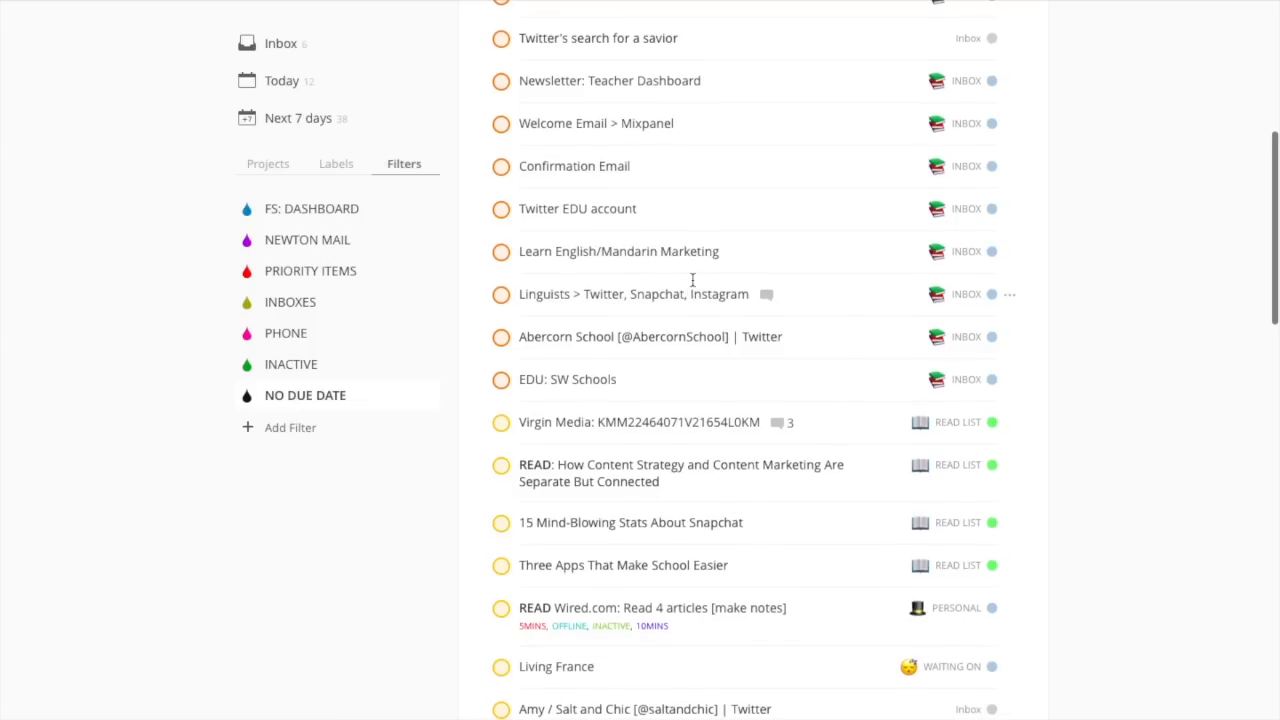
mouse_move(652, 251)
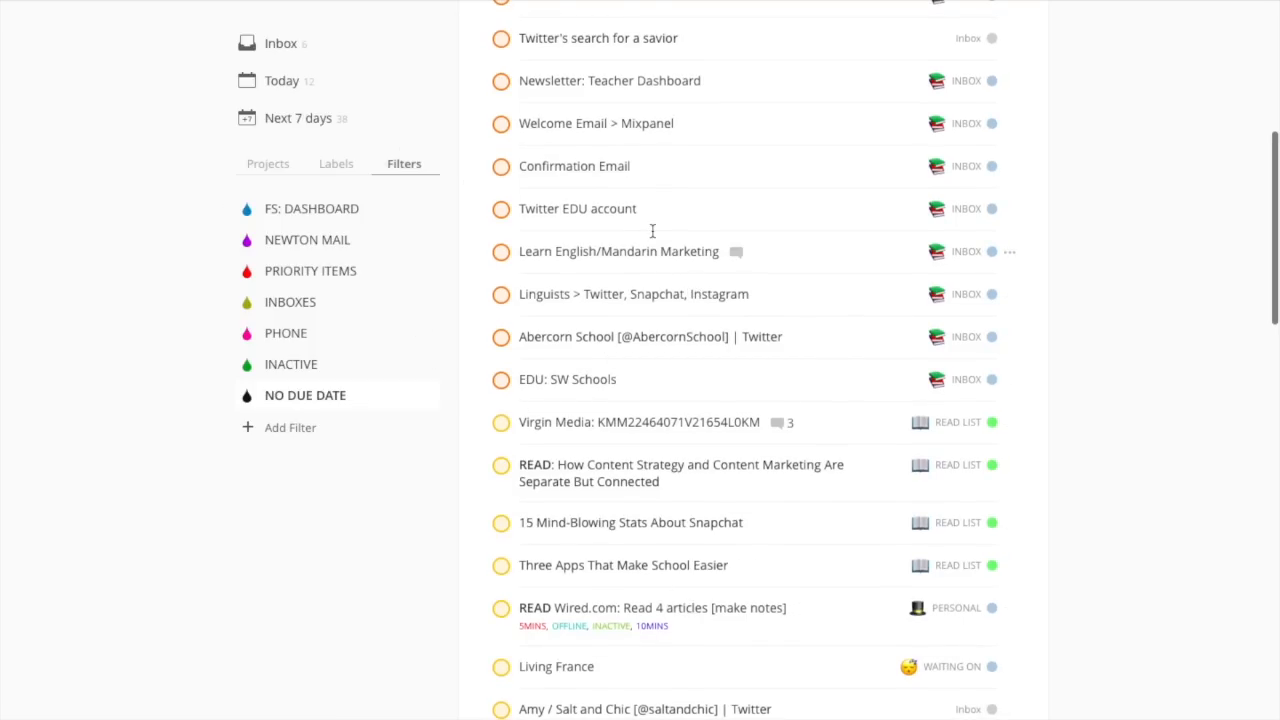
click(267, 164)
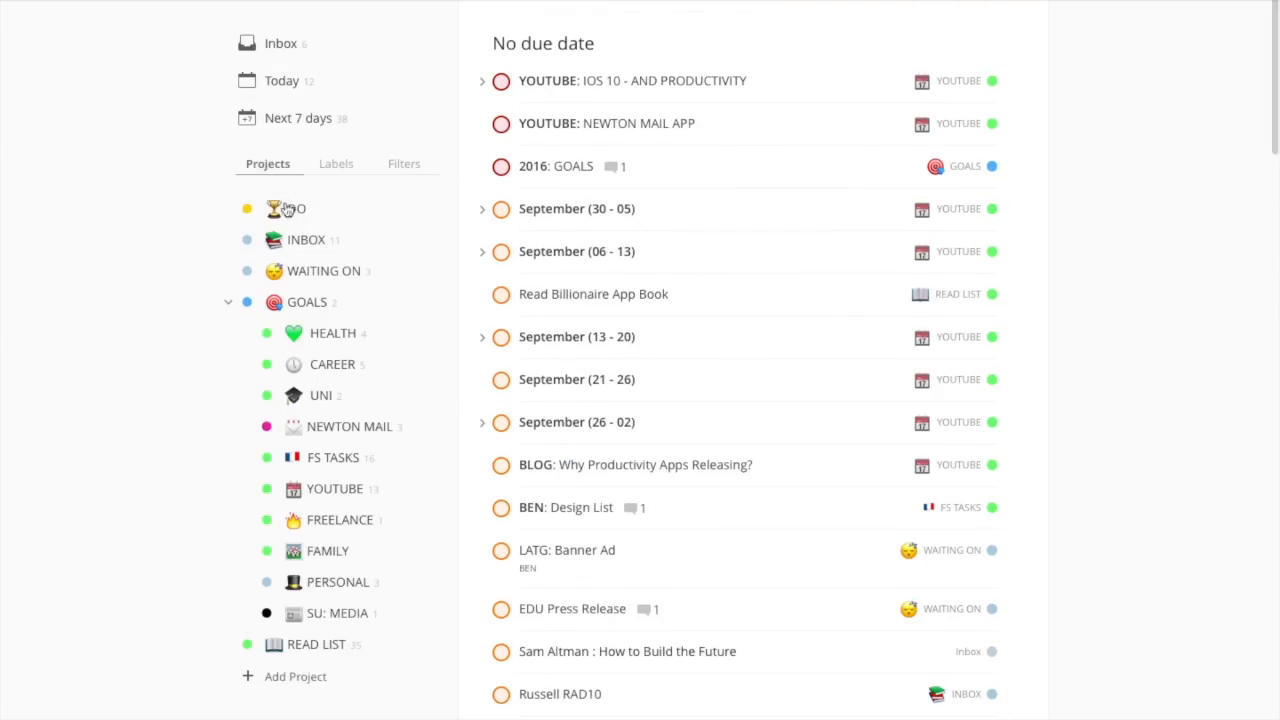
Step: View the Inbox's six tasks, then return to the empty DO project
click(281, 43)
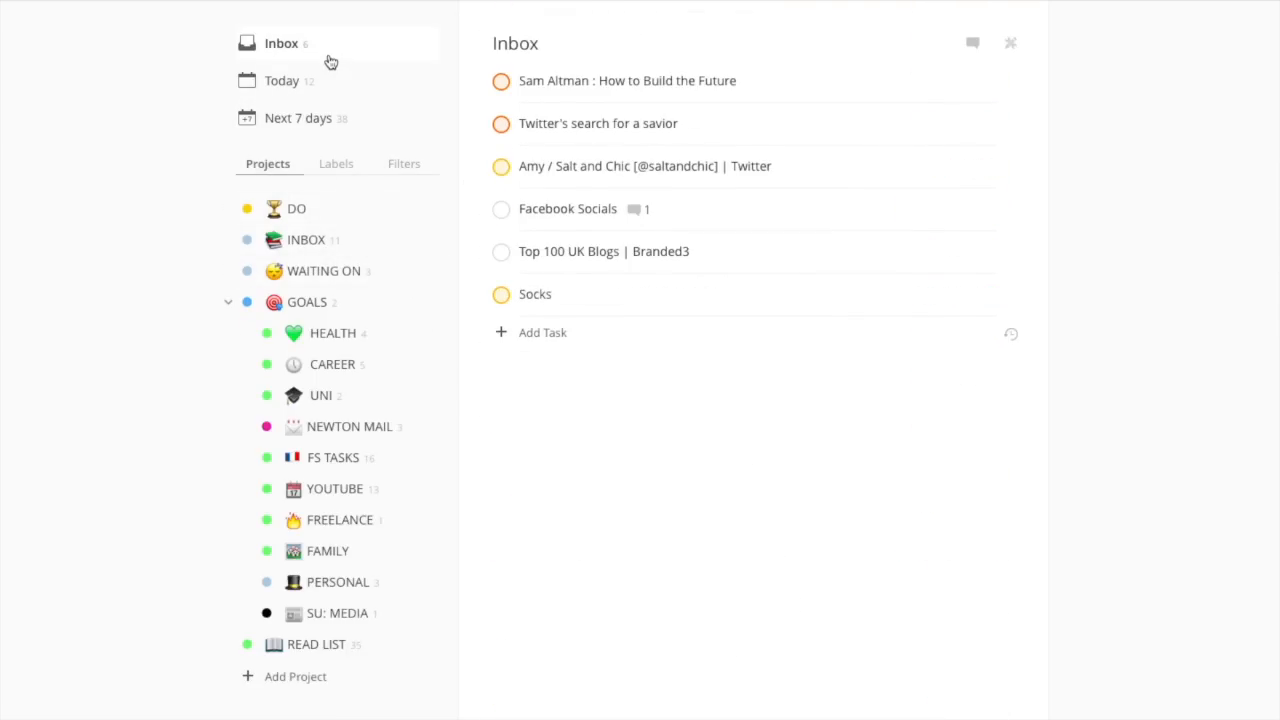
click(297, 208)
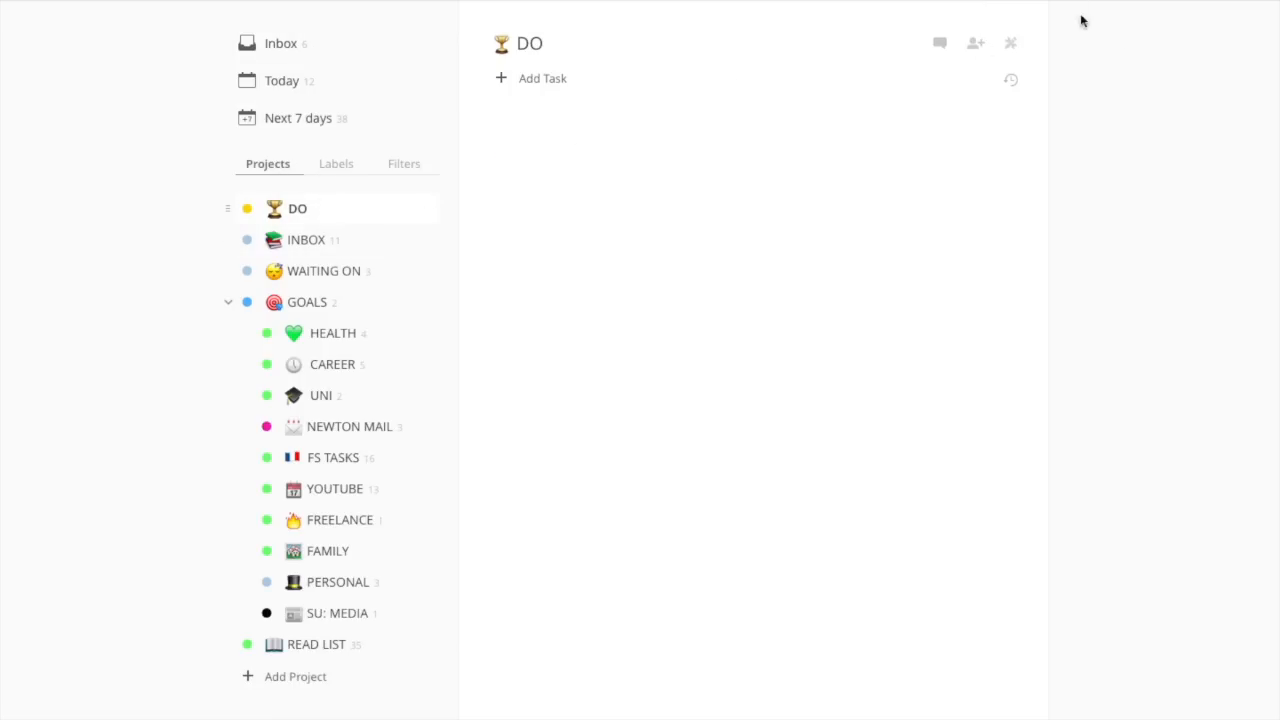
mouse_move(650, 364)
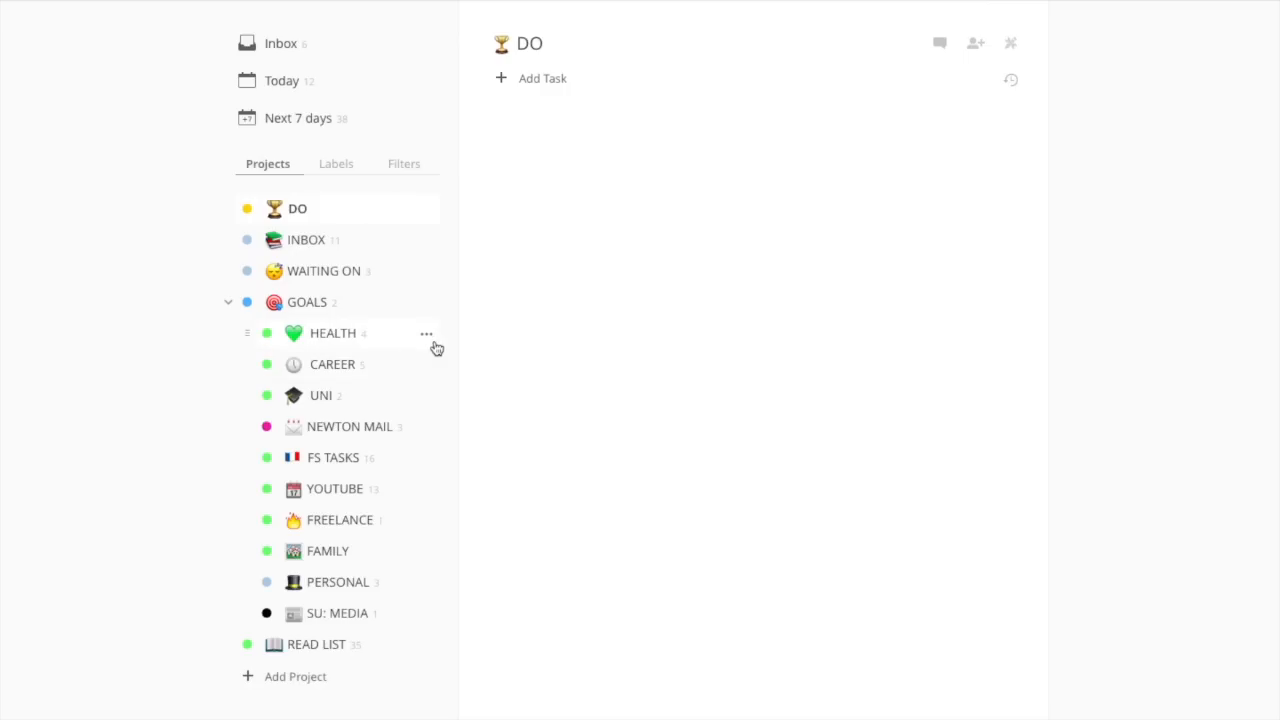
mouse_move(430, 340)
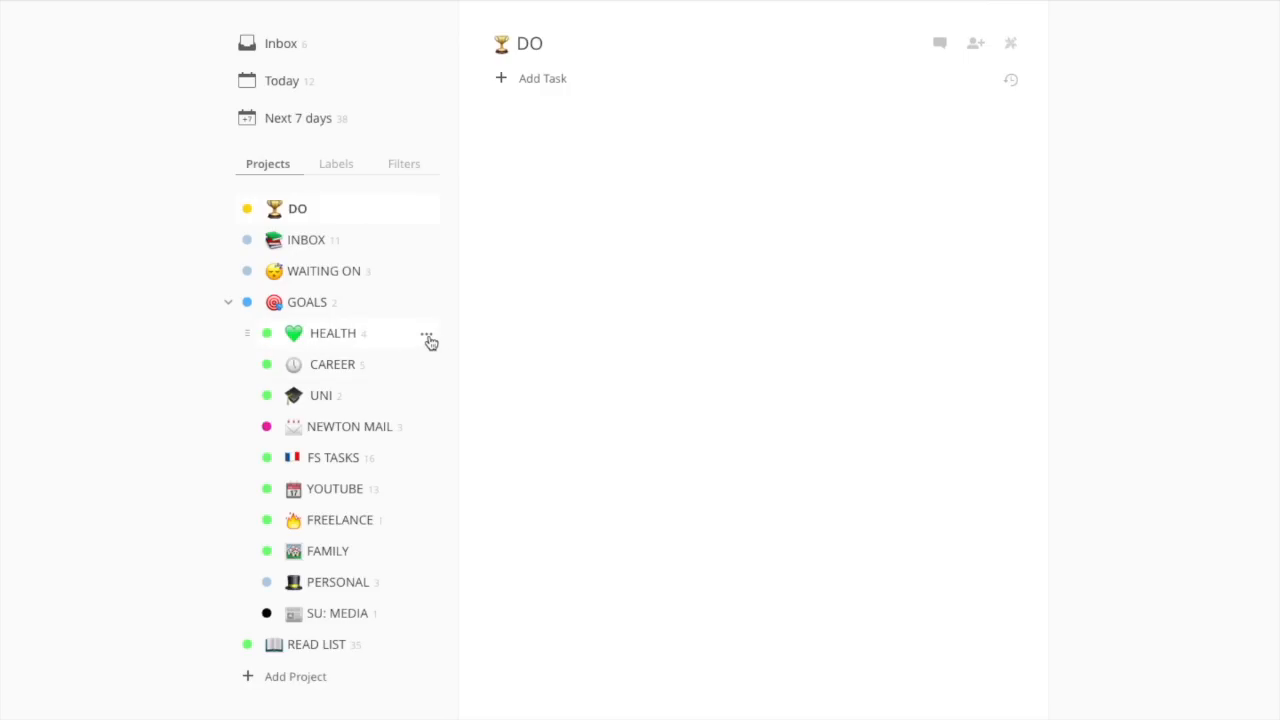
mouse_move(393, 344)
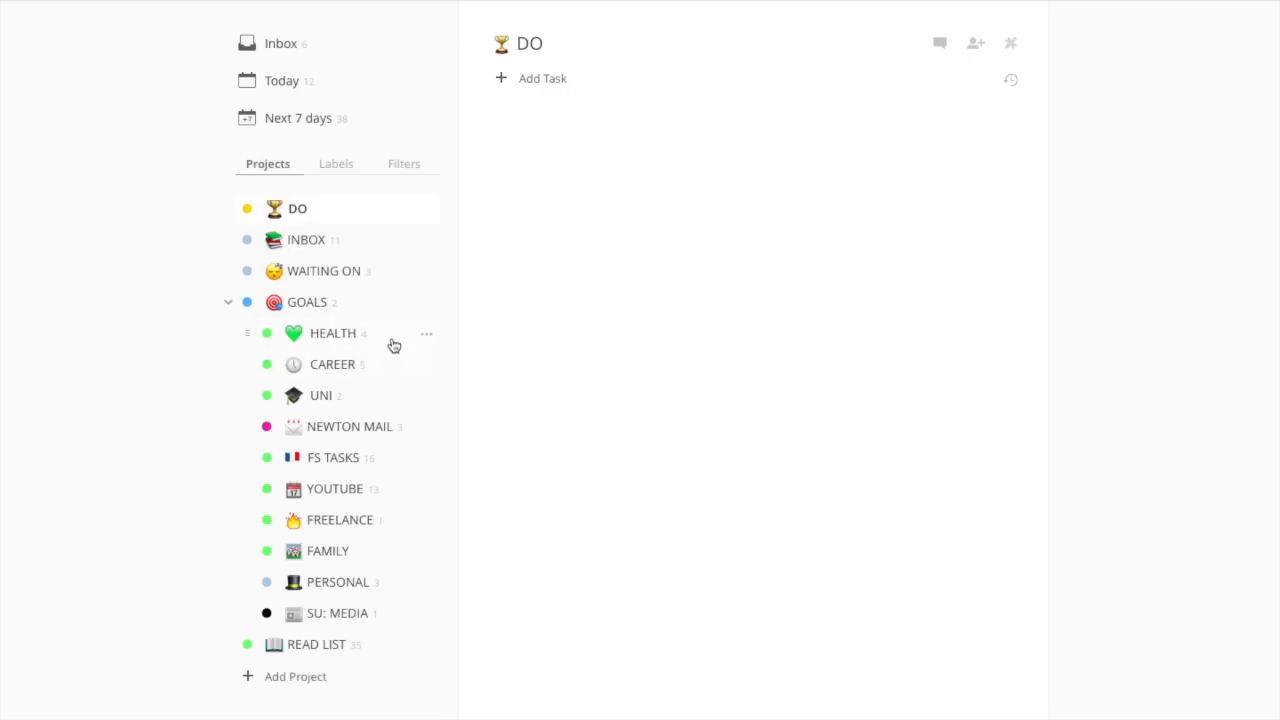
mouse_move(441, 349)
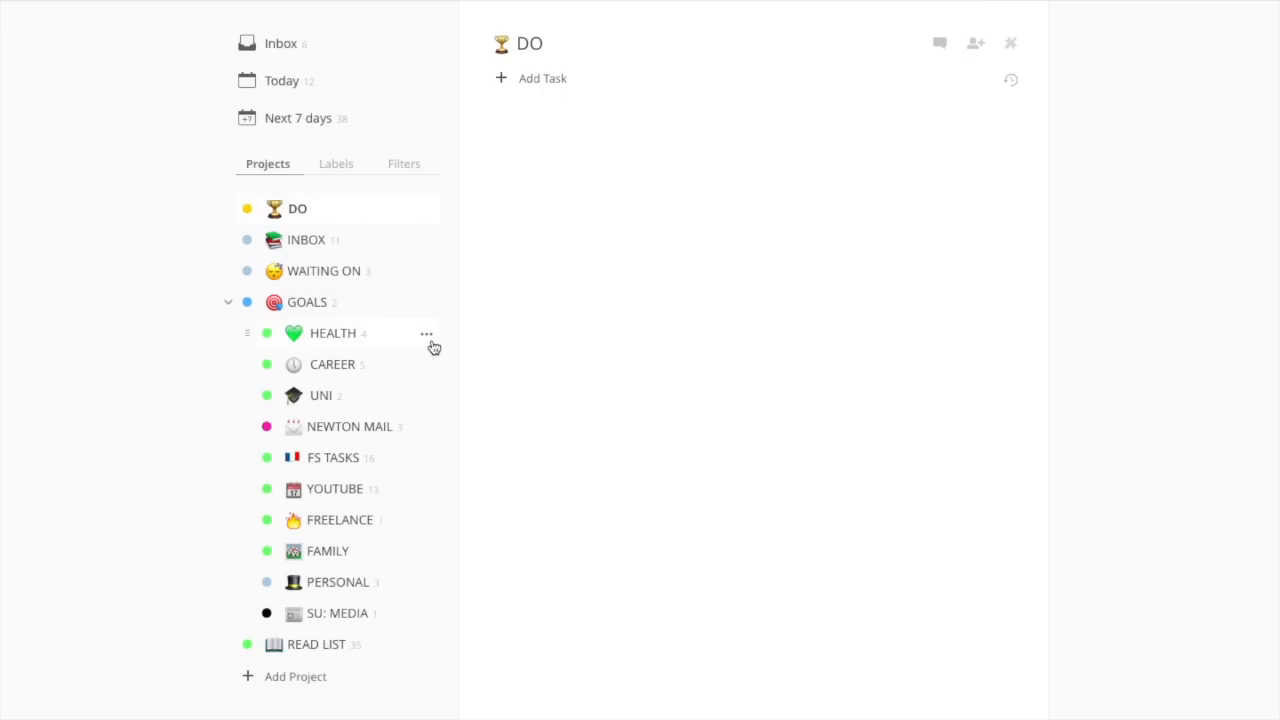
mouse_move(995, 14)
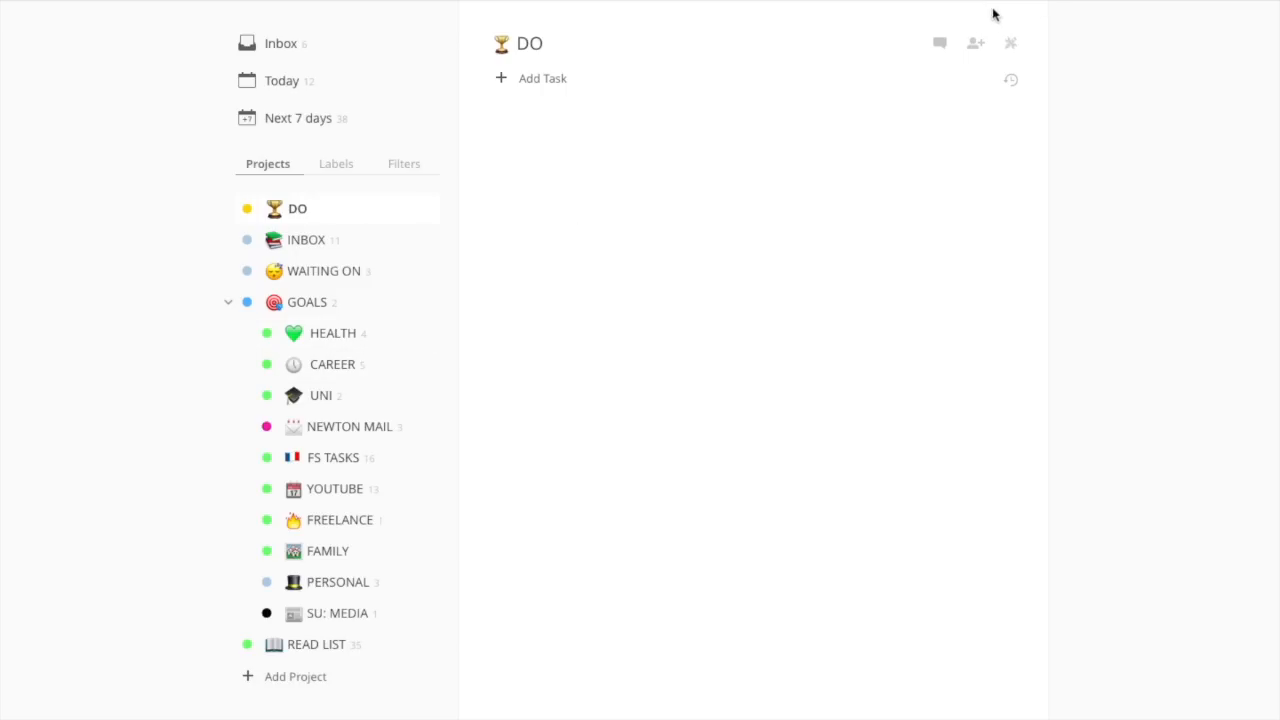
Step: Show today's completed tasks from the header
click(1010, 42)
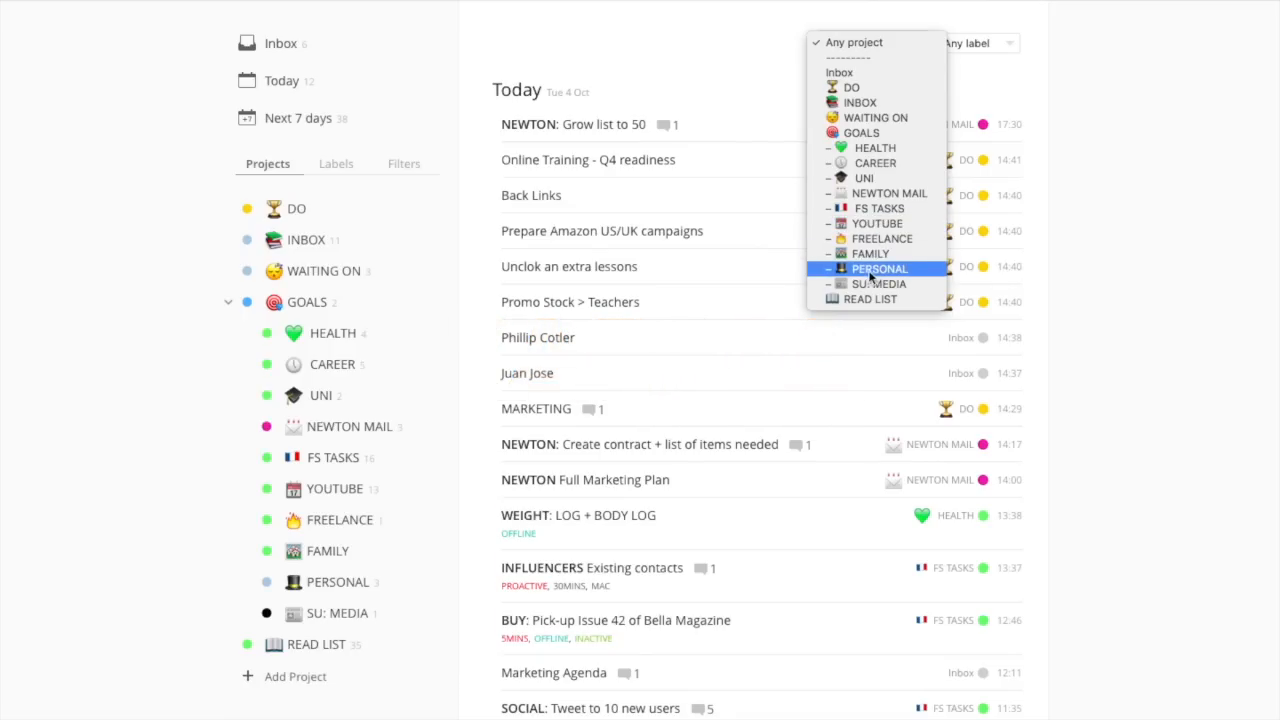
mouse_move(353, 64)
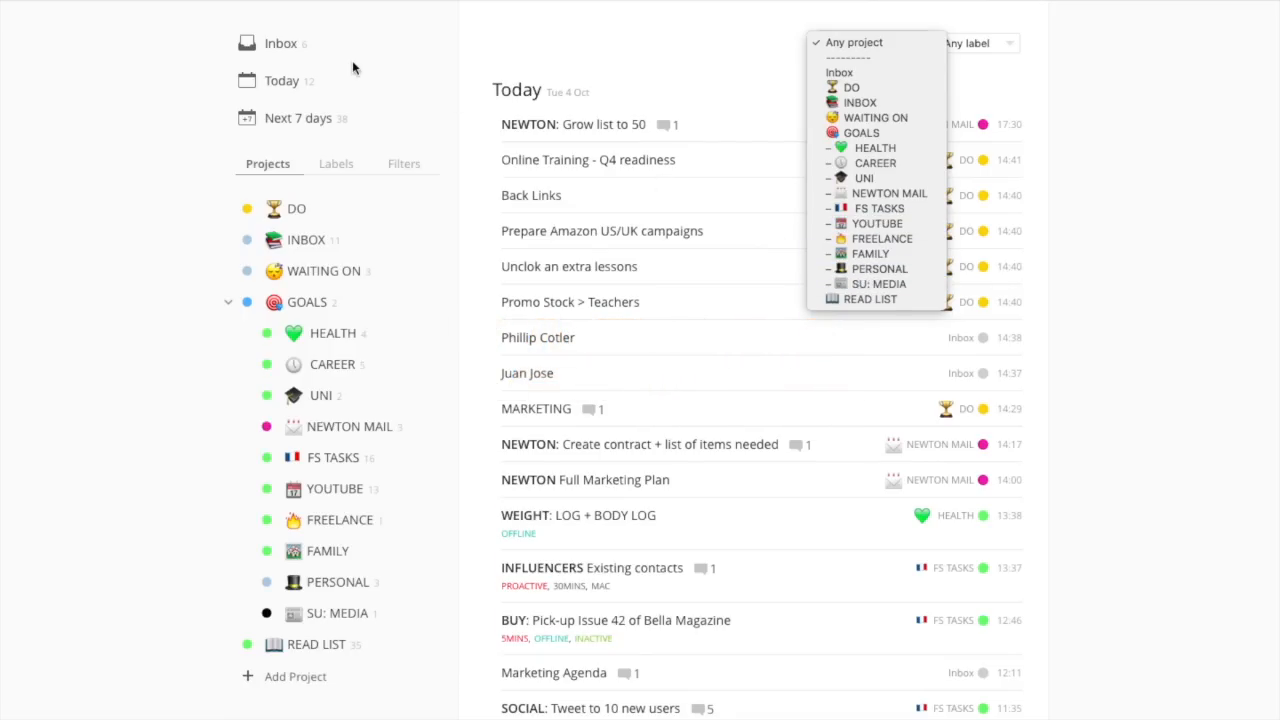
mouse_move(347, 340)
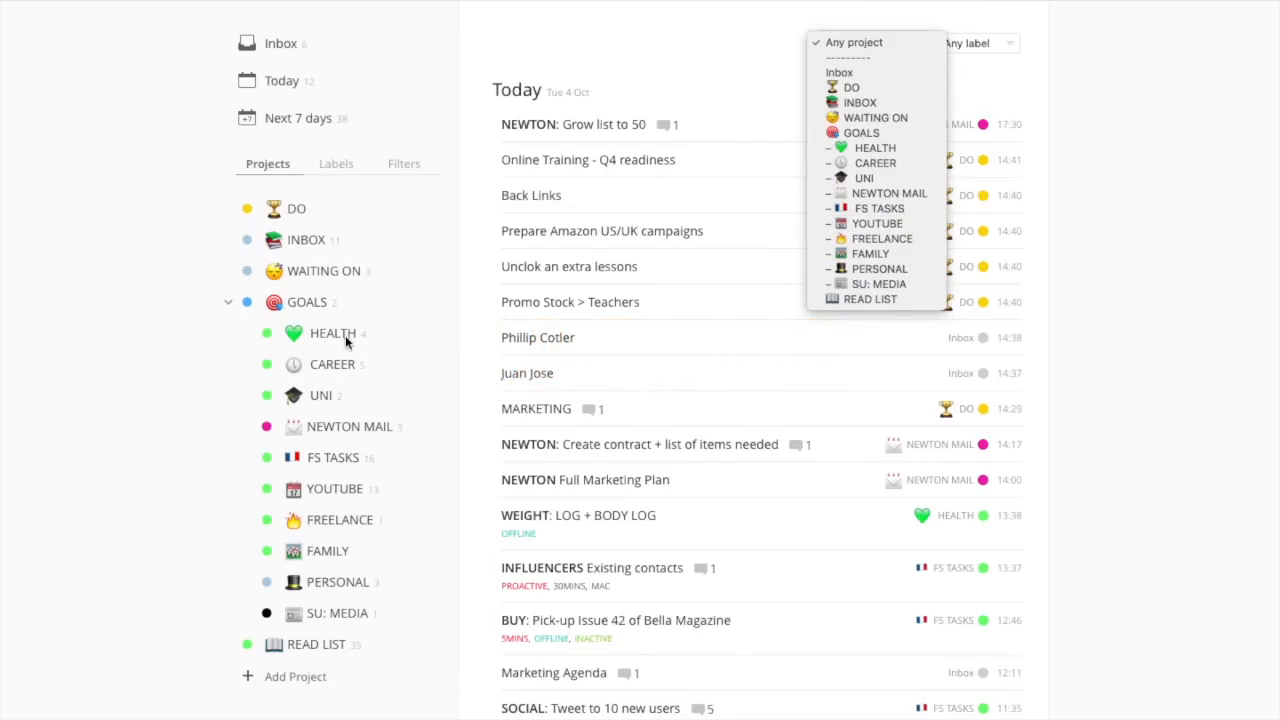